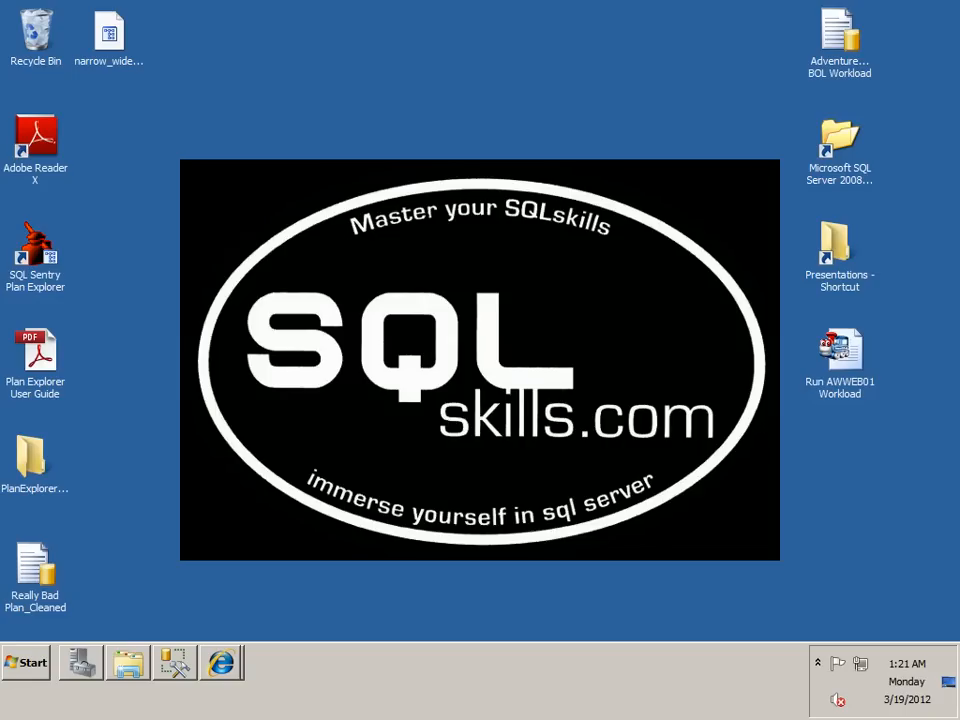
pyautogui.moveTo(240, 690)
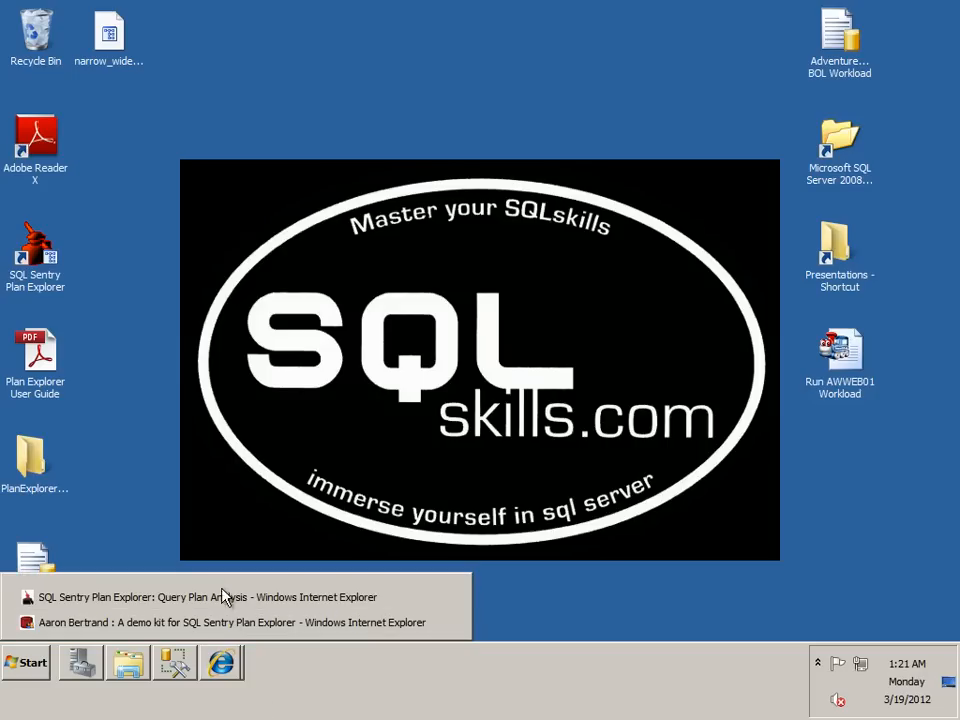
# Reach the Plan Explorer downloads section, start the x64 installer download and cancel it.
pyautogui.click(208, 596)
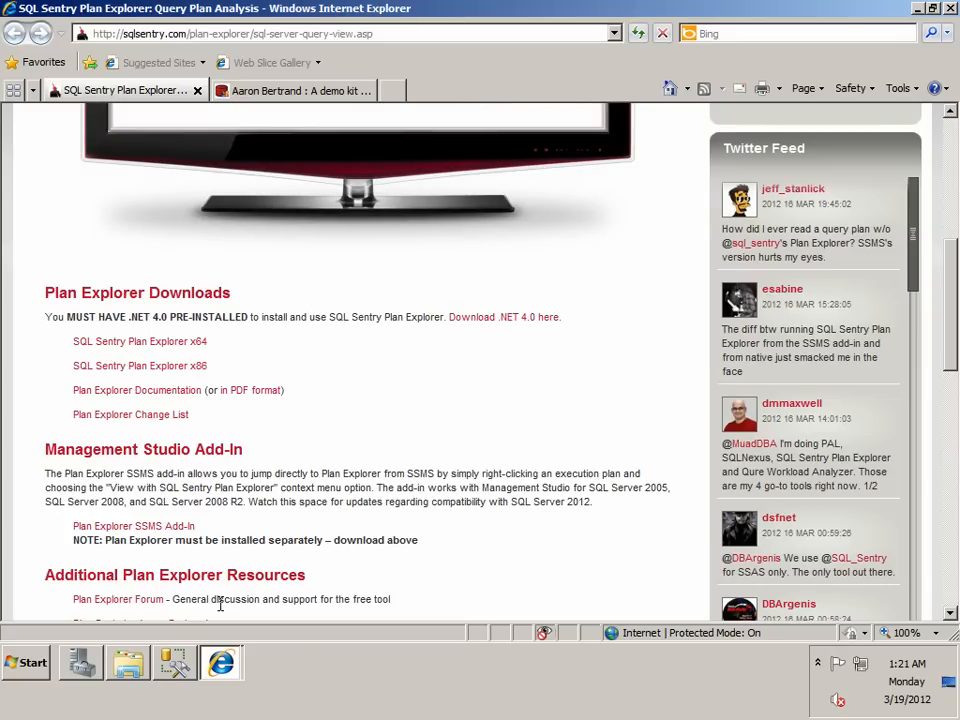
pyautogui.moveTo(160, 220)
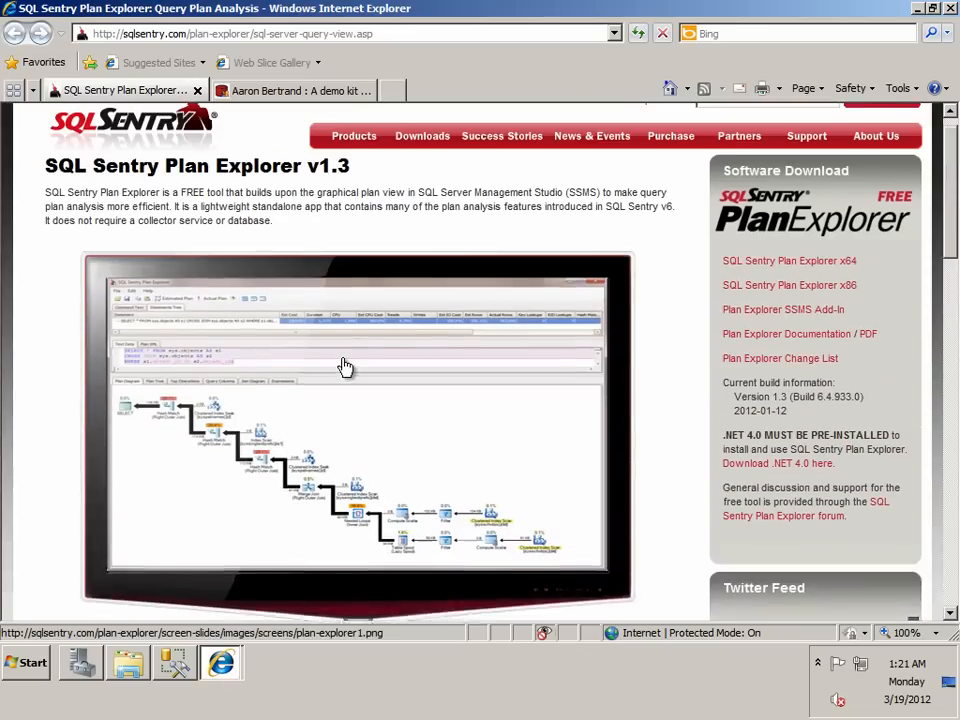
pyautogui.click(352, 162)
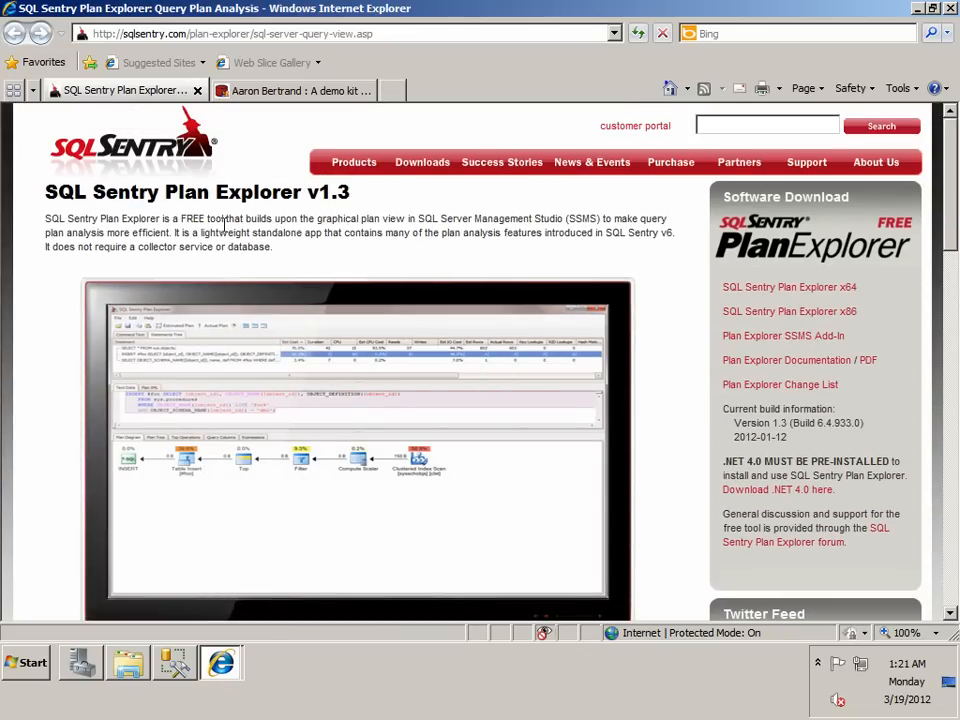
pyautogui.scroll(-3)
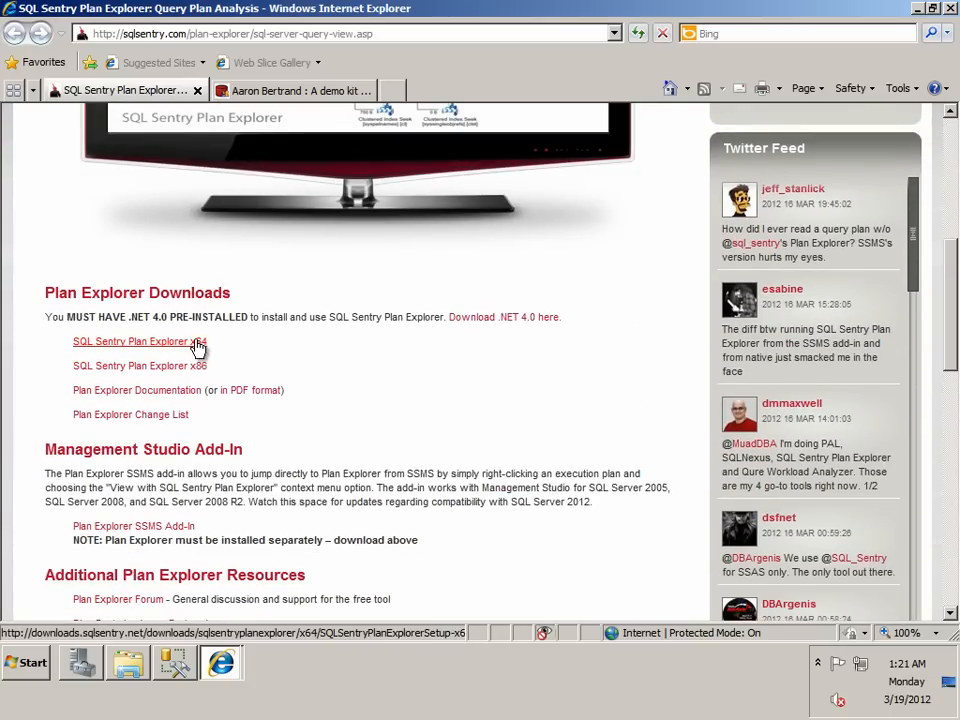
pyautogui.click(132, 340)
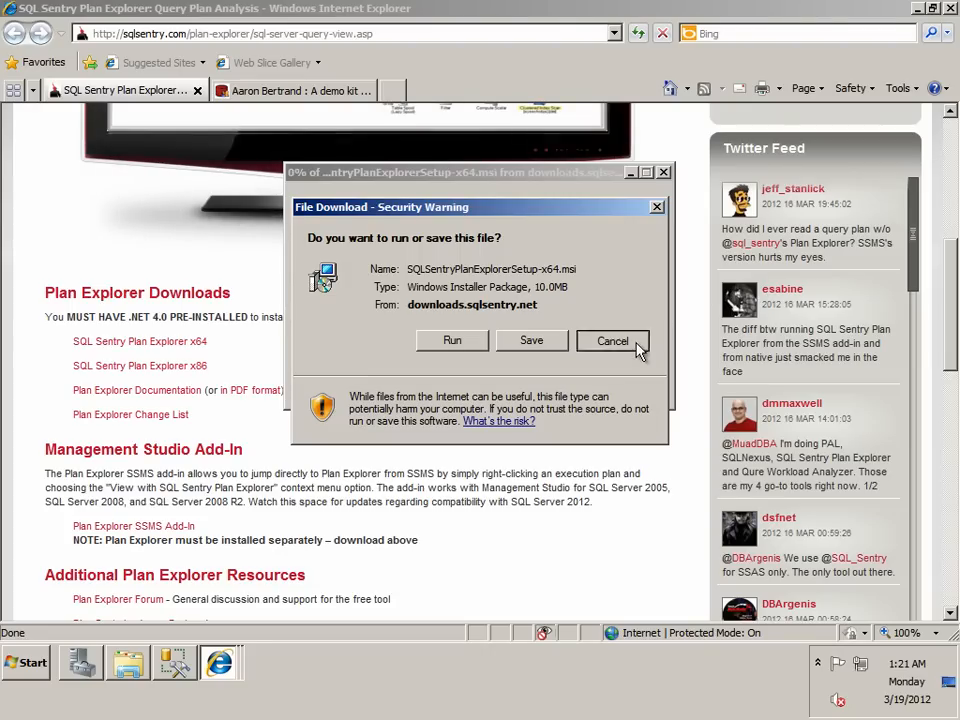
pyautogui.click(612, 340)
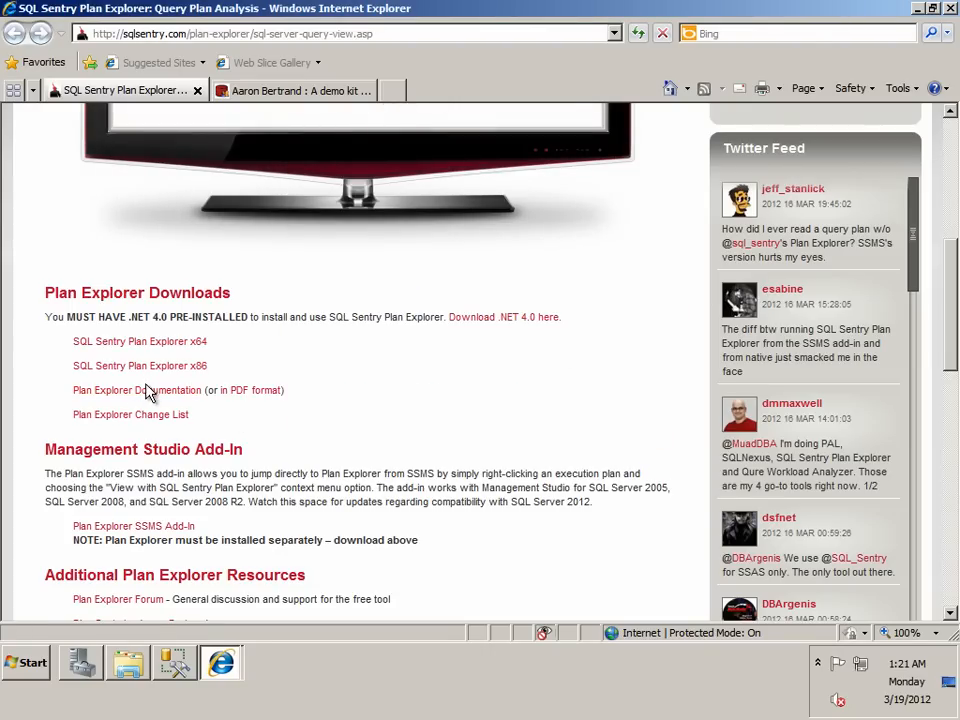
pyautogui.moveTo(308, 428)
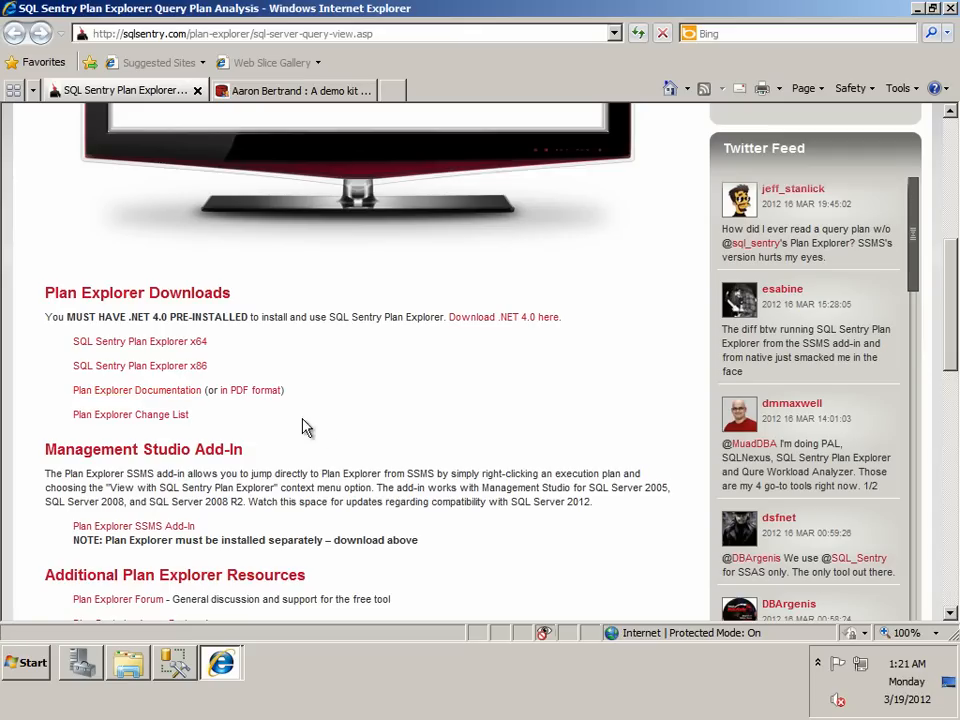
pyautogui.moveTo(130, 414)
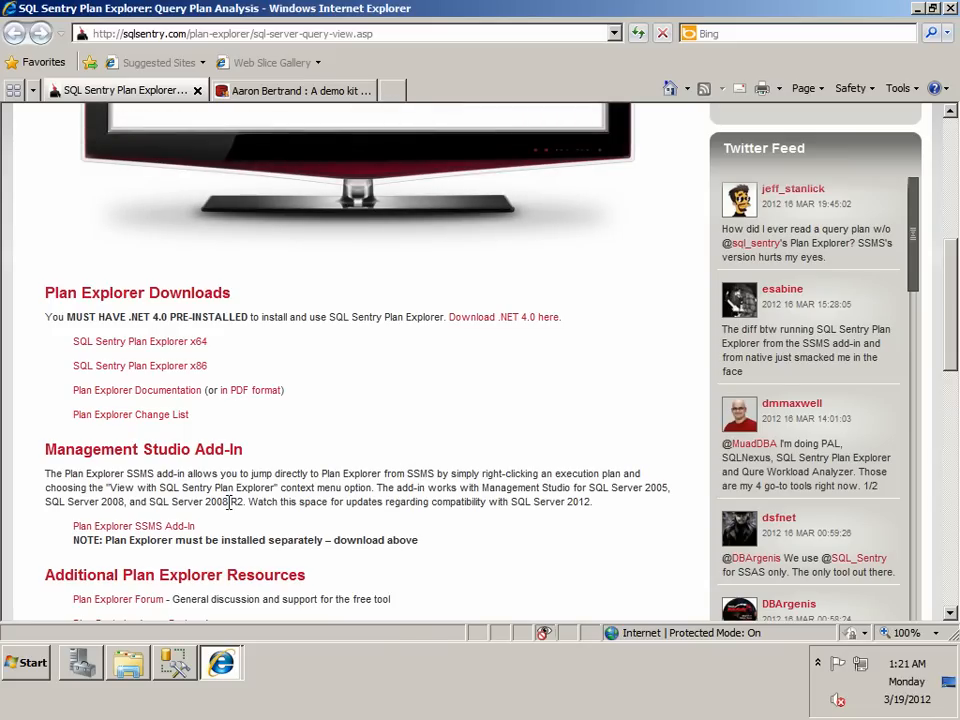
pyautogui.moveTo(132, 524)
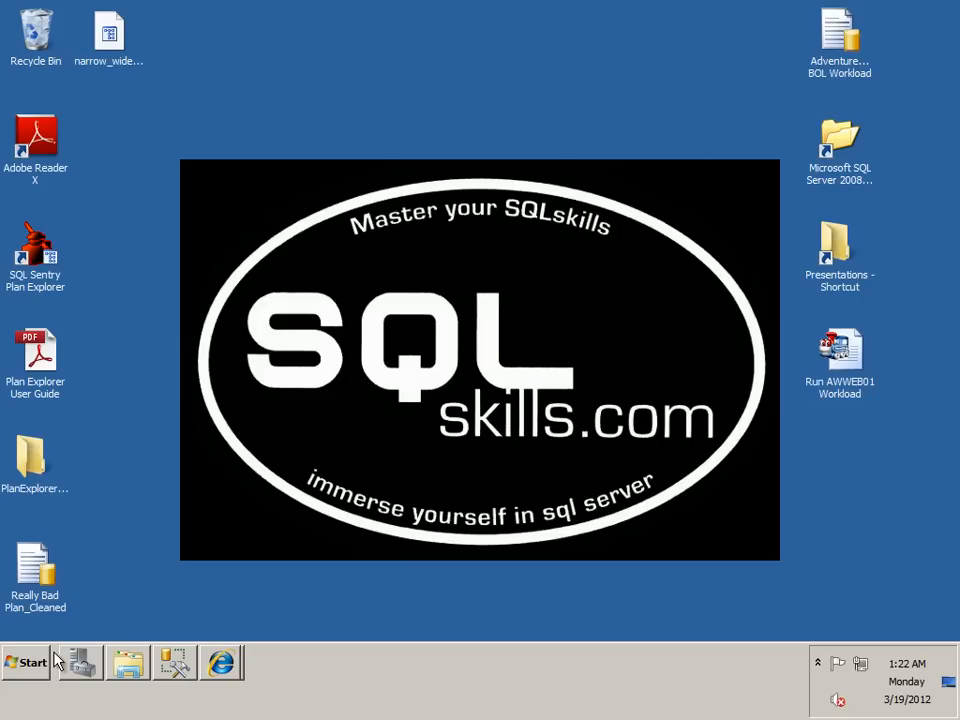
pyautogui.moveTo(44, 614)
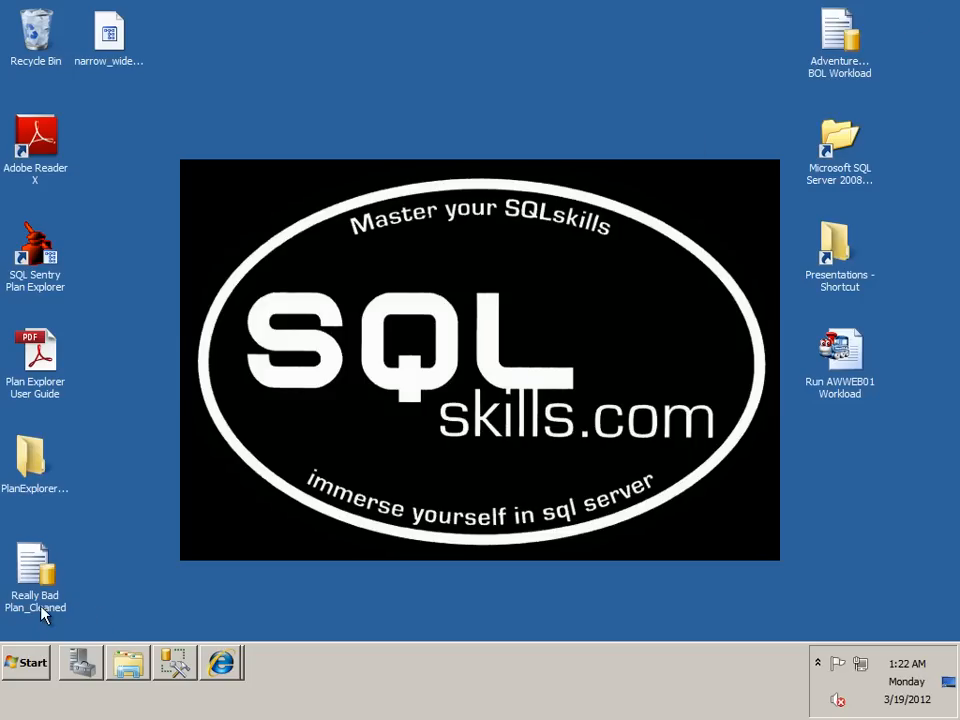
pyautogui.moveTo(54, 548)
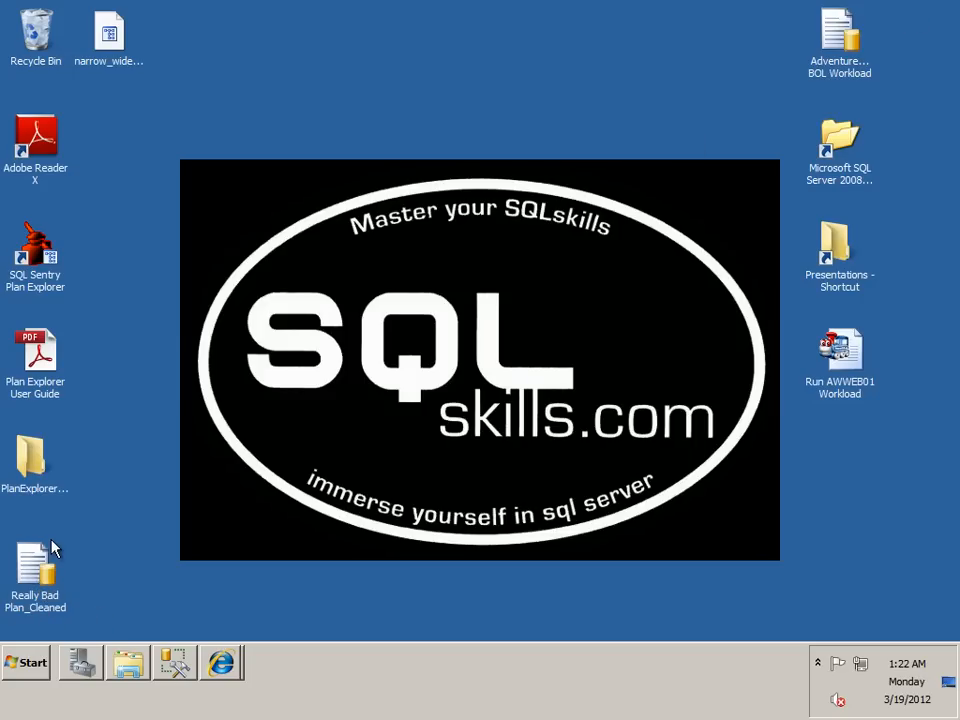
pyautogui.moveTo(140, 506)
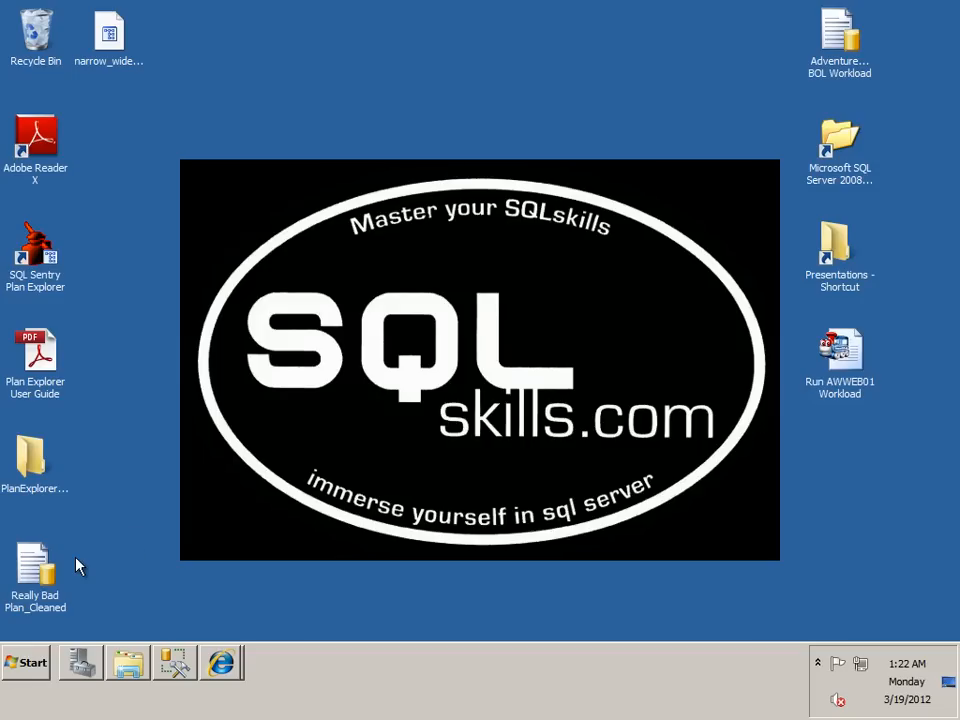
pyautogui.moveTo(40, 568)
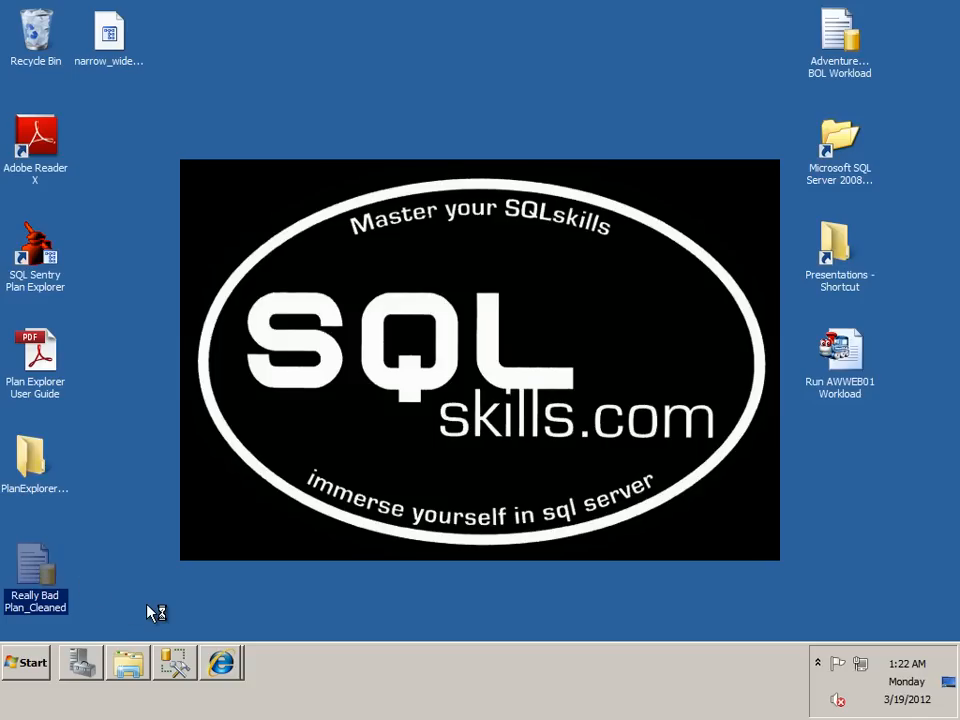
pyautogui.moveTo(176, 664)
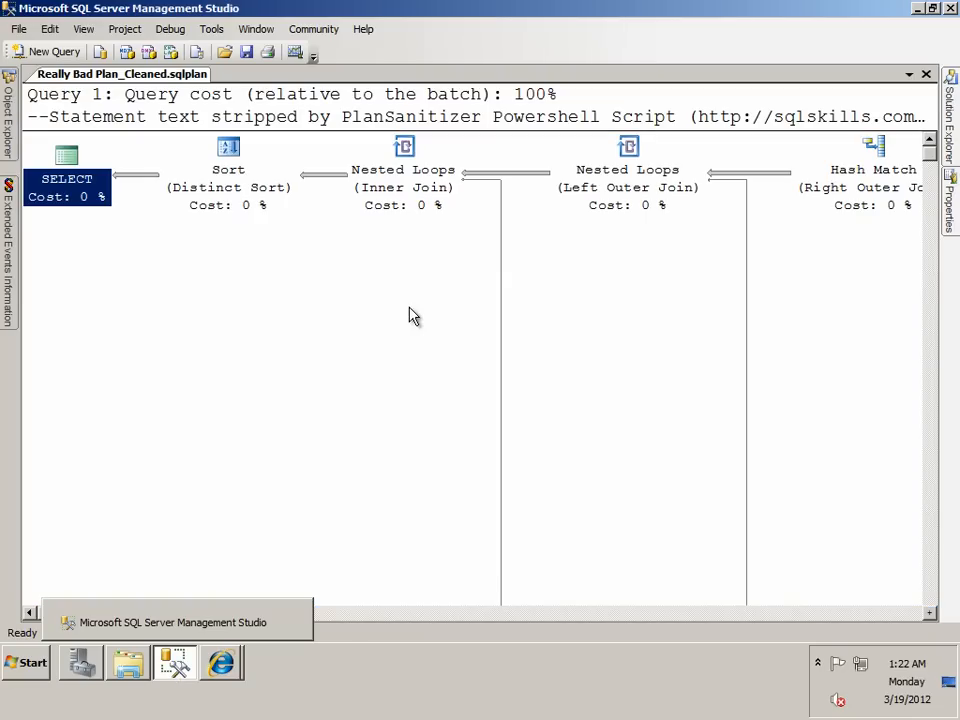
pyautogui.moveTo(936, 490)
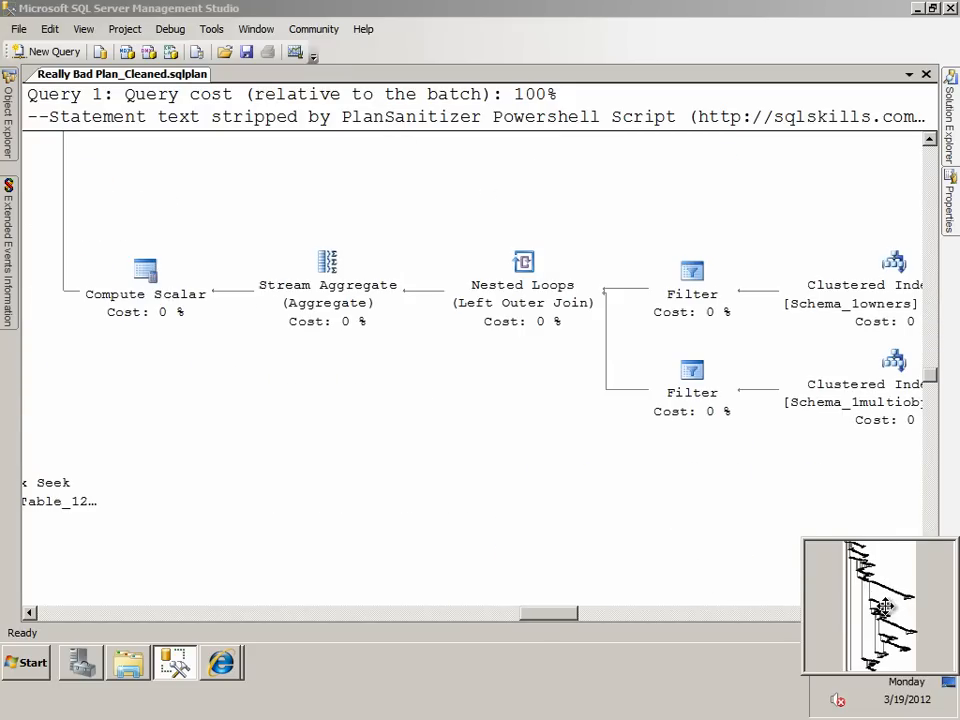
pyautogui.scroll(-3)
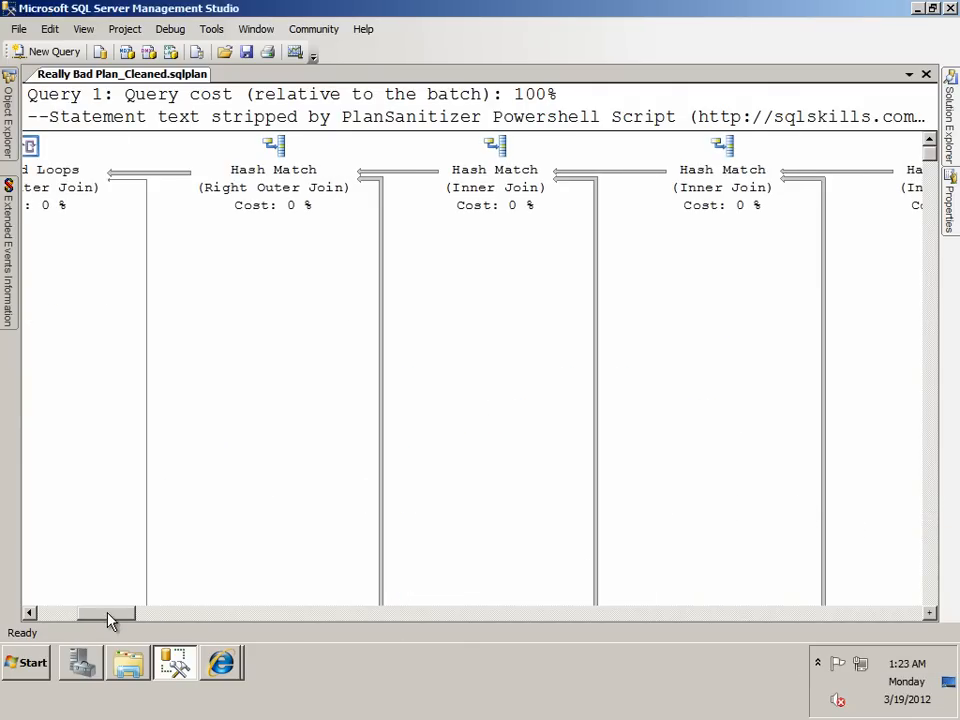
pyautogui.hscroll(-3)
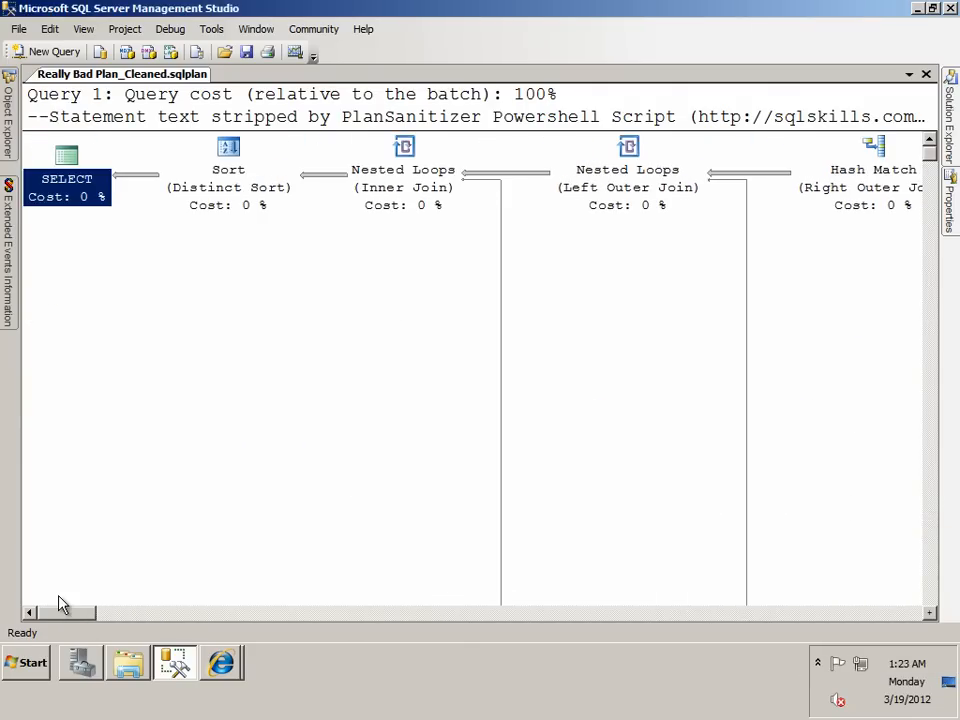
pyautogui.moveTo(148, 552)
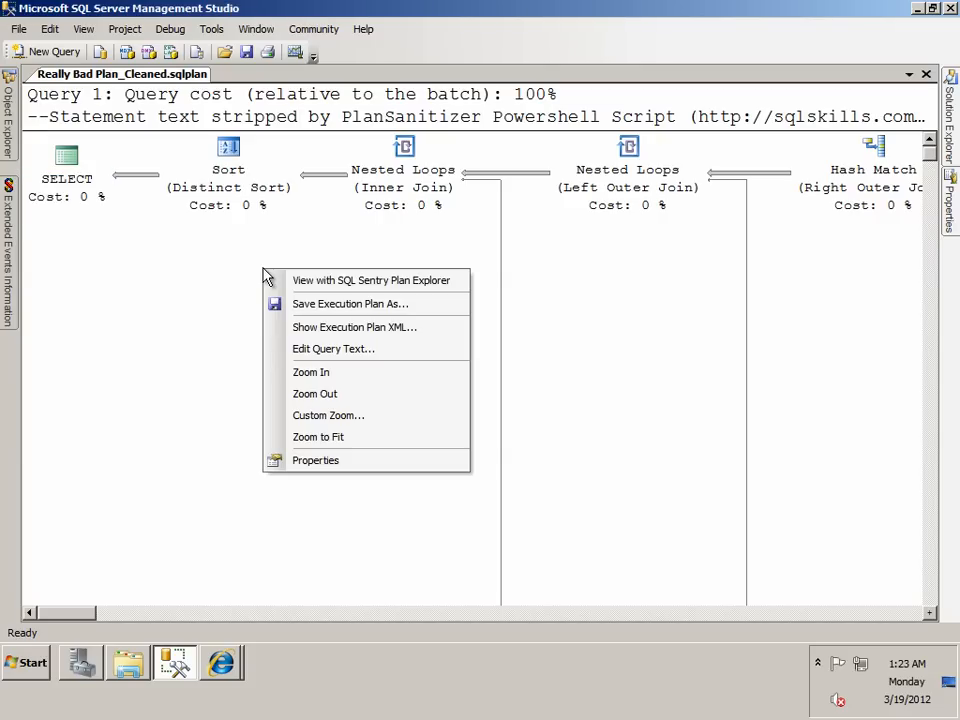
pyautogui.moveTo(370, 280)
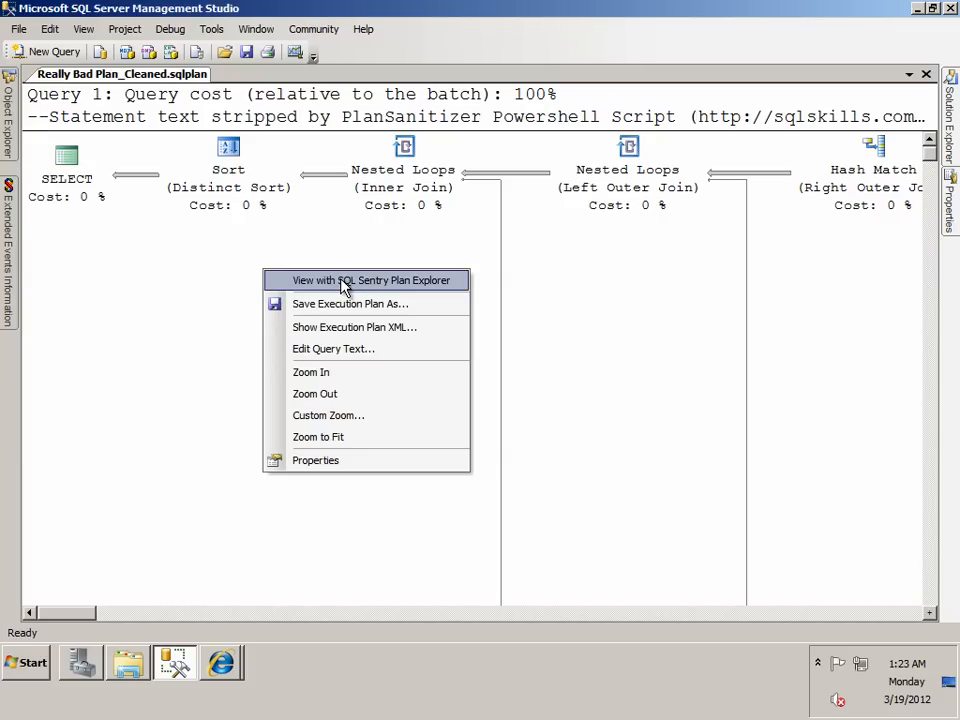
# Send the Really Bad Plan_Cleaned plan to Plan Explorer via View with SQL Sentry Plan Explorer.
pyautogui.click(372, 280)
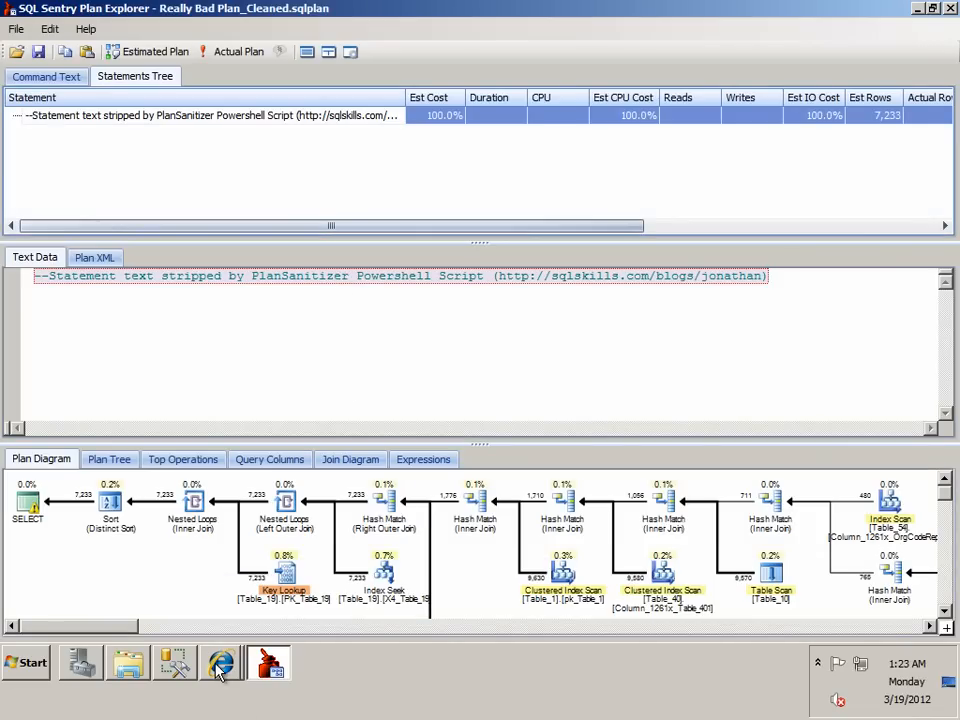
# Scroll the sqlblog.com demo kit post to its Download Plan Explorer section, then return to the plan.
pyautogui.click(220, 662)
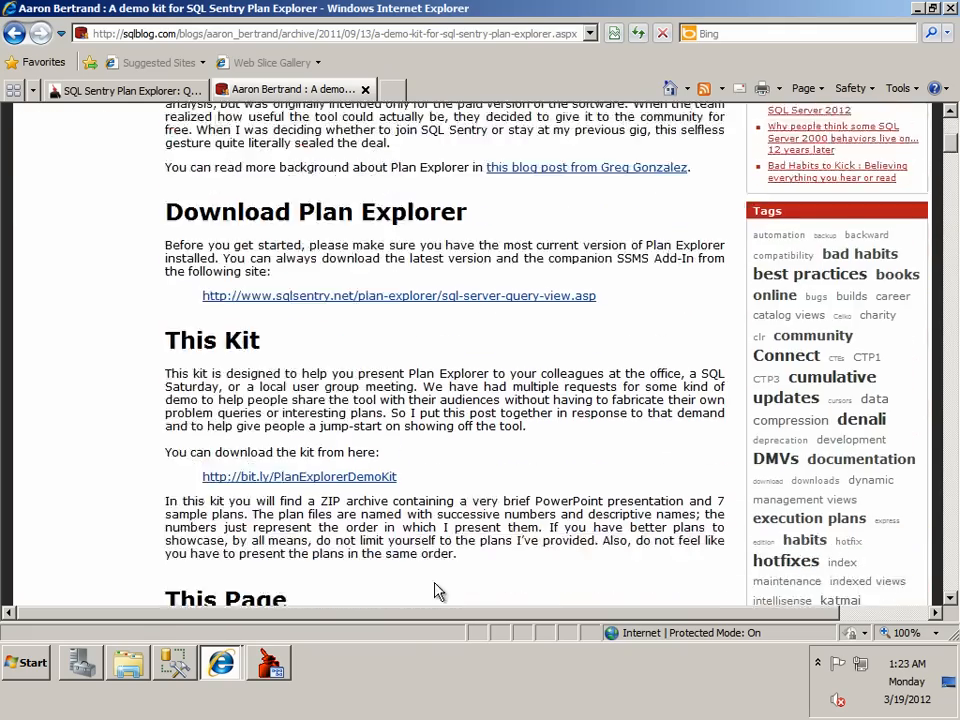
pyautogui.scroll(-3)
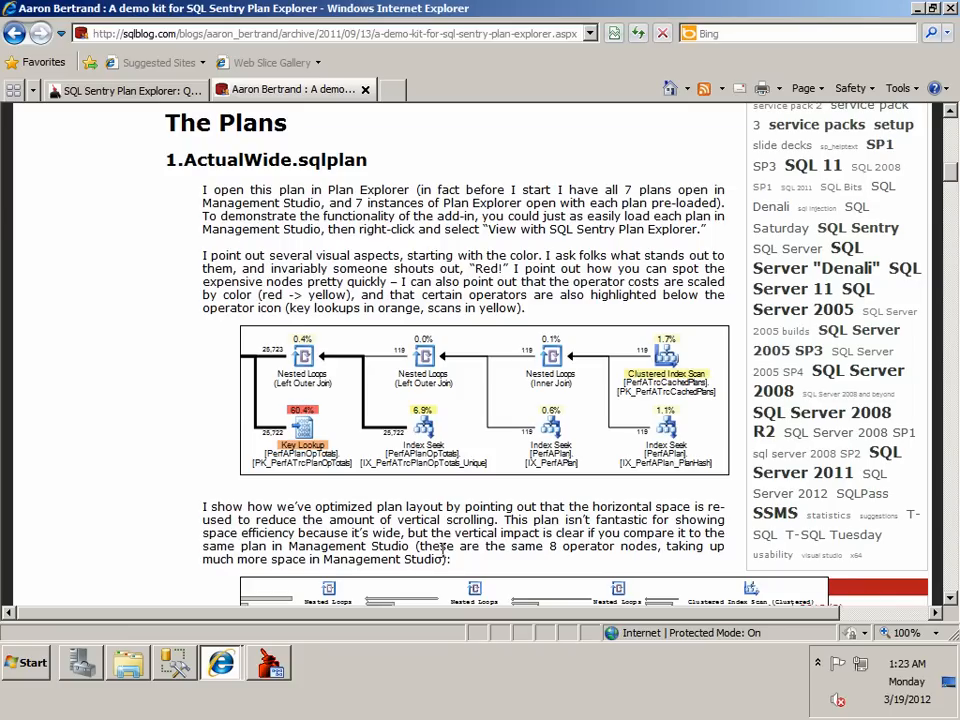
pyautogui.moveTo(418, 402)
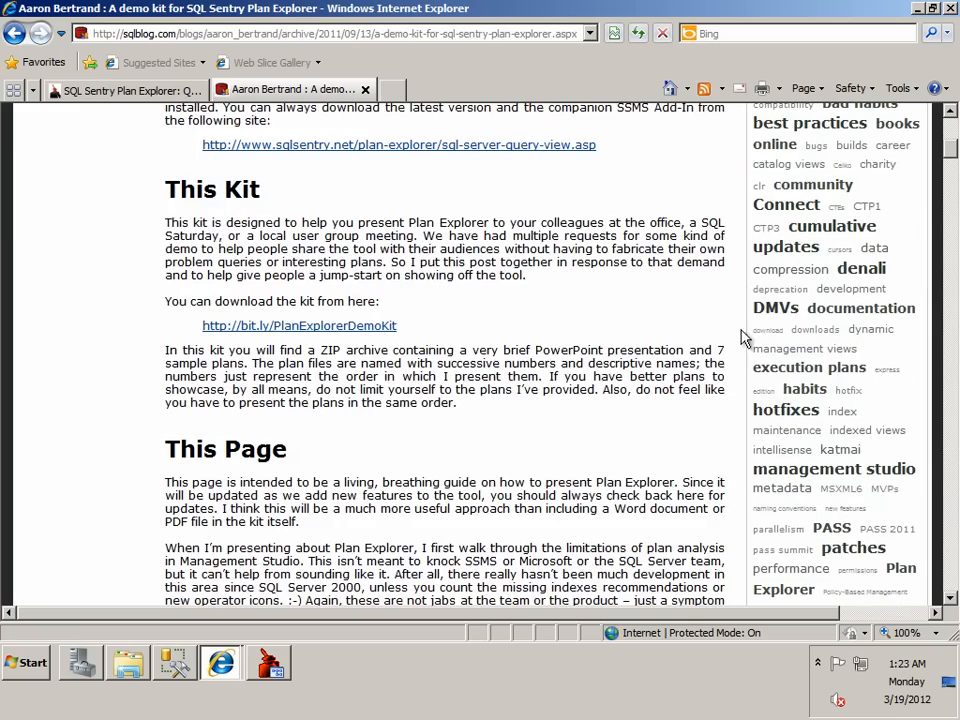
pyautogui.scroll(-3)
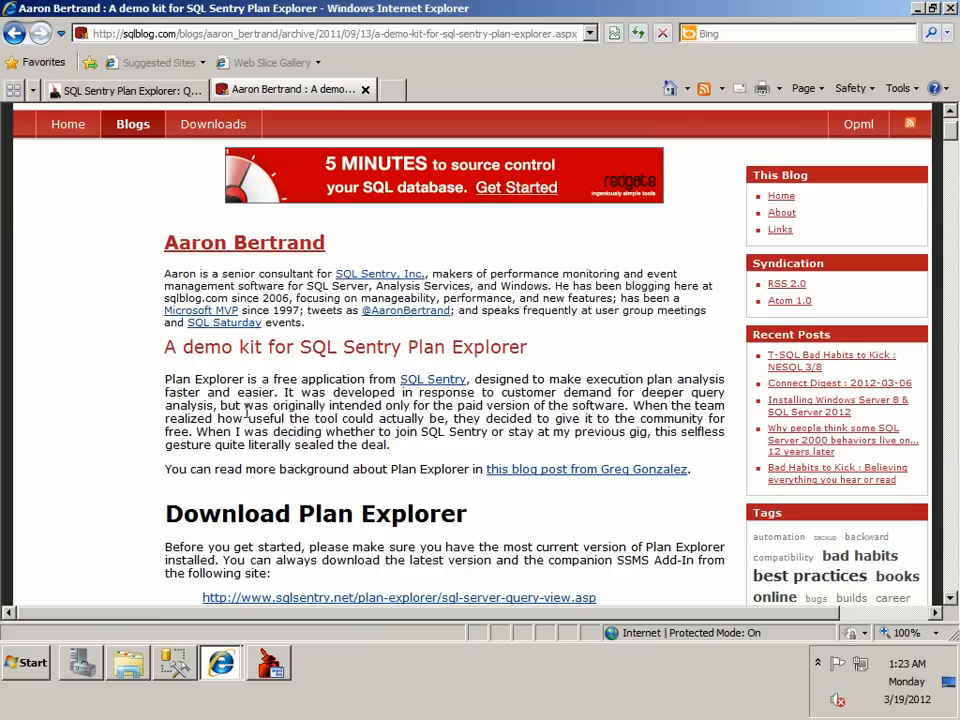
pyautogui.moveTo(432, 378)
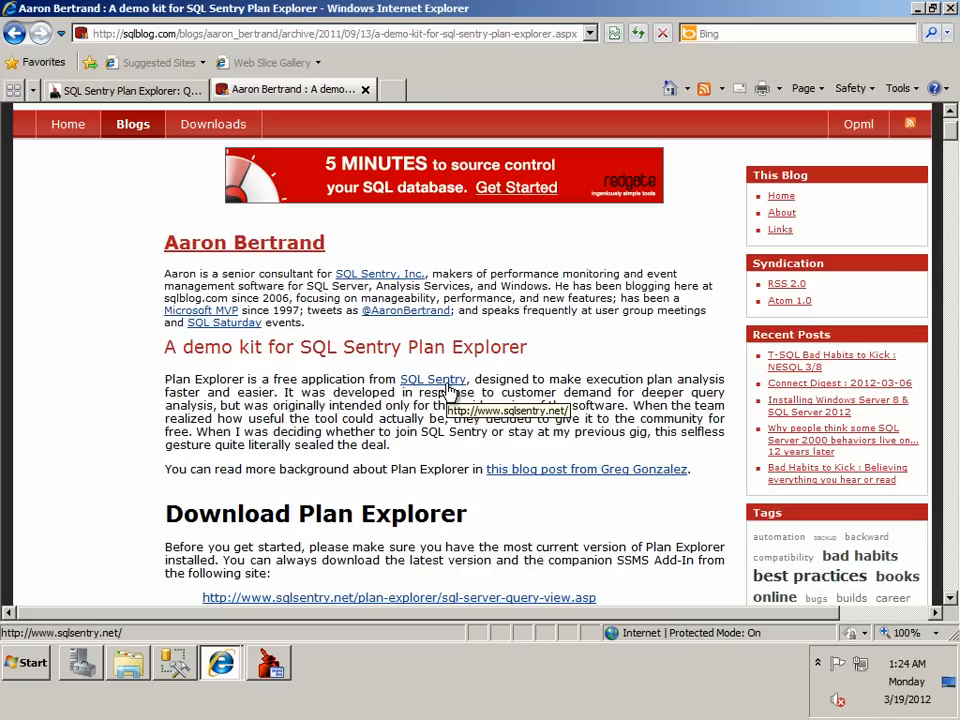
pyautogui.moveTo(450, 390)
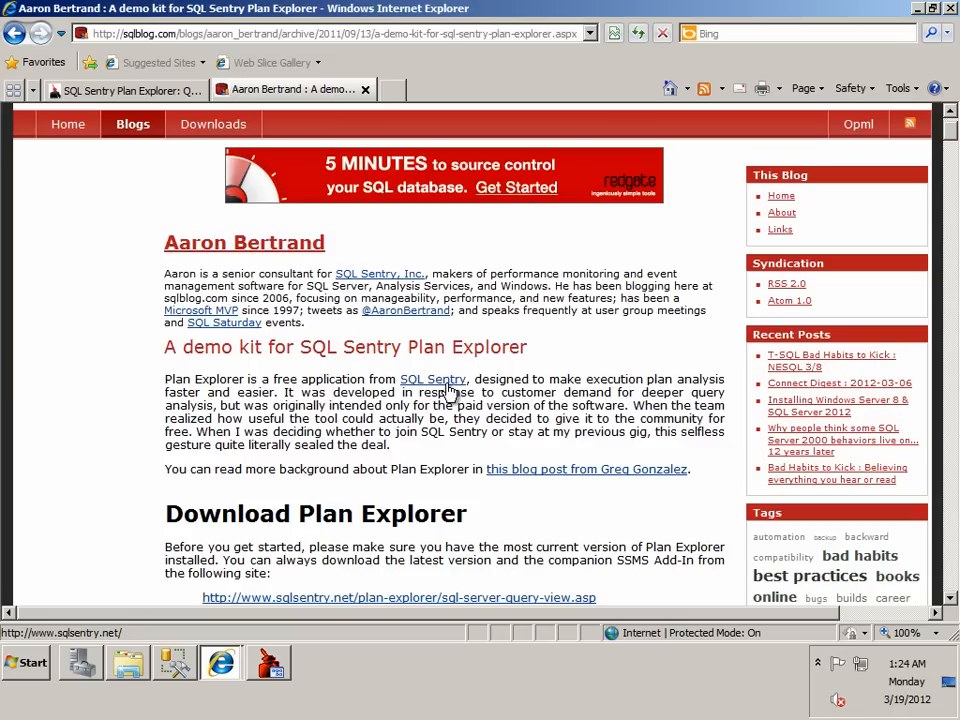
pyautogui.click(220, 662)
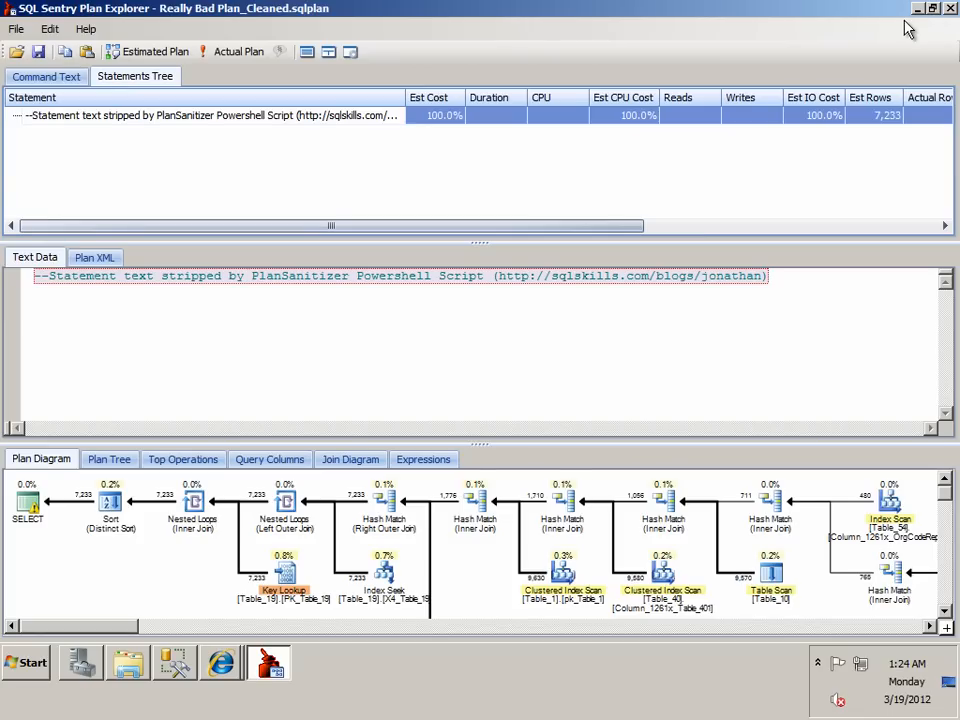
pyautogui.moveTo(184, 580)
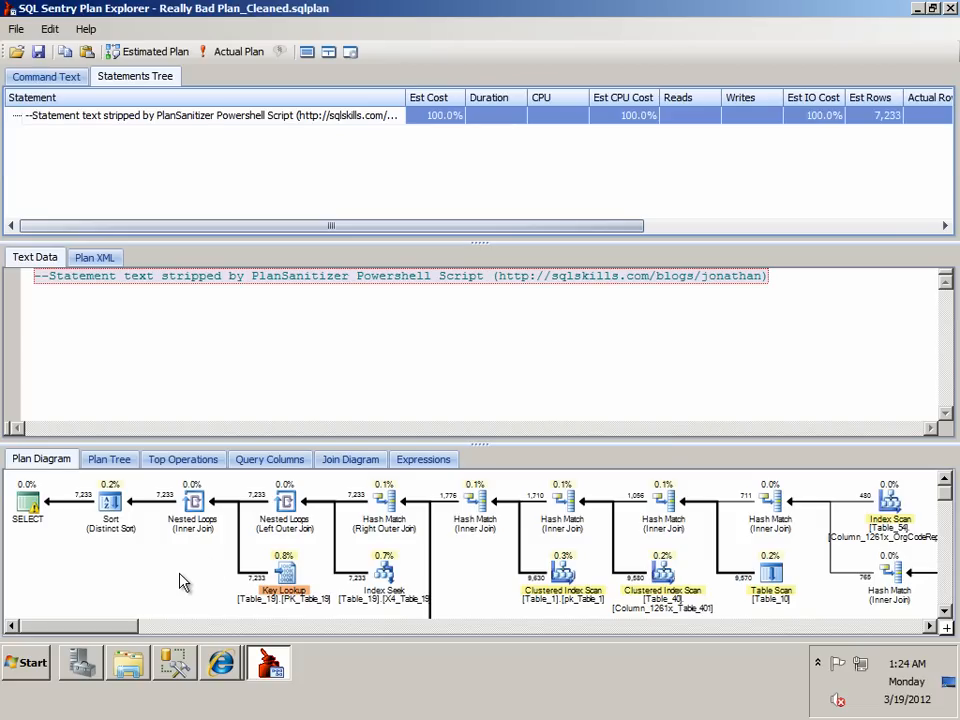
pyautogui.moveTo(838, 618)
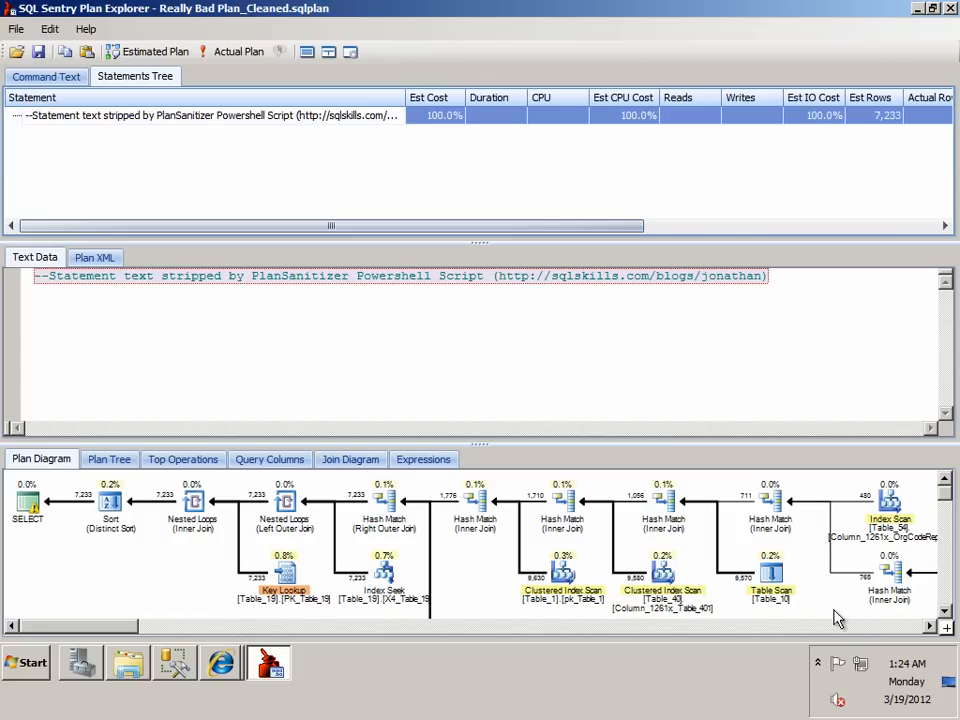
pyautogui.click(128, 662)
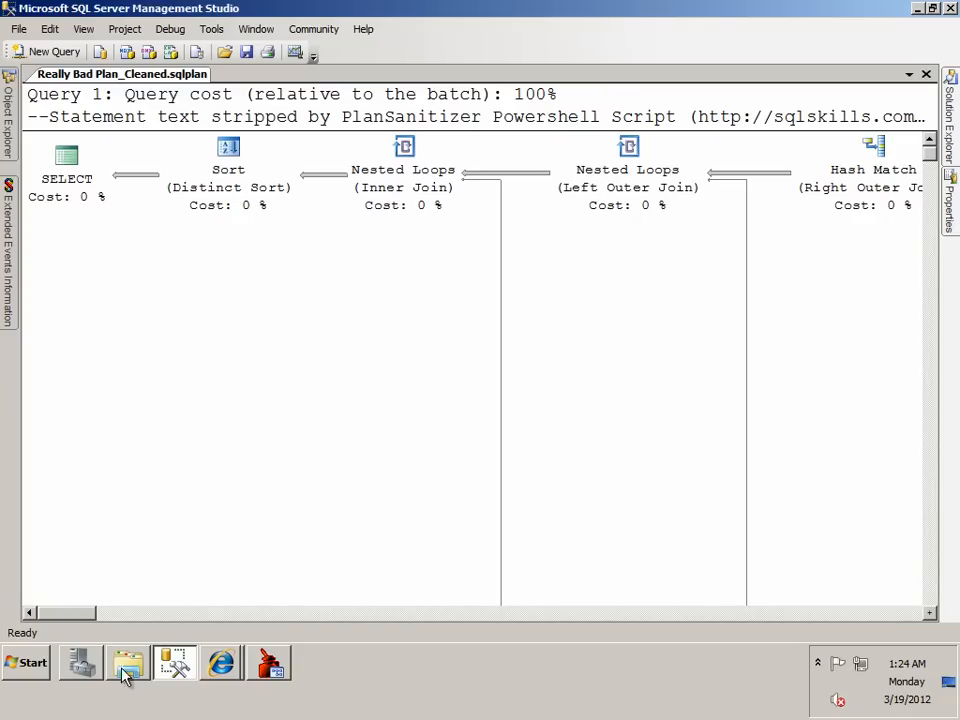
pyautogui.moveTo(862, 486)
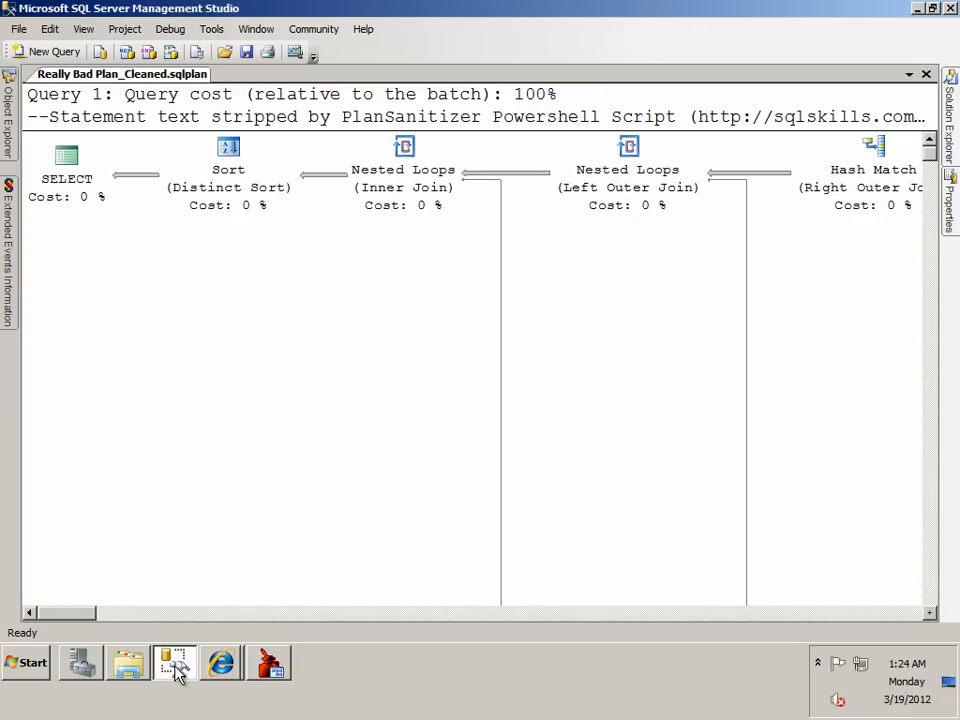
pyautogui.click(174, 662)
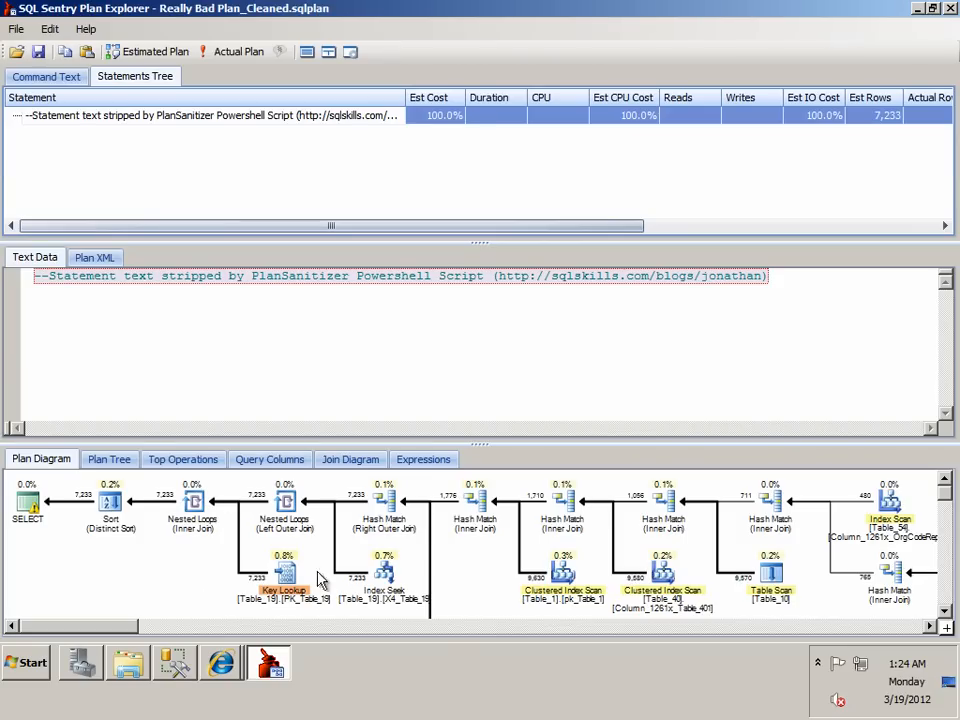
pyautogui.moveTo(240, 522)
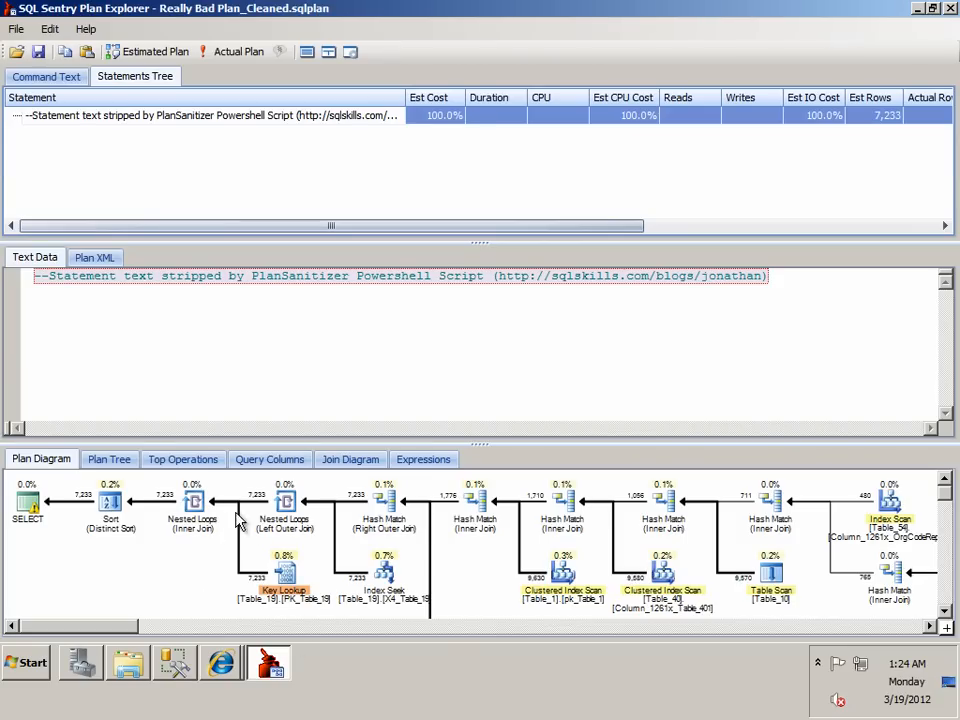
pyautogui.moveTo(240, 528)
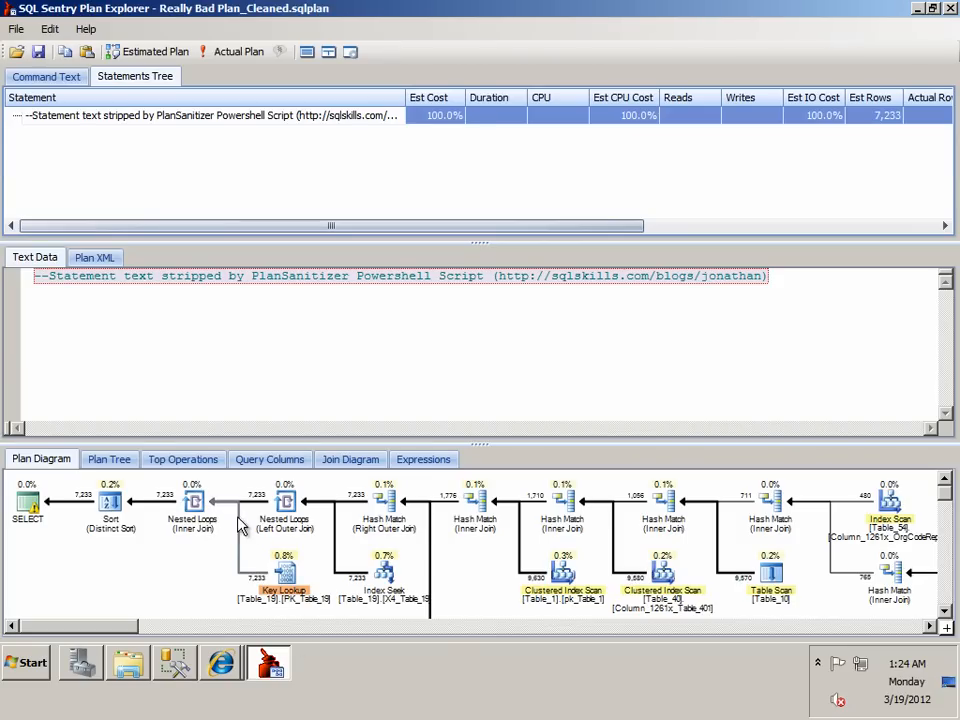
pyautogui.moveTo(204, 570)
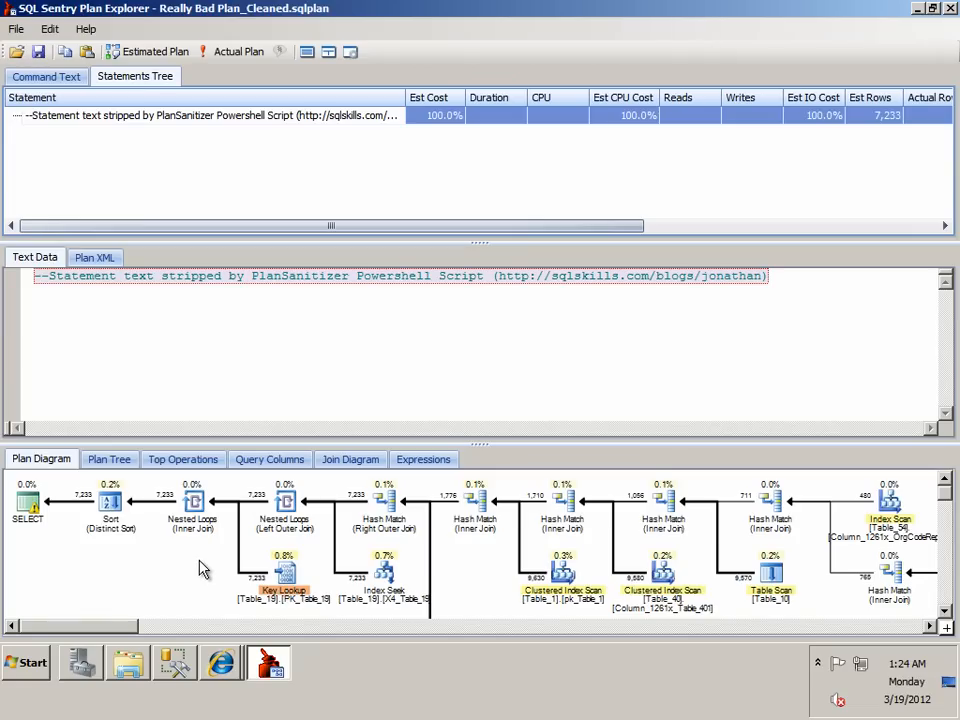
pyautogui.moveTo(516, 584)
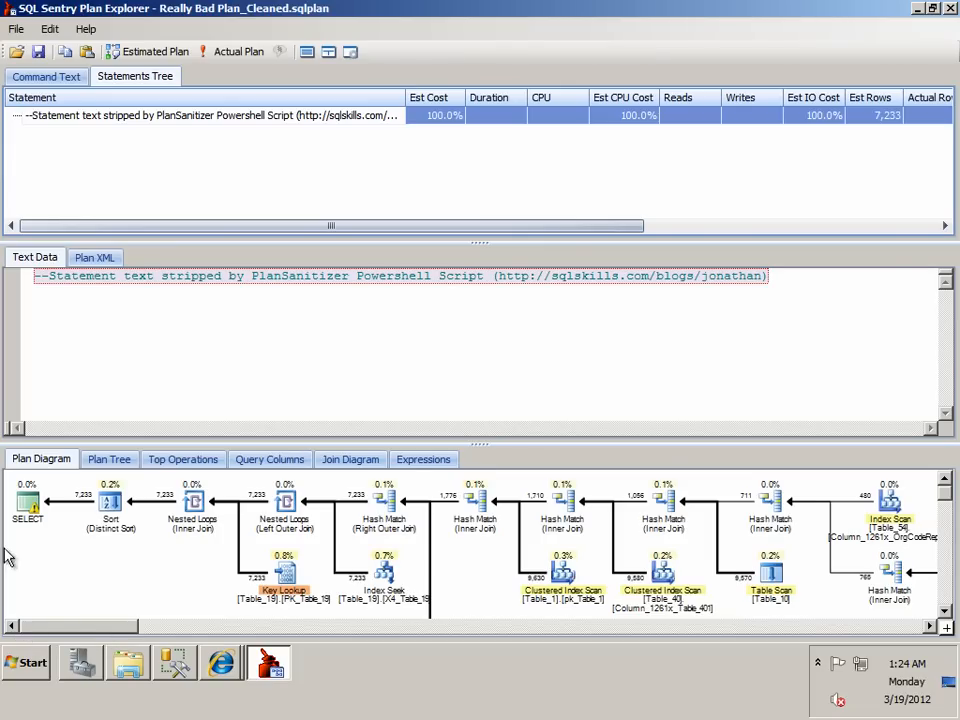
pyautogui.moveTo(192, 500)
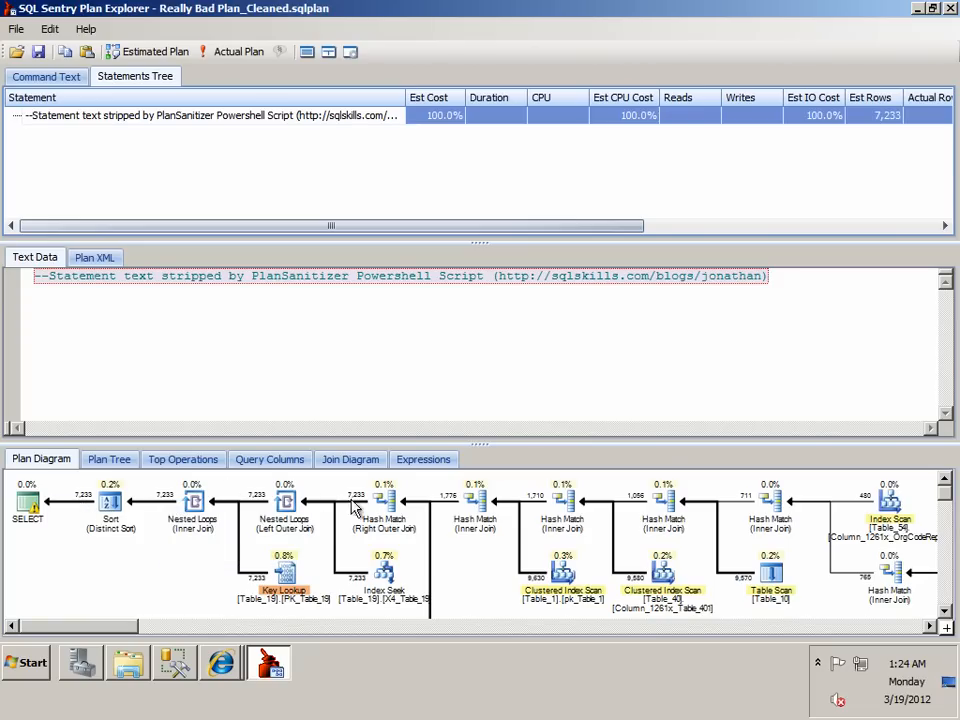
pyautogui.moveTo(126, 512)
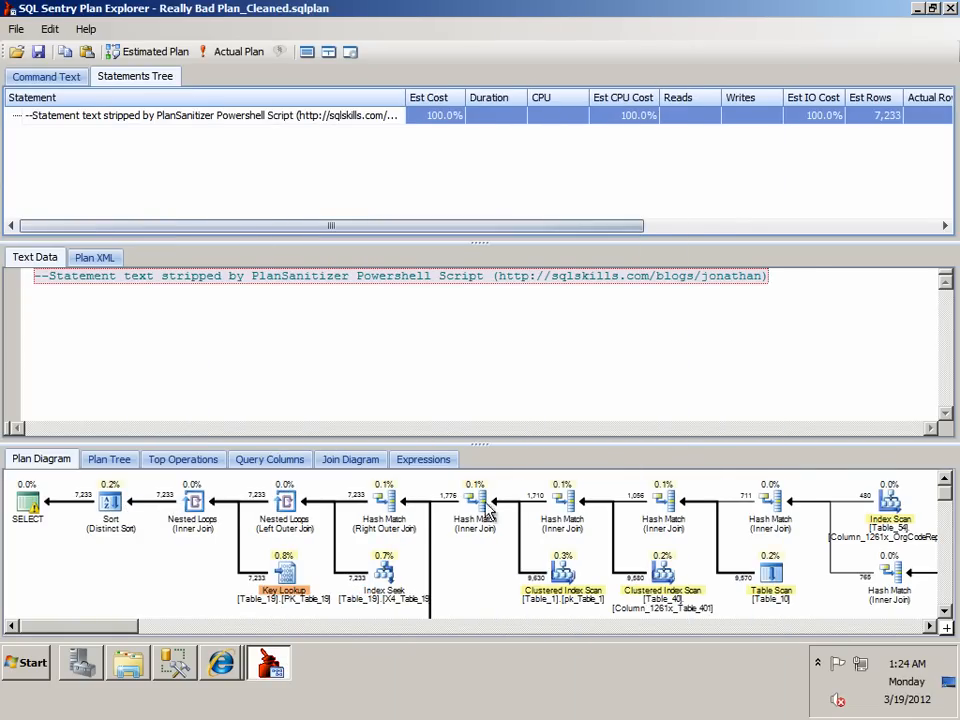
pyautogui.moveTo(256, 528)
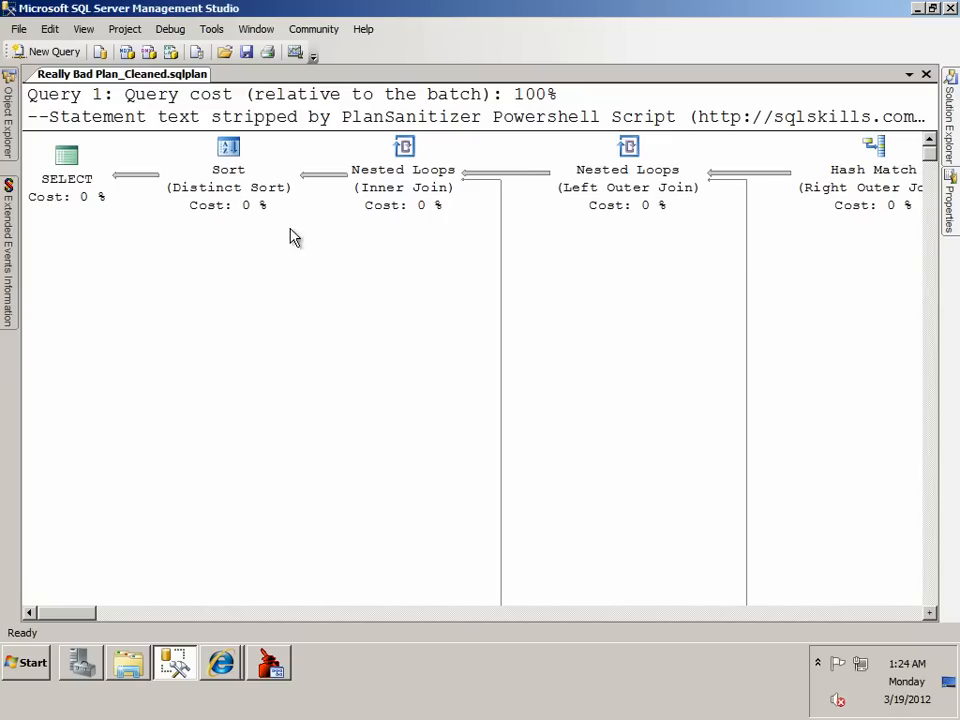
pyautogui.moveTo(324, 180)
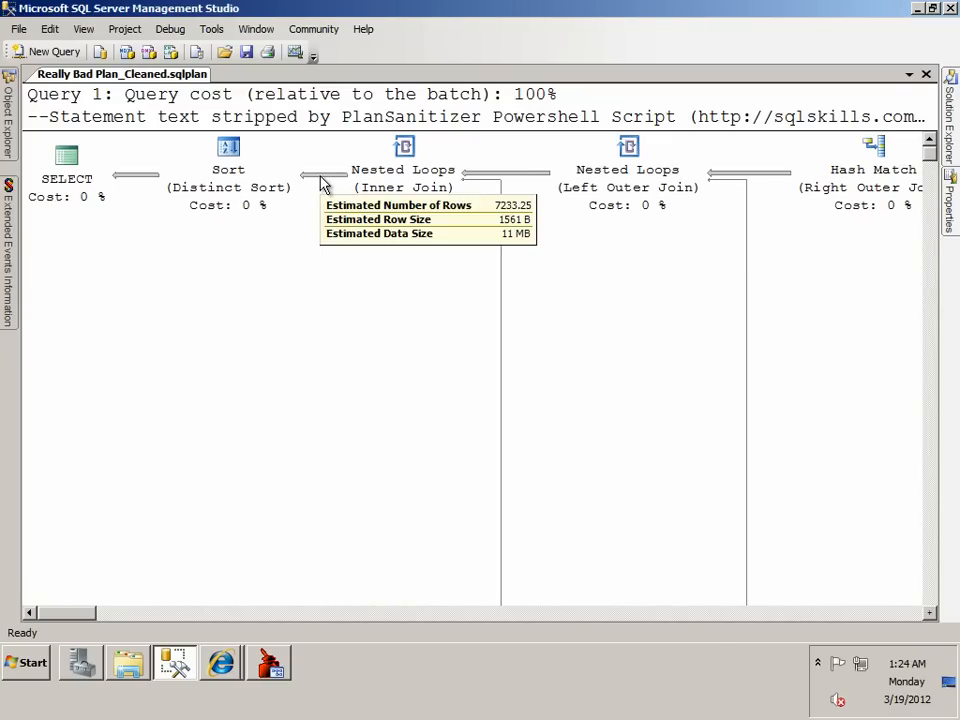
pyautogui.moveTo(484, 188)
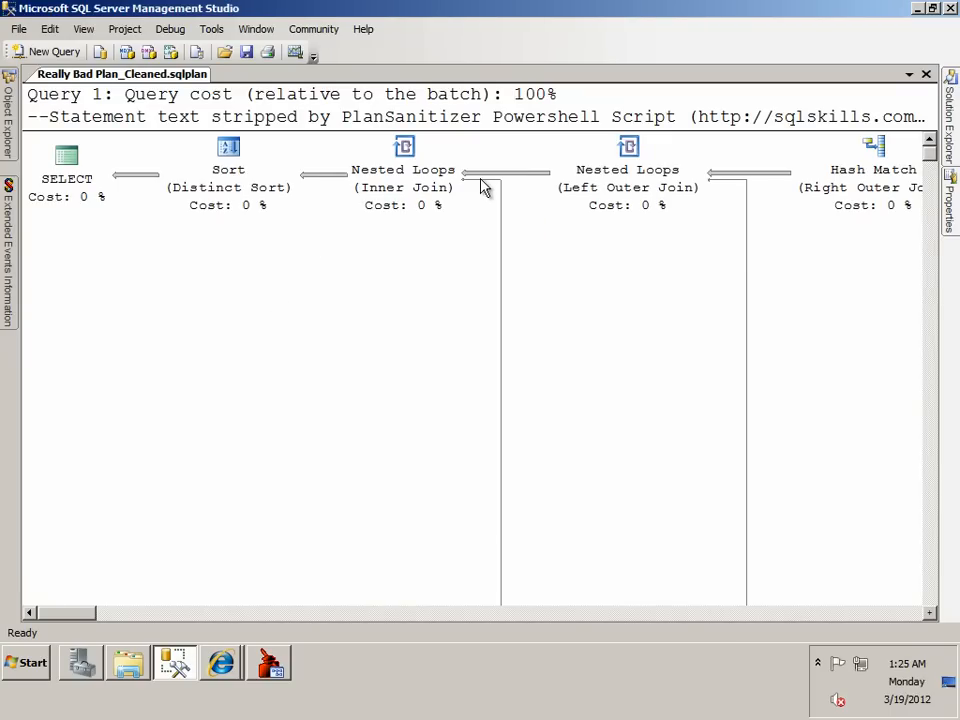
pyautogui.moveTo(178, 664)
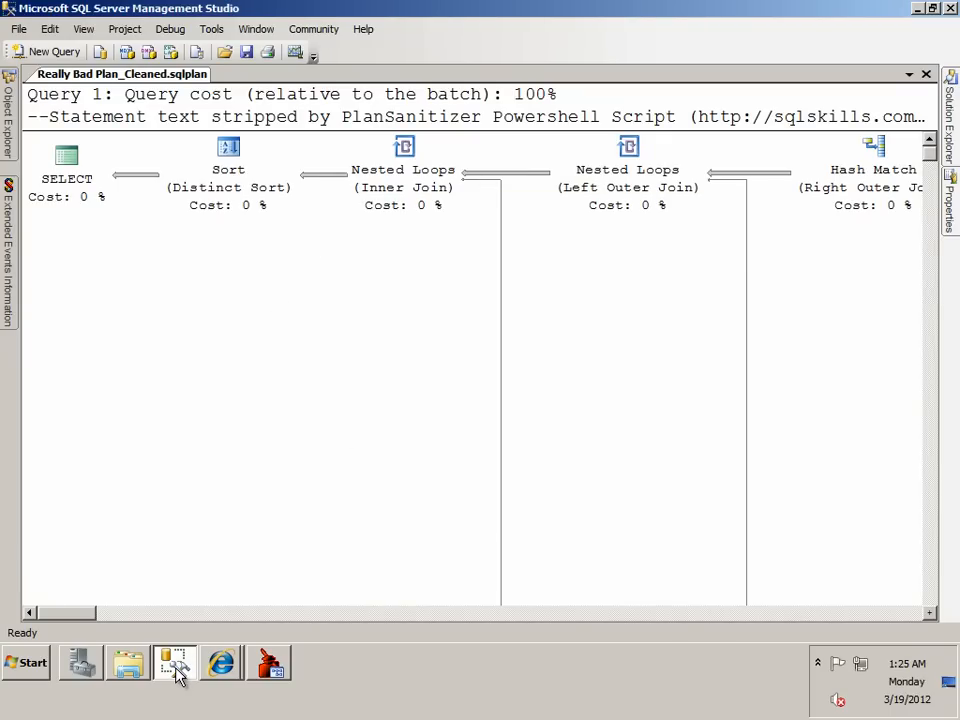
# Bring Plan Explorer back to the front to review the Key Lookup operator's estimates.
pyautogui.click(176, 664)
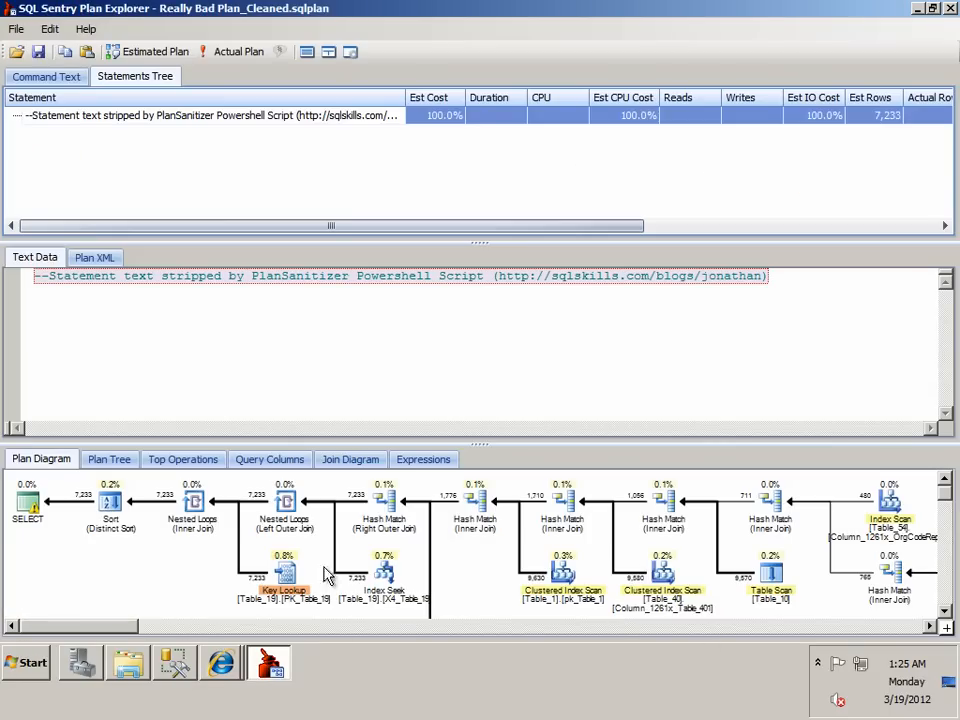
pyautogui.moveTo(284, 576)
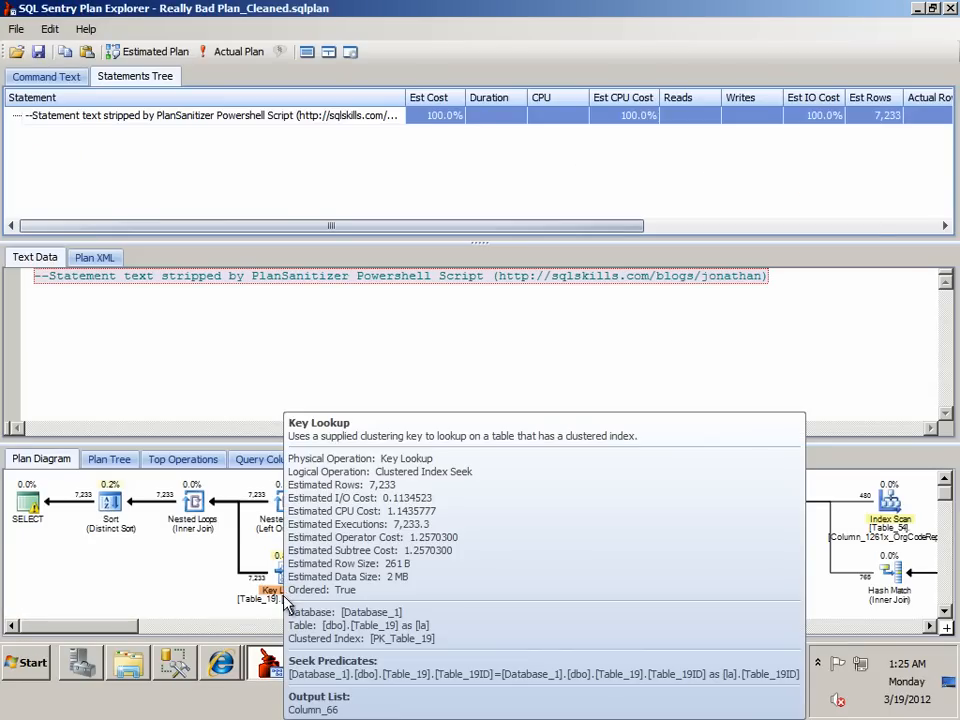
pyautogui.moveTo(284, 604)
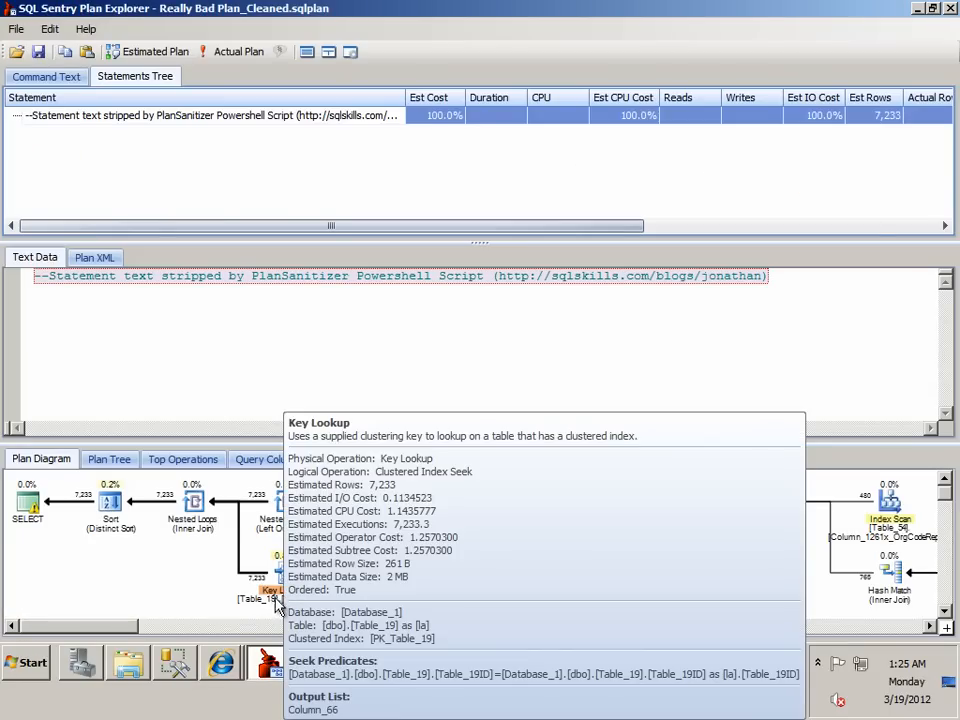
pyautogui.moveTo(464, 604)
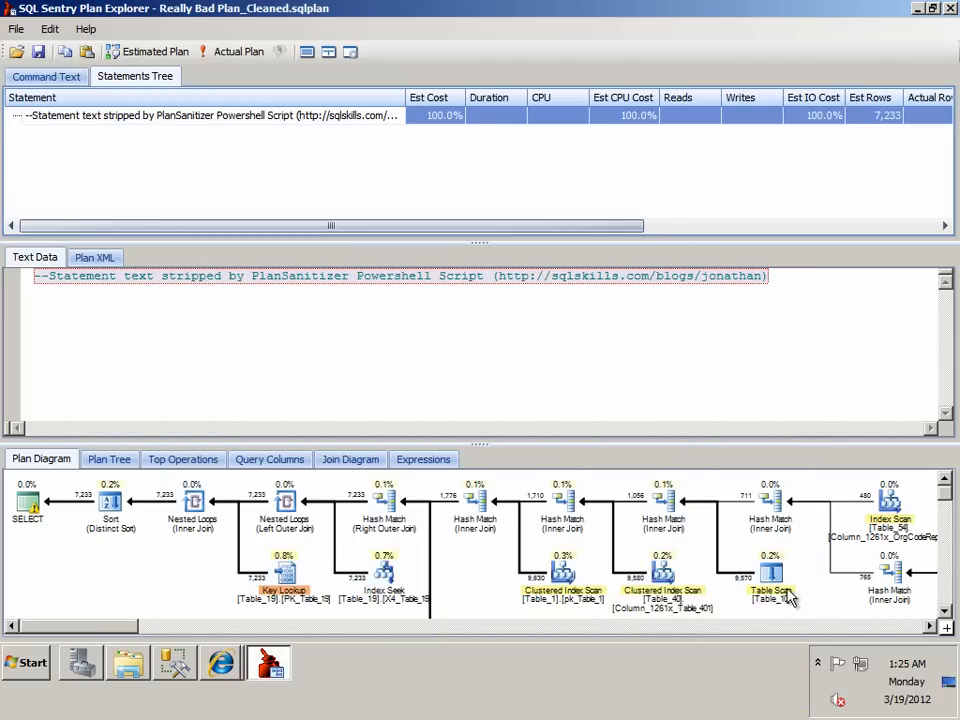
pyautogui.moveTo(764, 604)
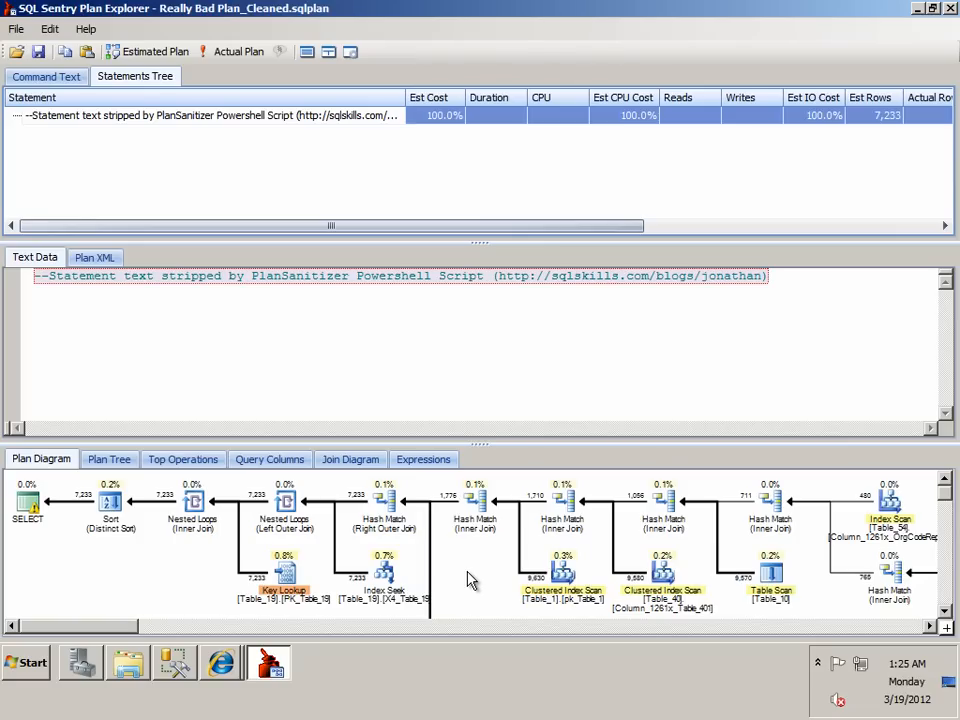
pyautogui.moveTo(116, 584)
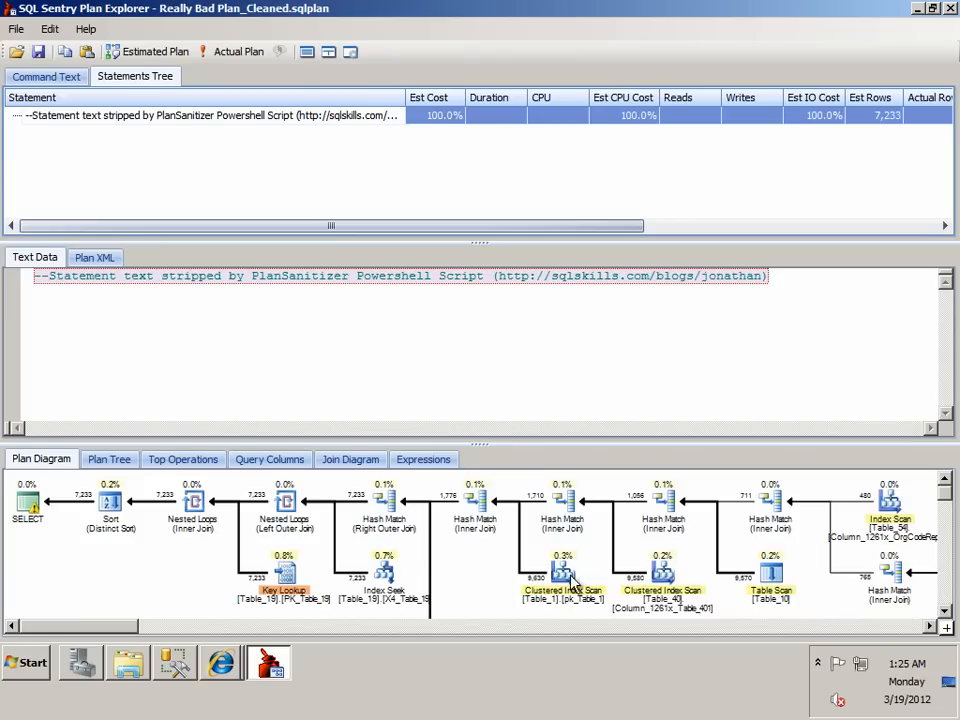
pyautogui.moveTo(208, 580)
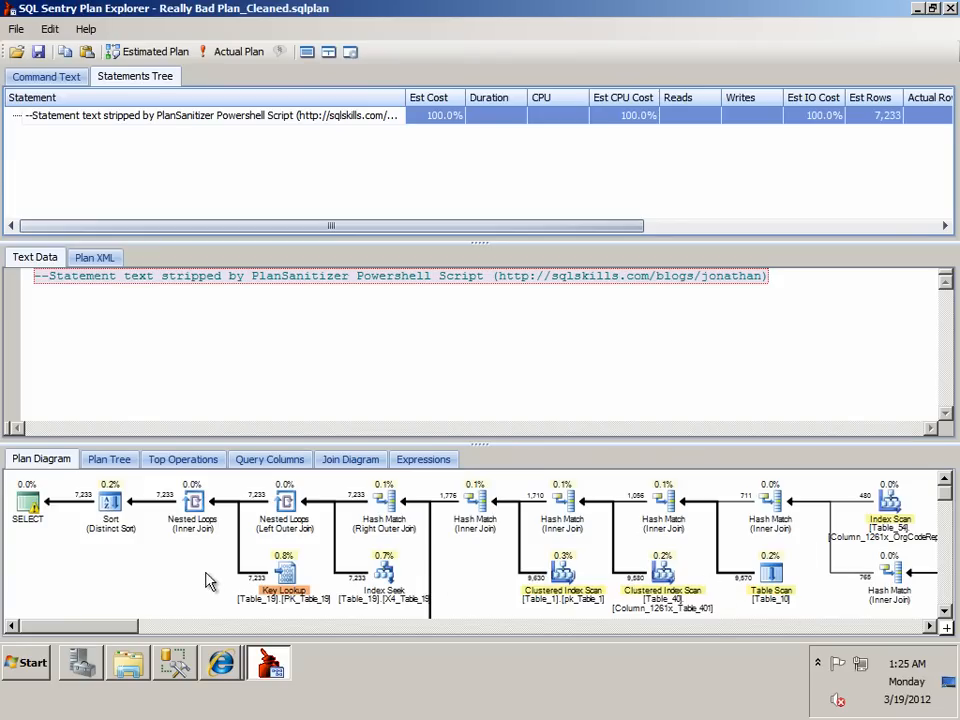
pyautogui.moveTo(184, 458)
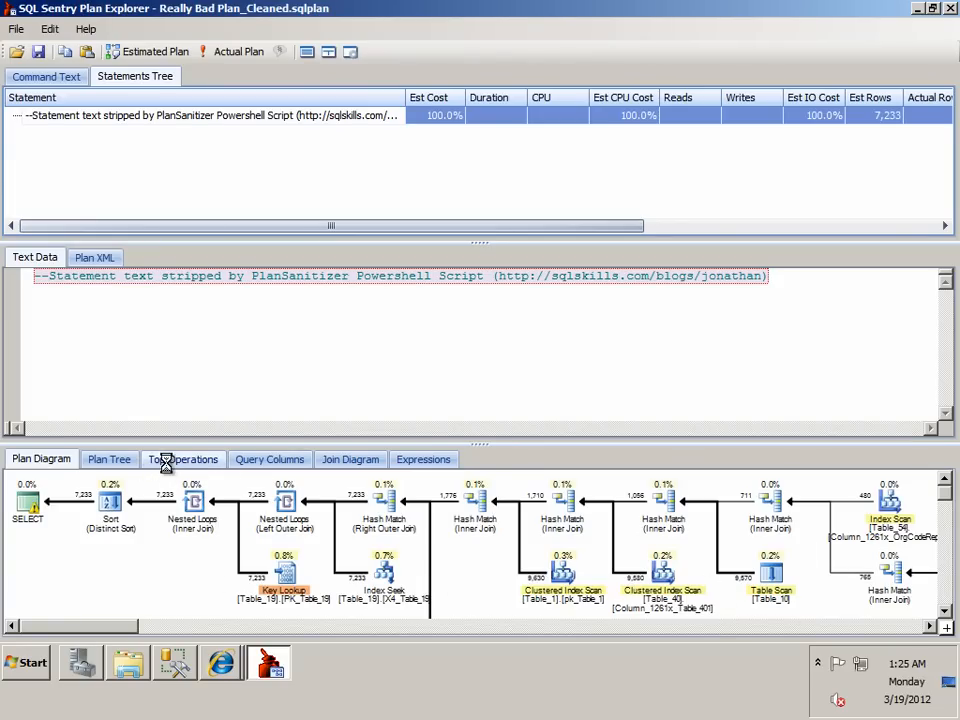
# Select the top-cost Key Lookup in Top Operations and show it in the plan diagram.
pyautogui.click(184, 458)
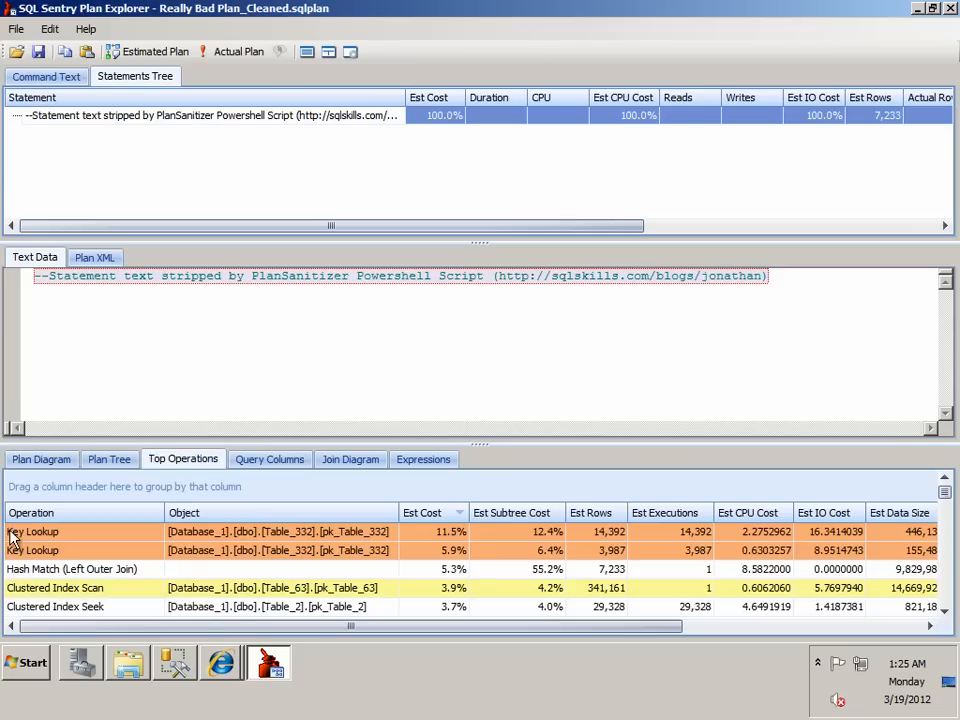
pyautogui.moveTo(444, 548)
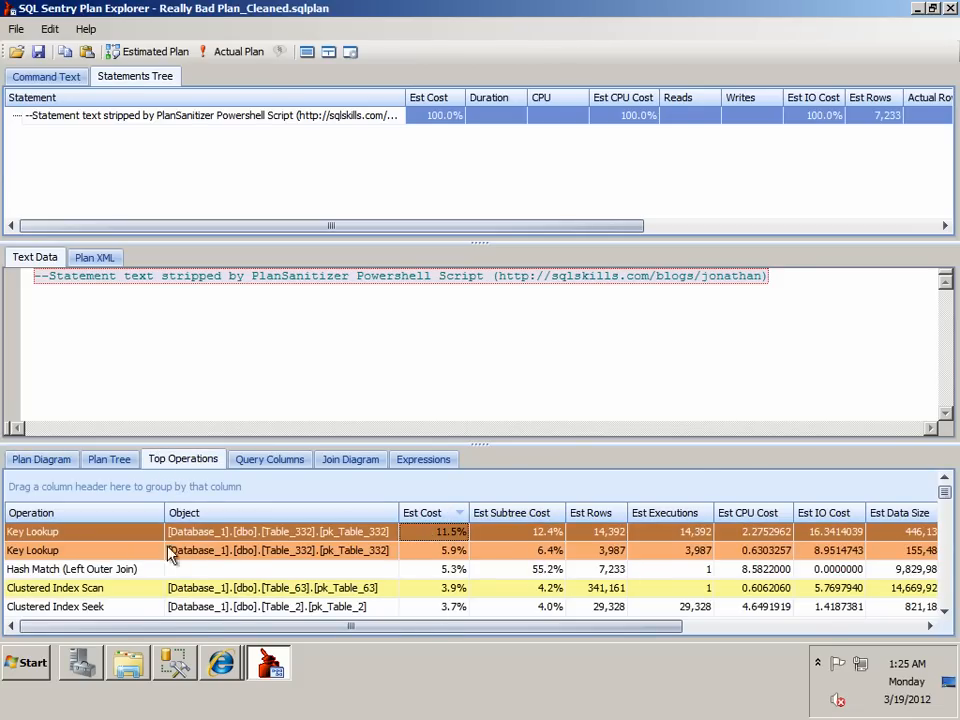
pyautogui.click(40, 458)
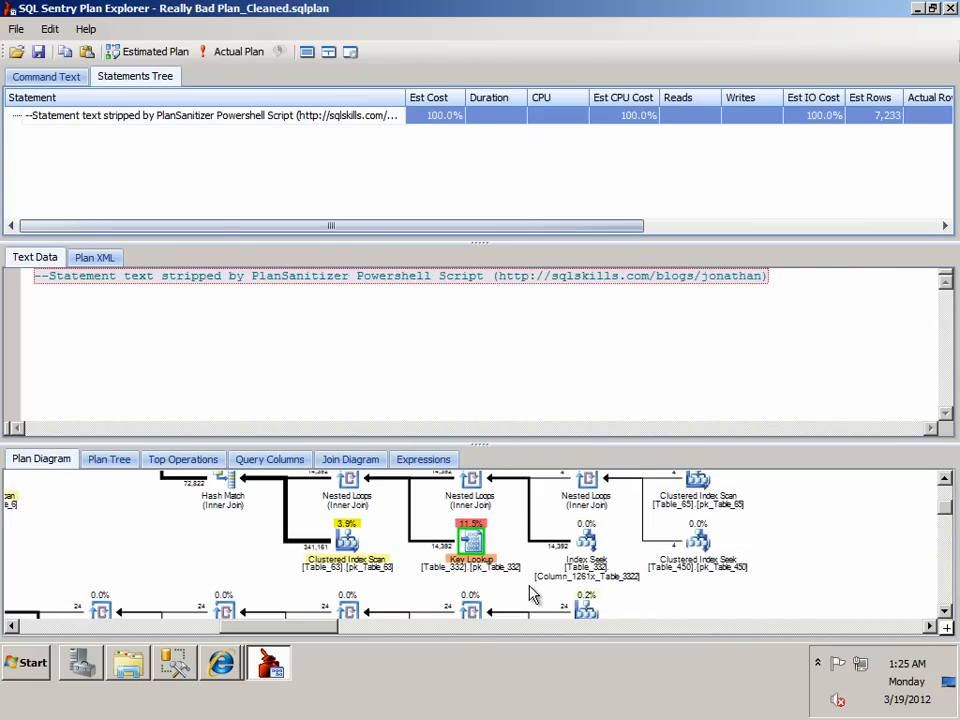
pyautogui.moveTo(512, 556)
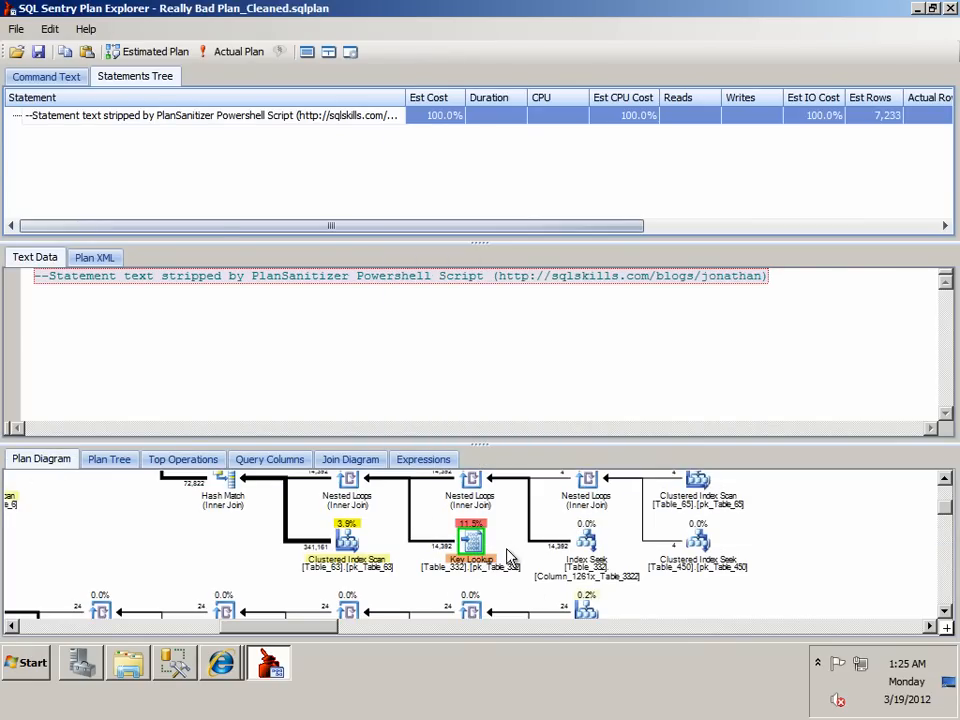
pyautogui.moveTo(508, 532)
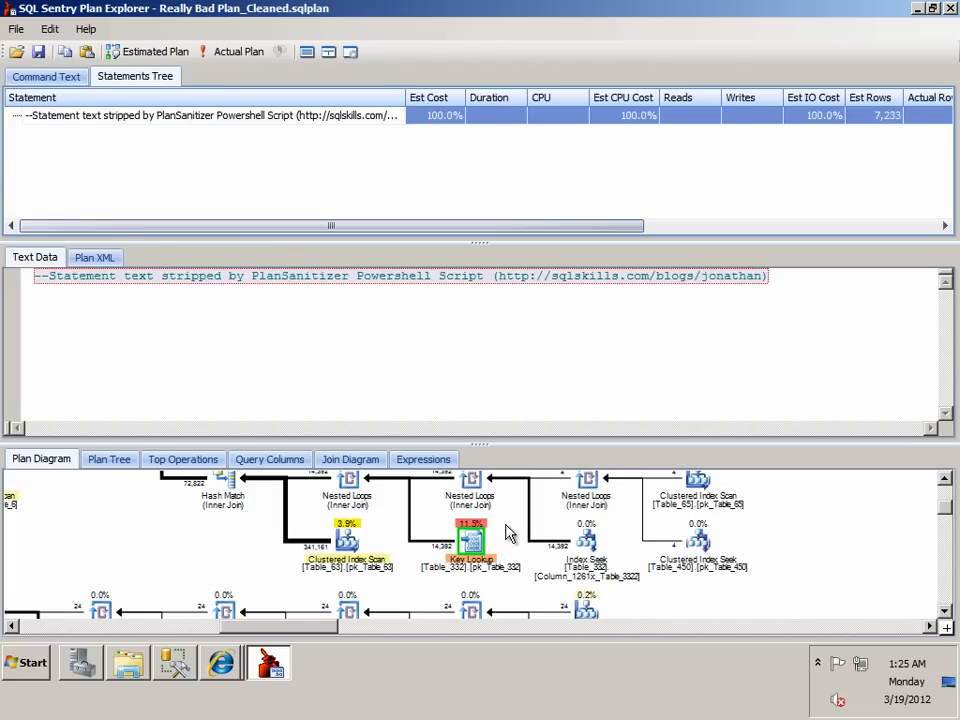
pyautogui.moveTo(500, 536)
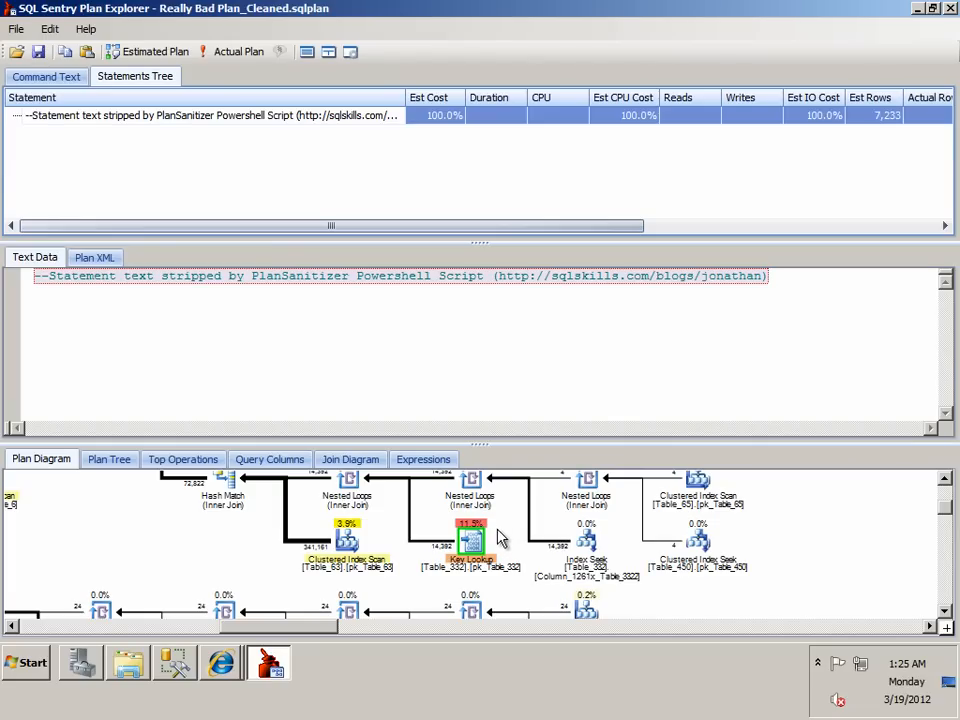
pyautogui.moveTo(490, 584)
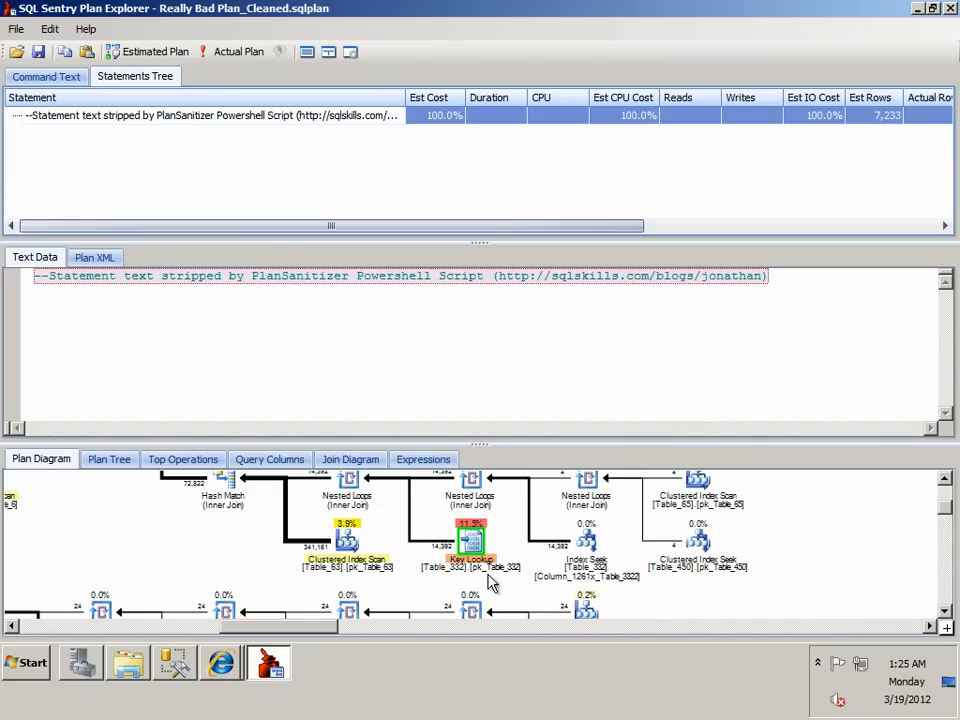
pyautogui.moveTo(430, 524)
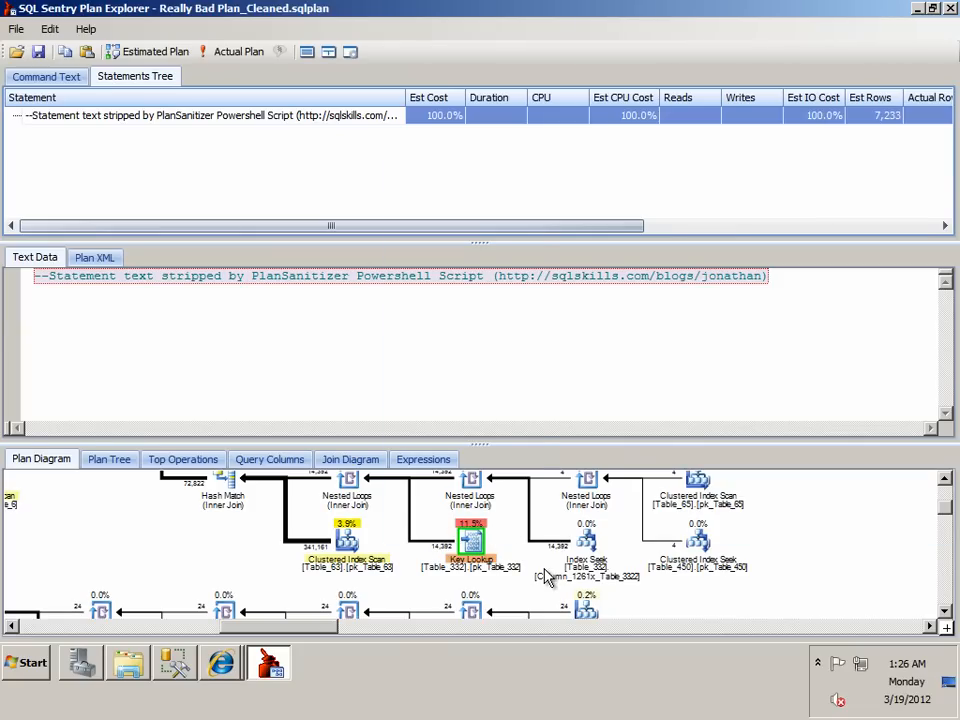
pyautogui.moveTo(500, 598)
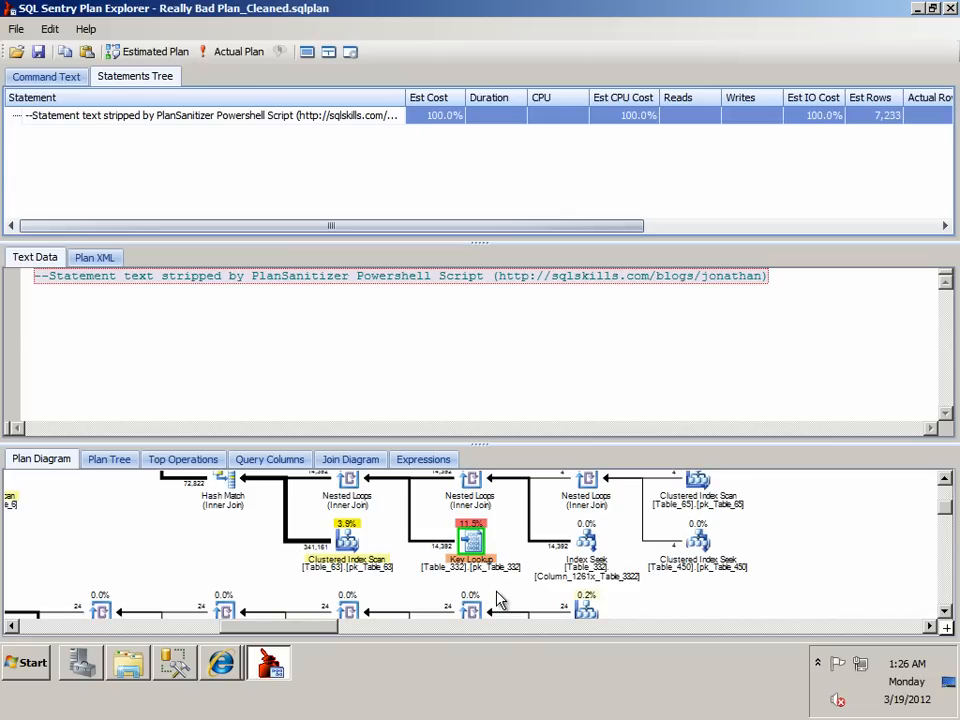
pyautogui.moveTo(338, 568)
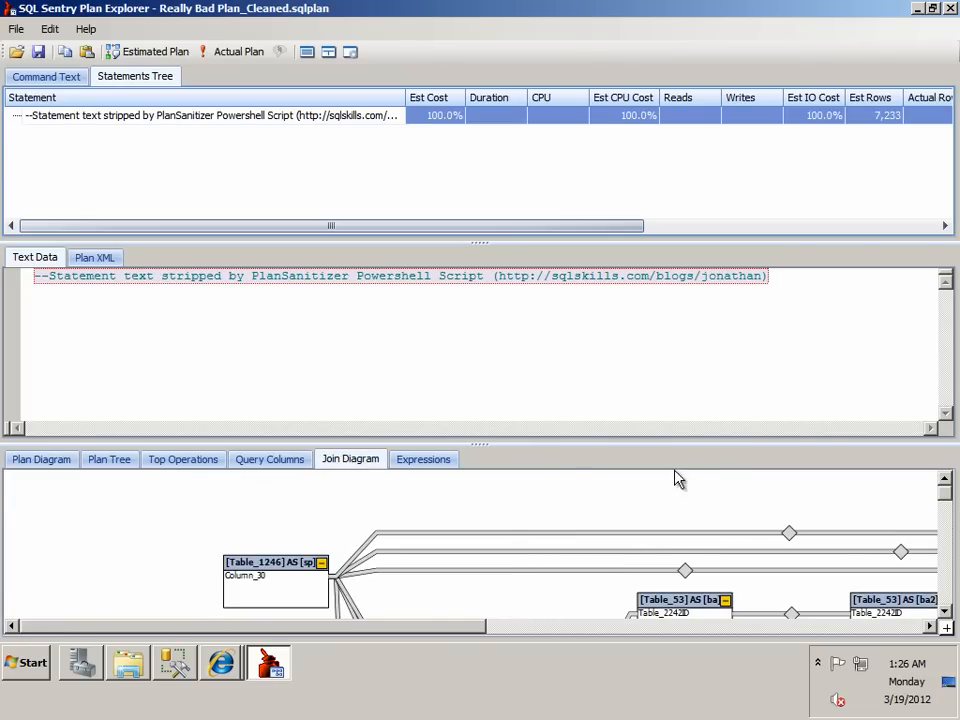
# Open the Overview window showing the whole table-join layout of the join diagram.
pyautogui.click(946, 628)
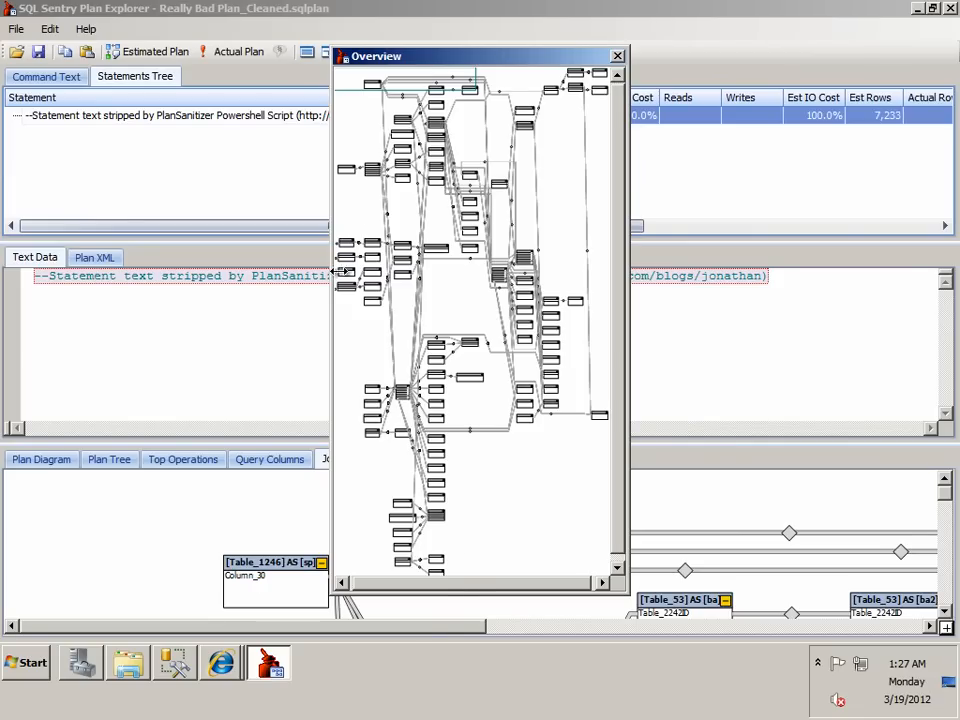
pyautogui.moveTo(608, 512)
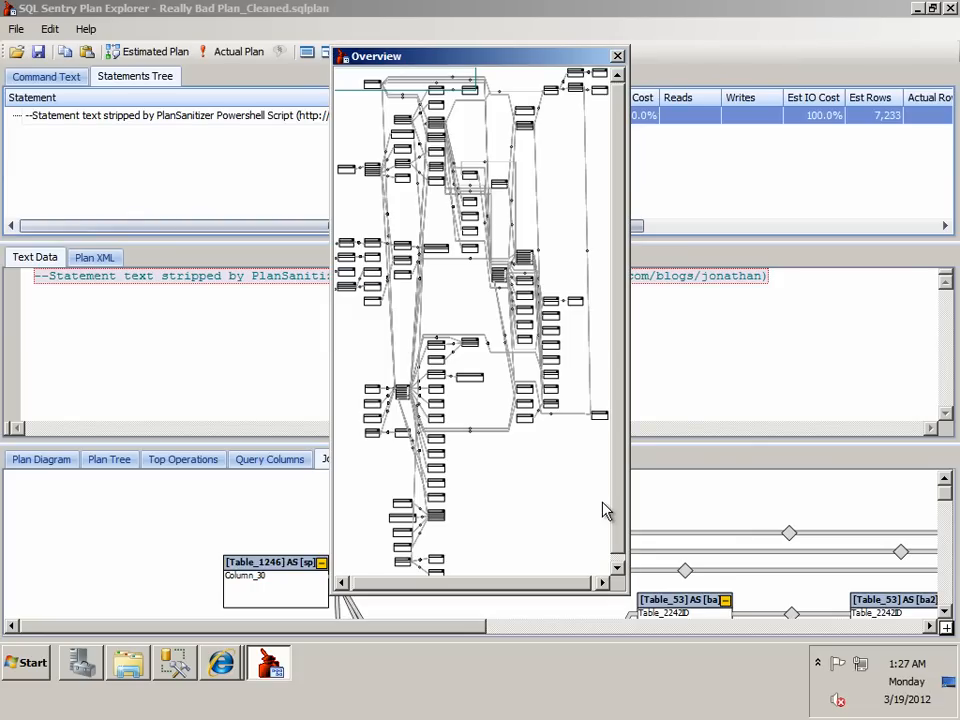
pyautogui.moveTo(458, 108)
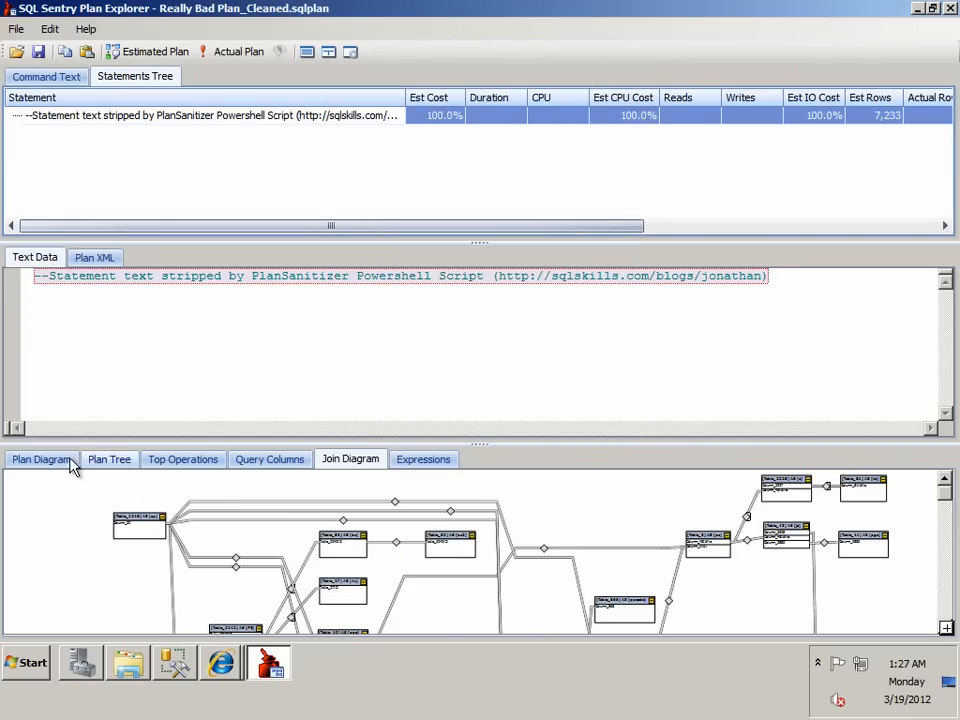
# Switch the enlarged plan diagram to Cumulative Costs on each operator and scroll through it.
pyautogui.click(40, 458)
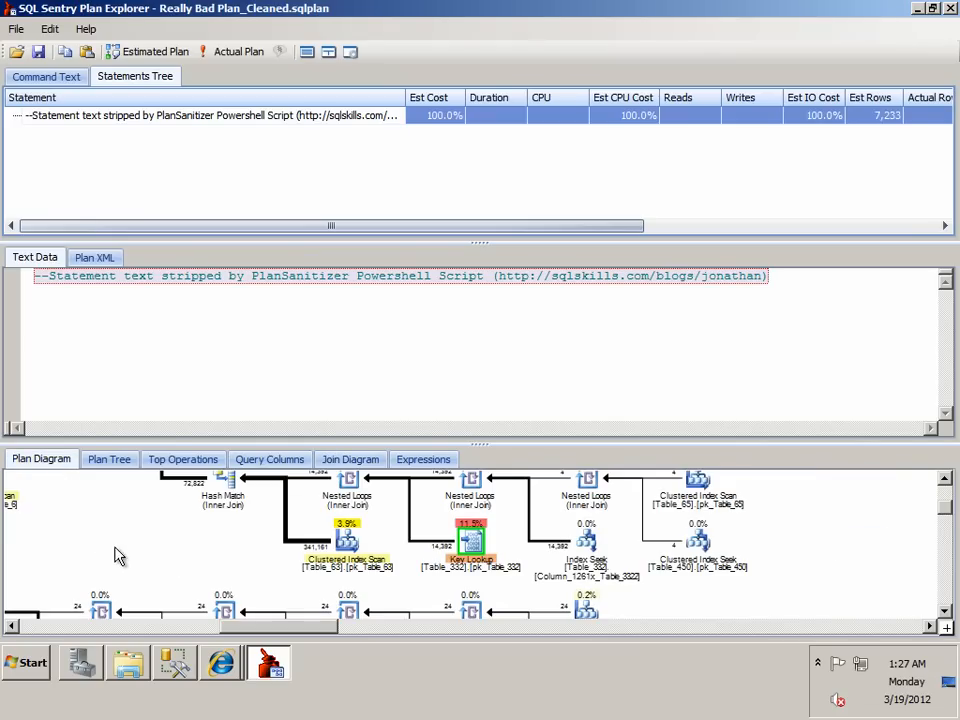
pyautogui.hscroll(3)
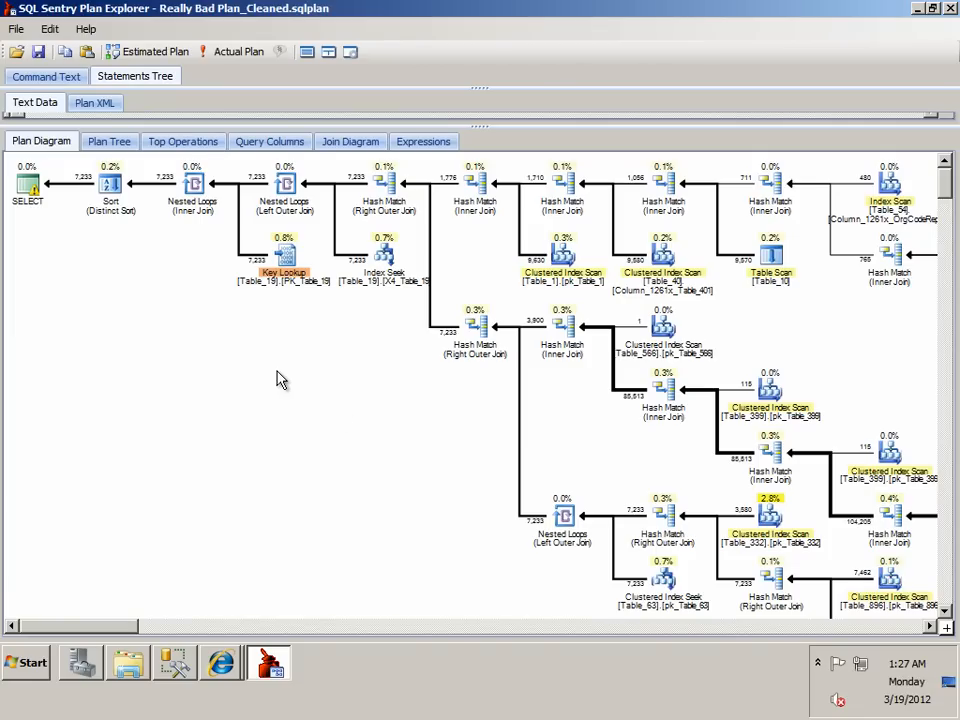
pyautogui.rightClick(280, 380)
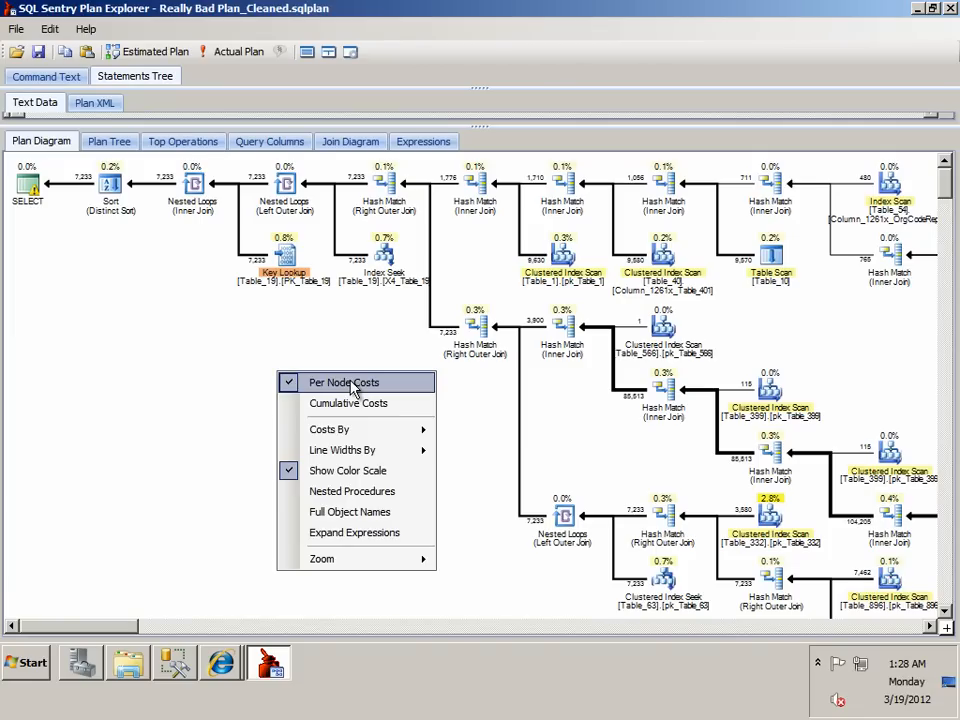
pyautogui.moveTo(616, 168)
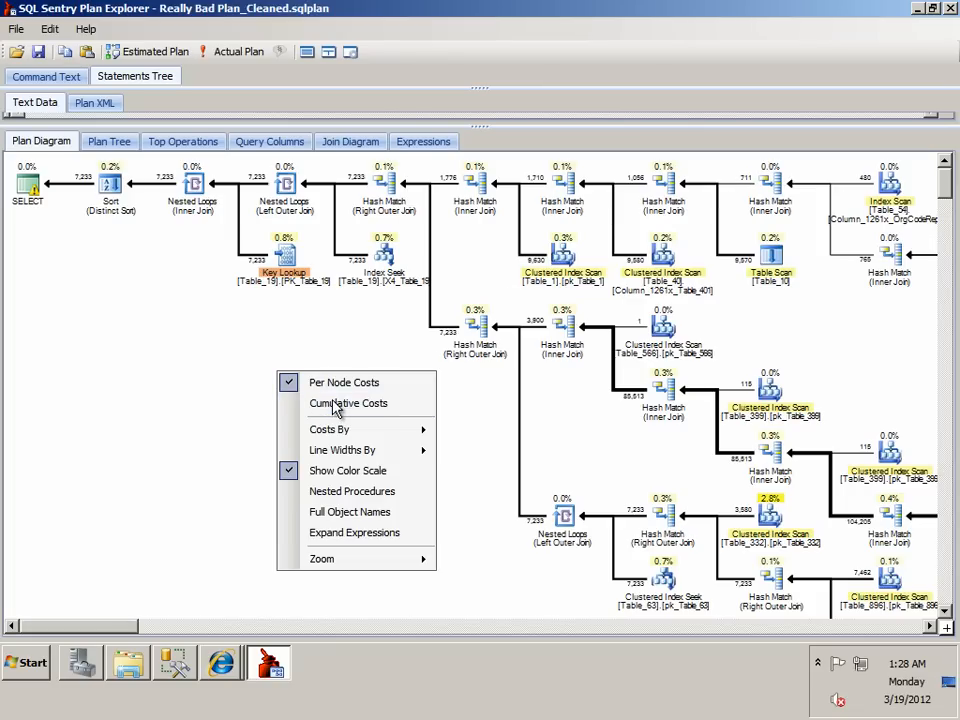
pyautogui.click(348, 404)
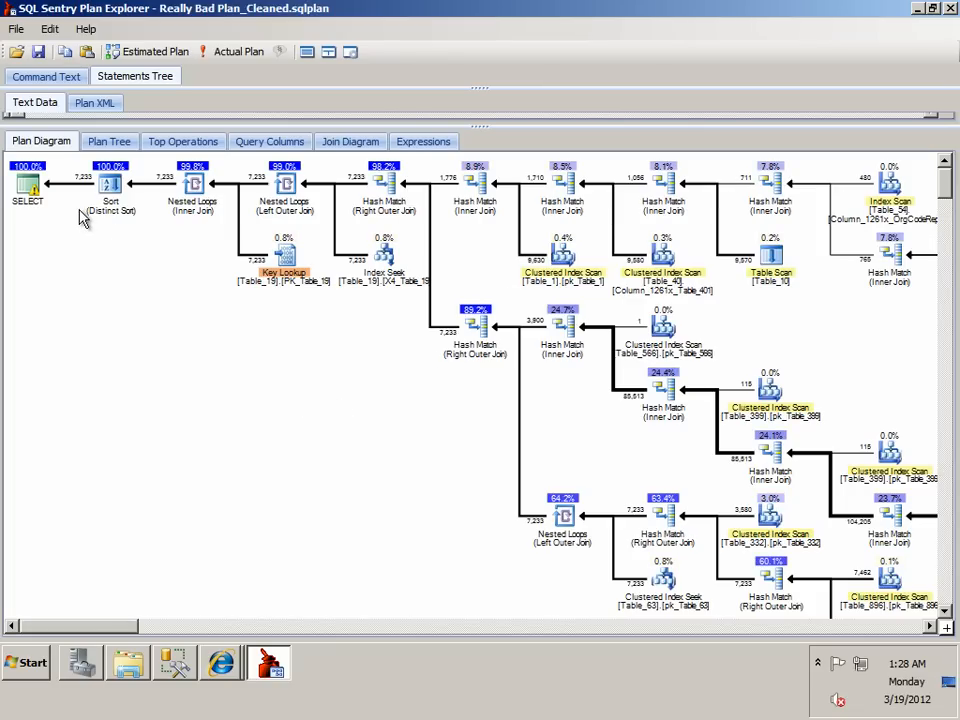
pyautogui.moveTo(56, 172)
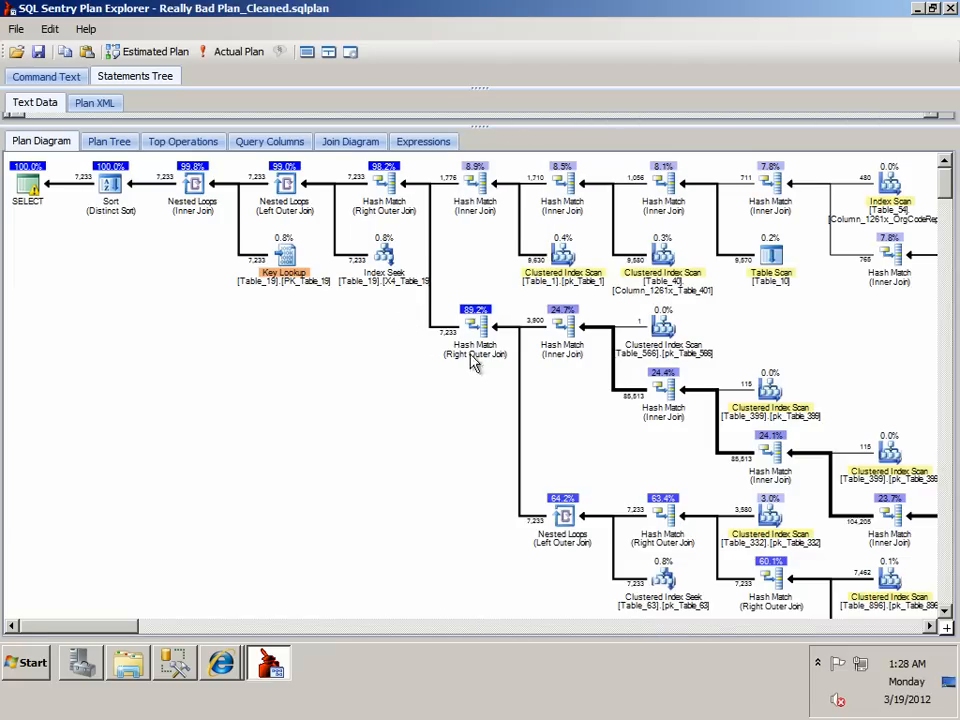
pyautogui.click(664, 516)
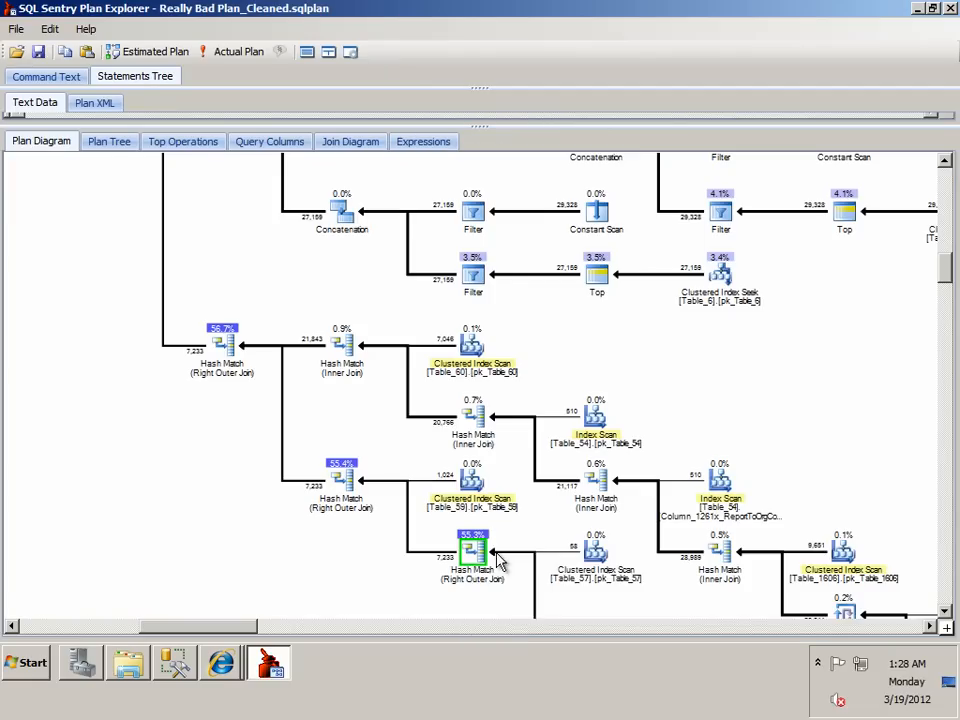
pyautogui.scroll(-3)
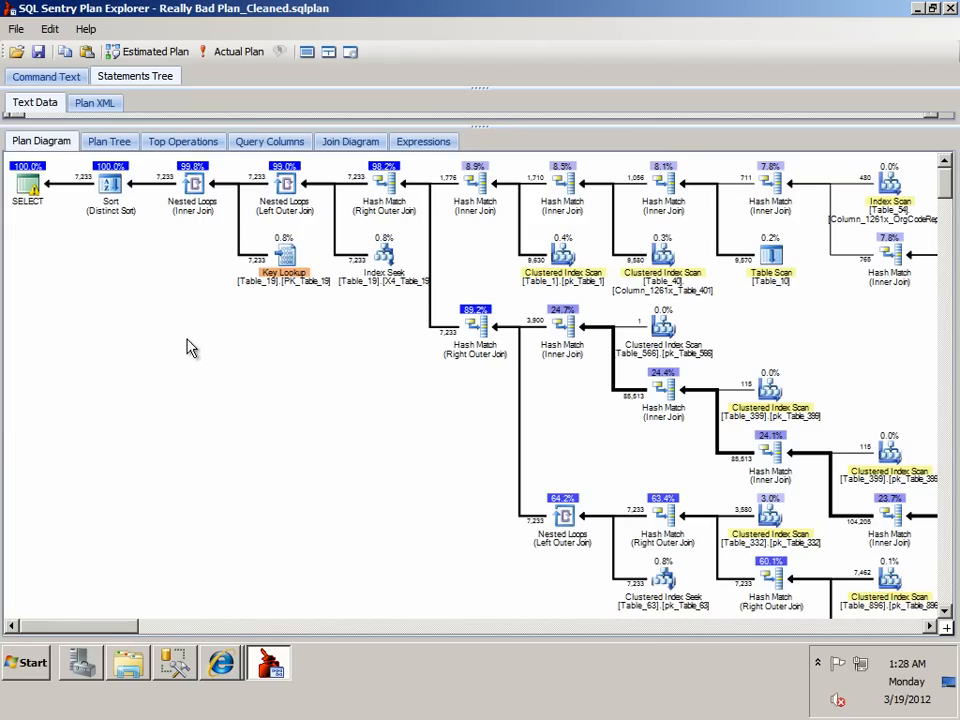
pyautogui.moveTo(528, 398)
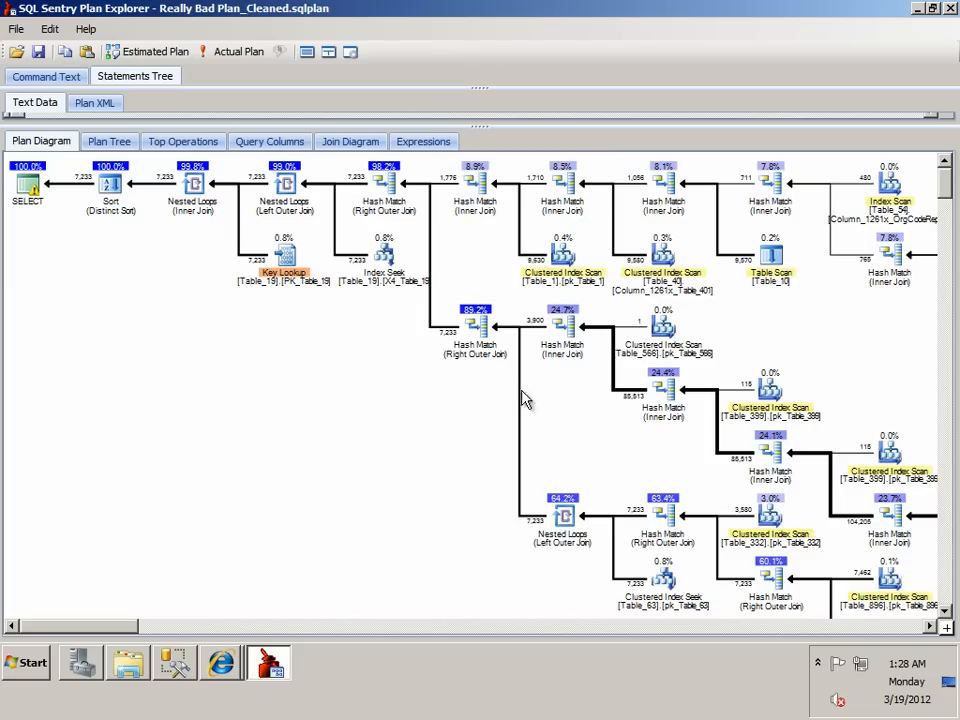
pyautogui.rightClick(528, 400)
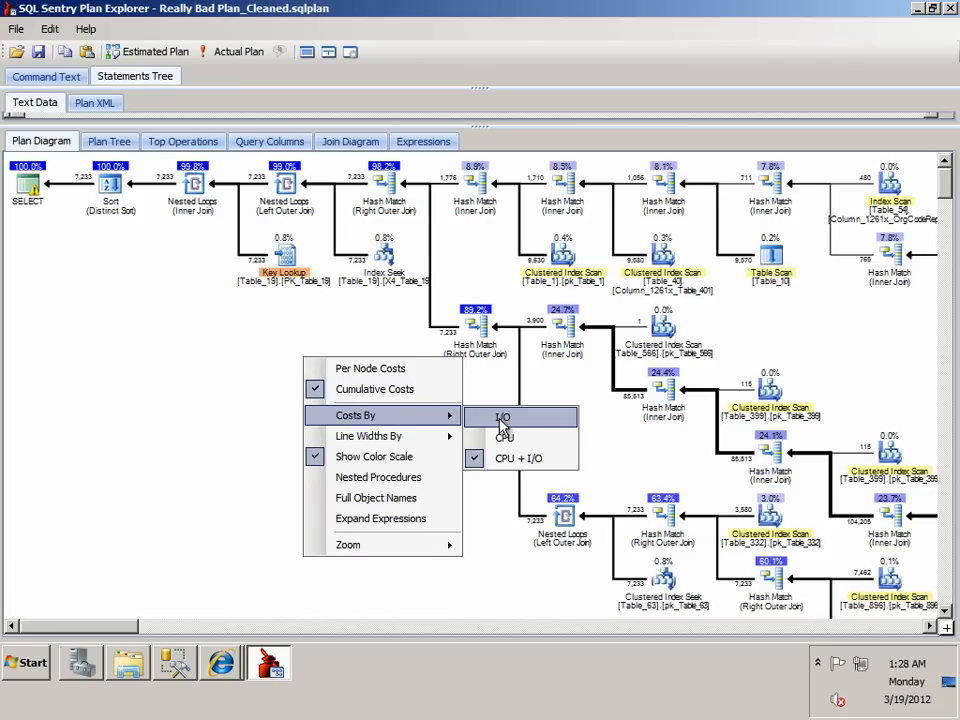
pyautogui.click(504, 436)
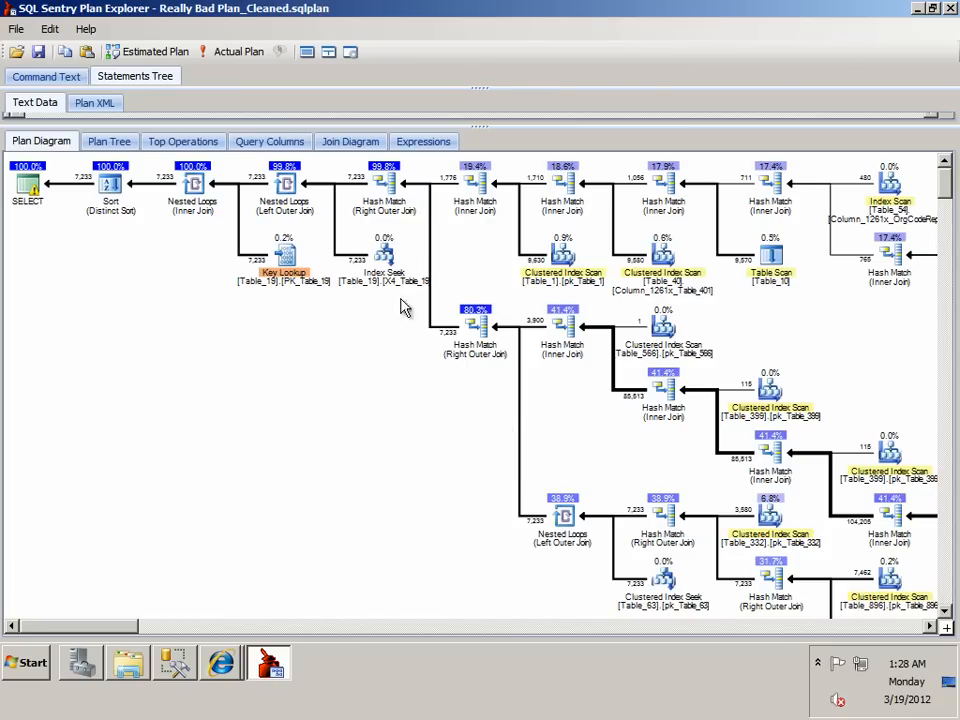
pyautogui.moveTo(596, 512)
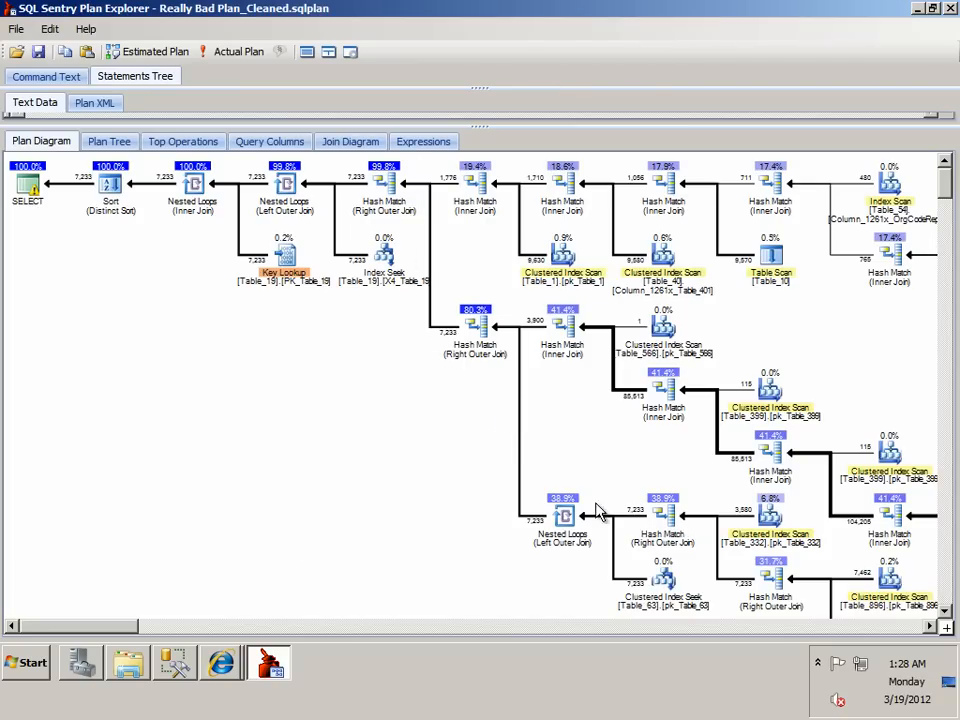
pyautogui.click(564, 516)
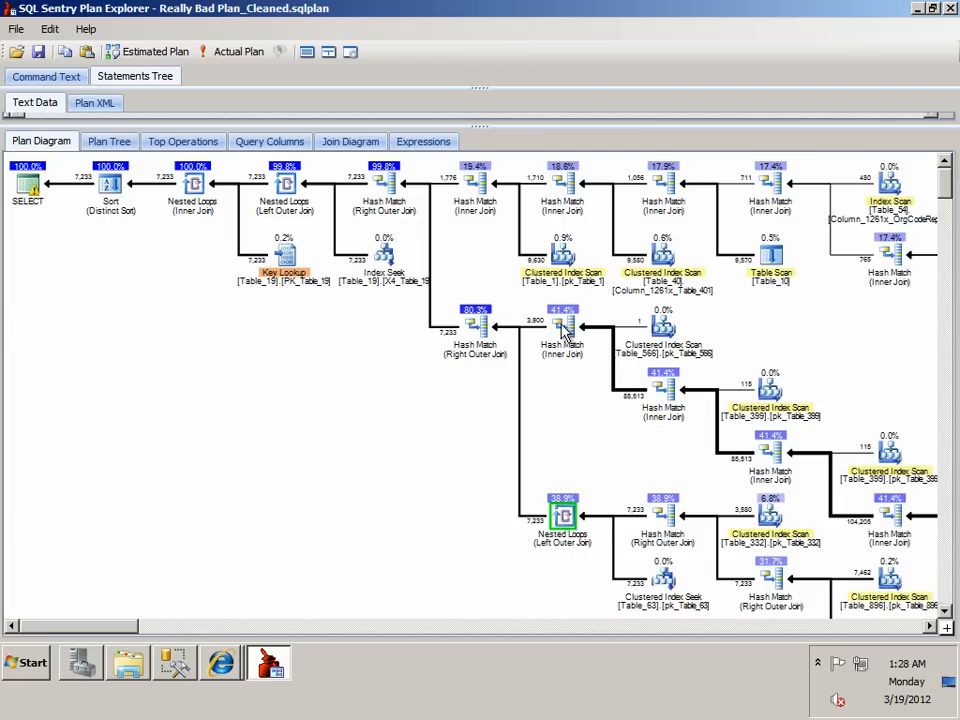
pyautogui.click(562, 324)
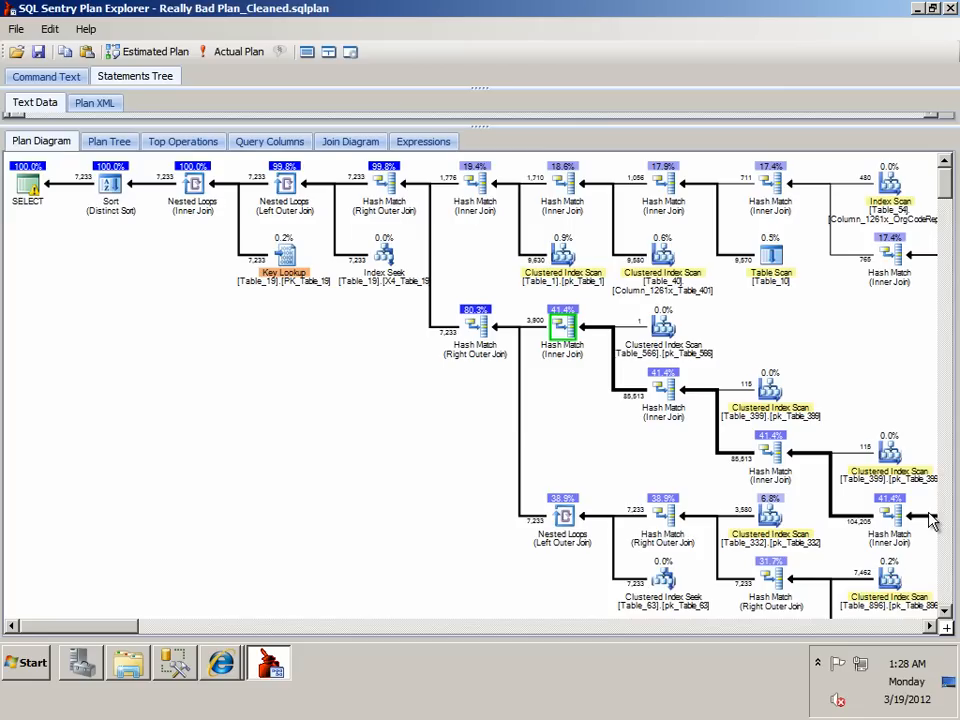
# Set Line Widths By to Data Size (MB) so arrows are labelled in KB.
pyautogui.rightClick(562, 328)
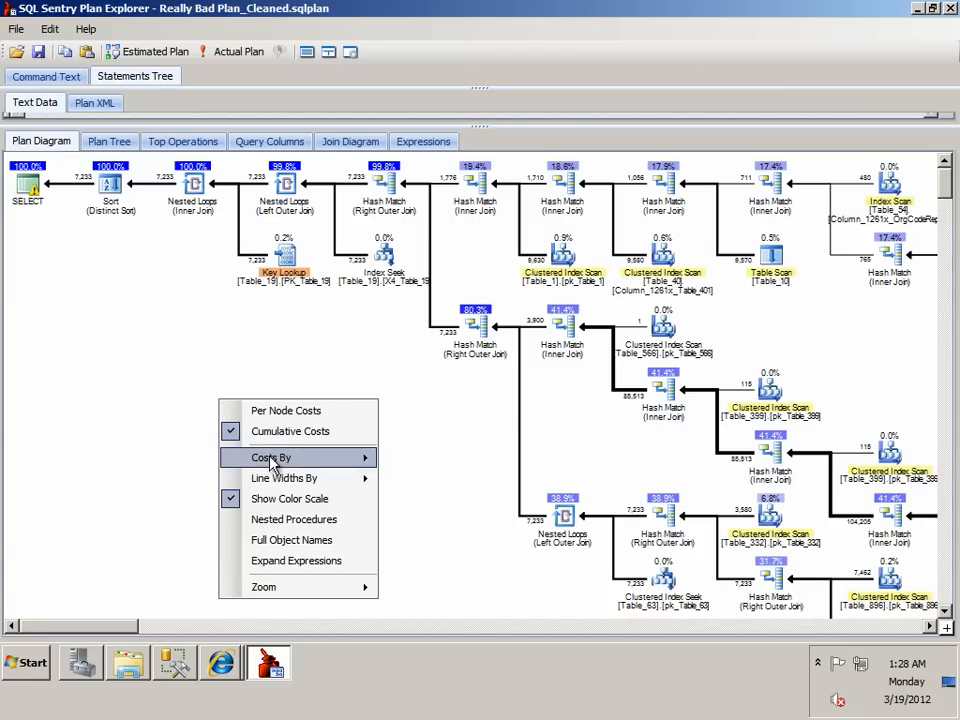
pyautogui.moveTo(284, 478)
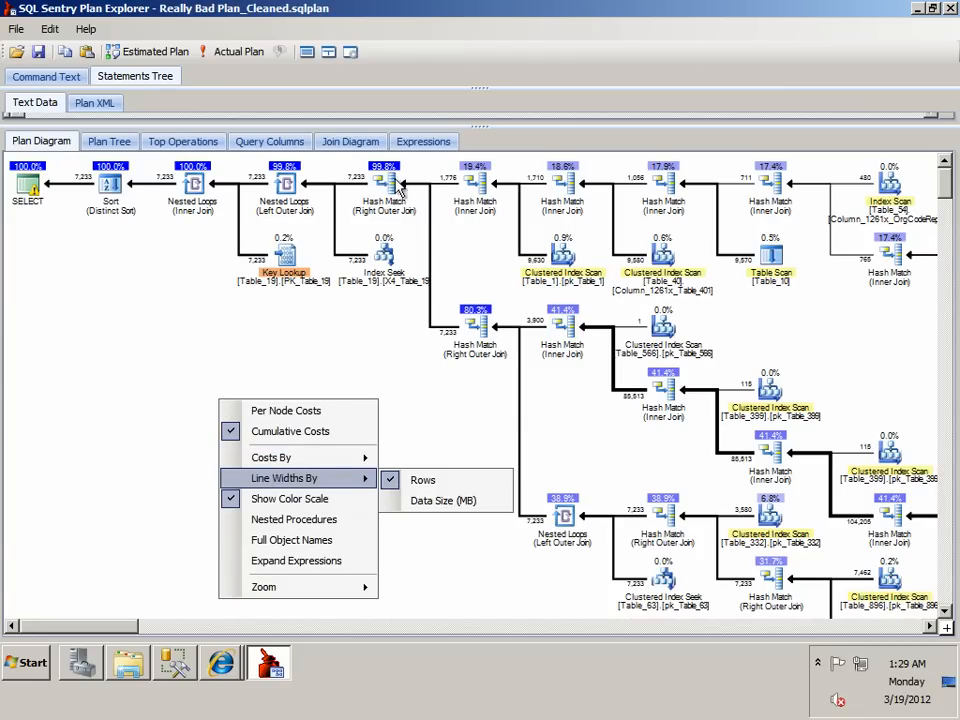
pyautogui.moveTo(292, 540)
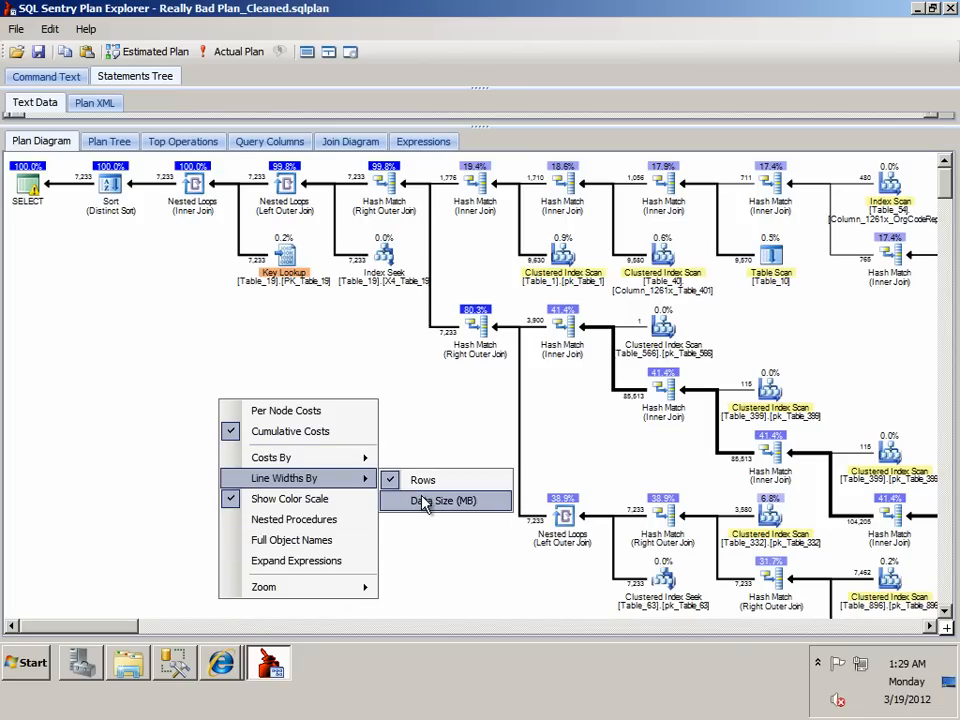
pyautogui.click(436, 500)
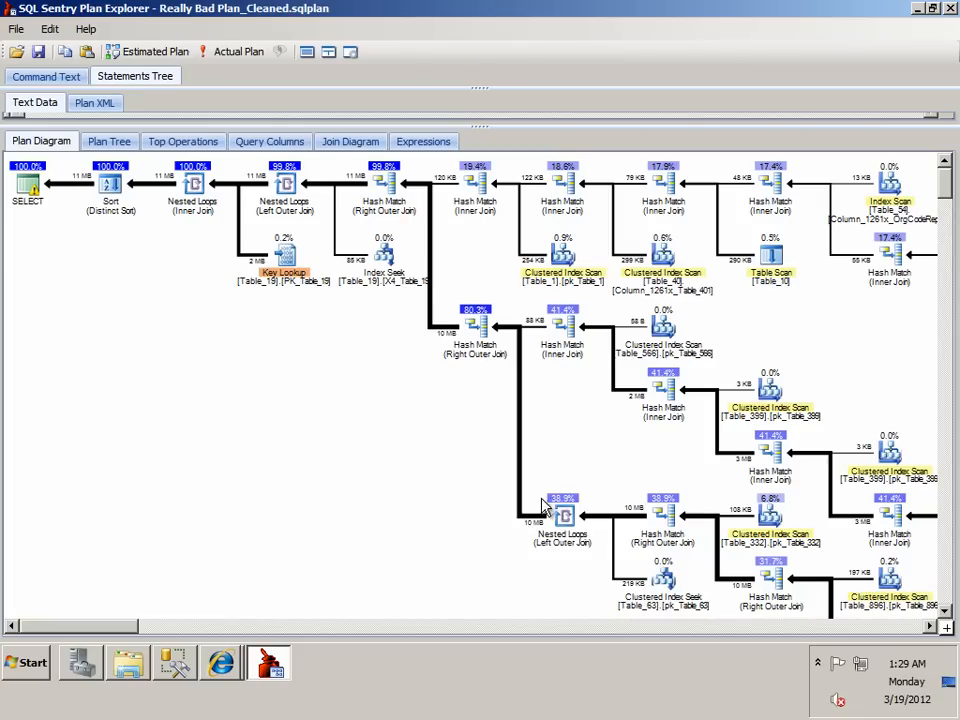
pyautogui.click(564, 324)
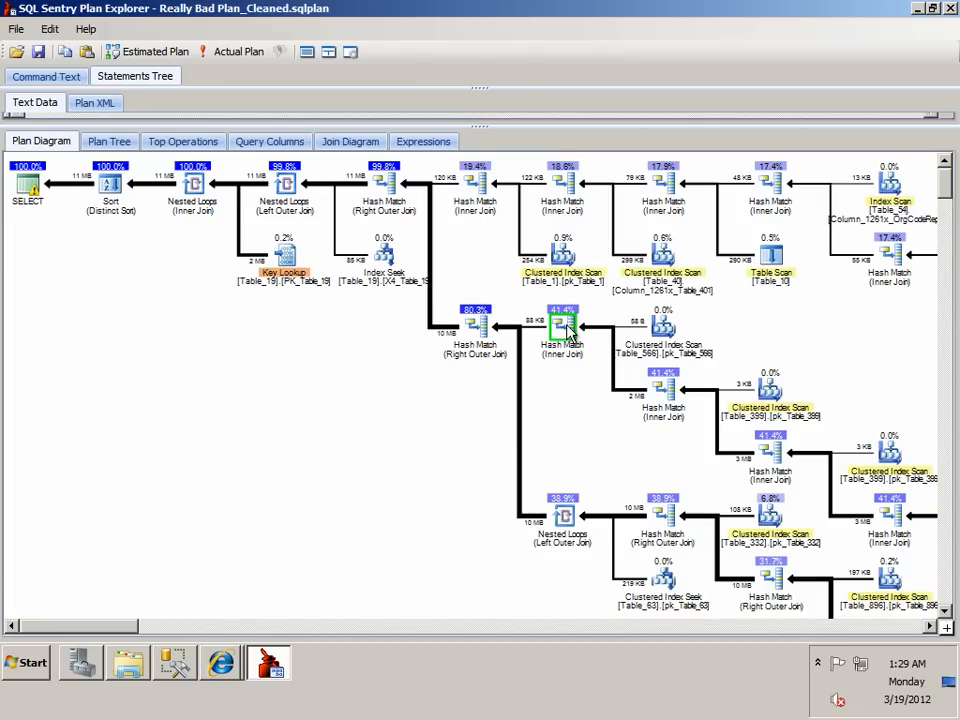
pyautogui.moveTo(836, 544)
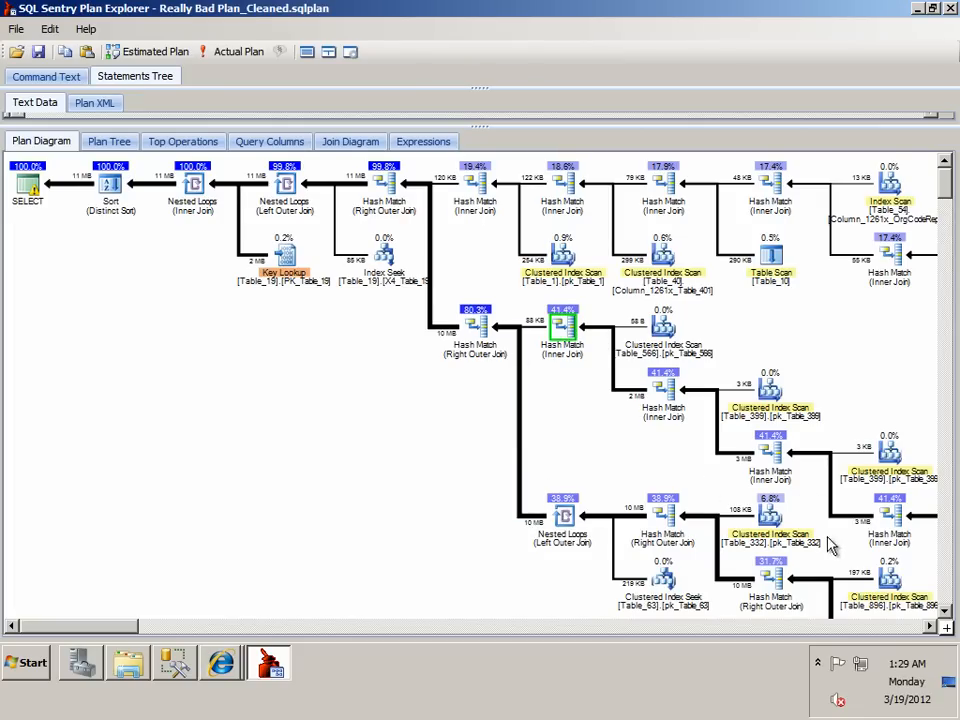
pyautogui.moveTo(532, 460)
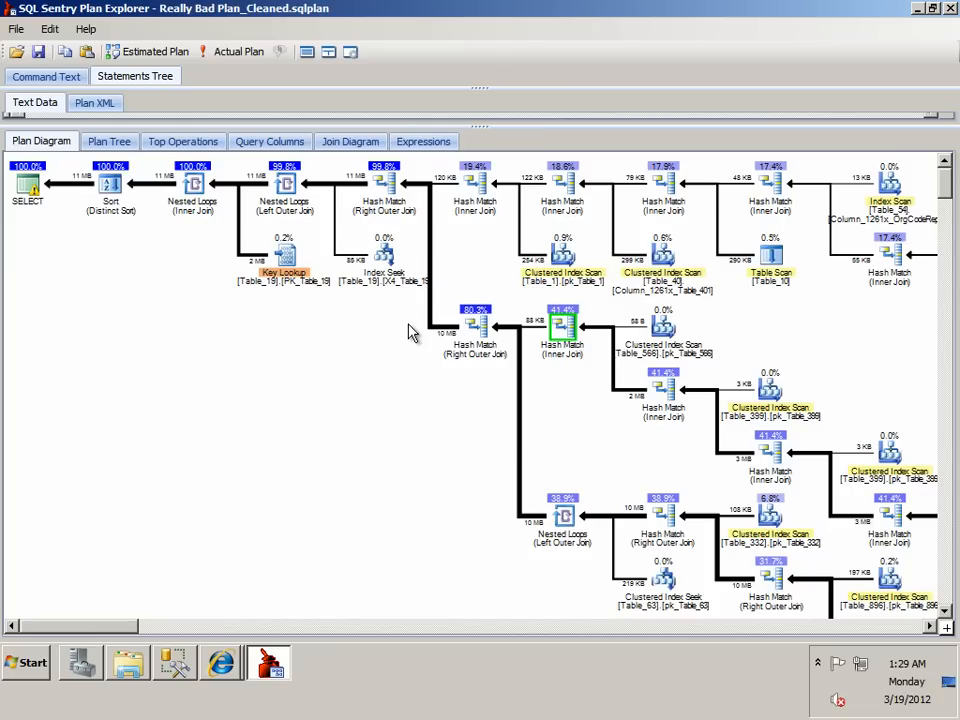
pyautogui.moveTo(436, 404)
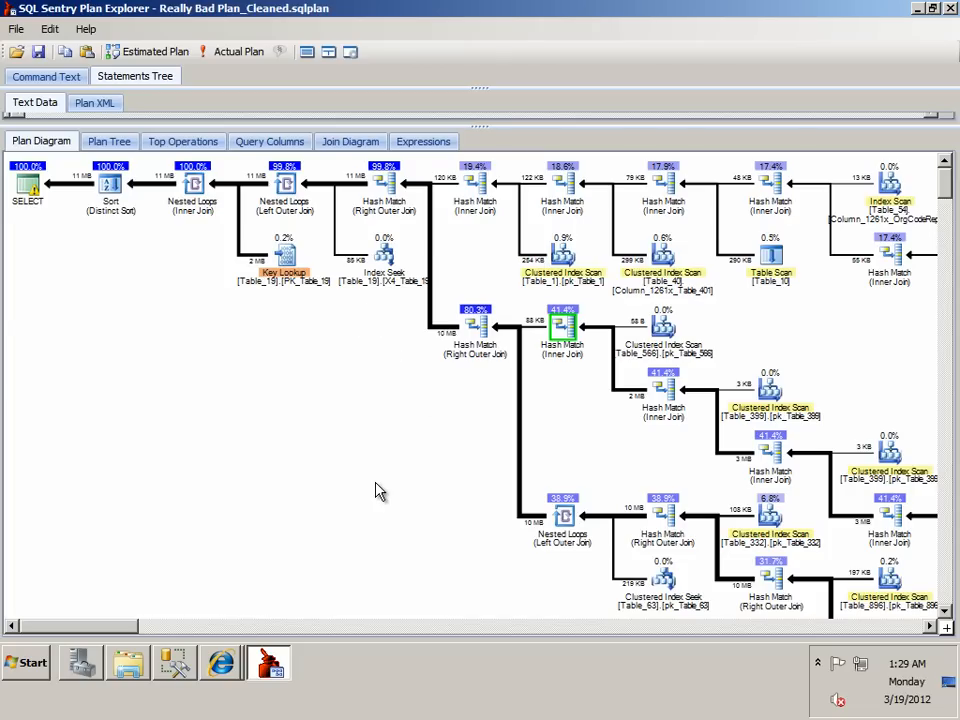
pyautogui.moveTo(476, 430)
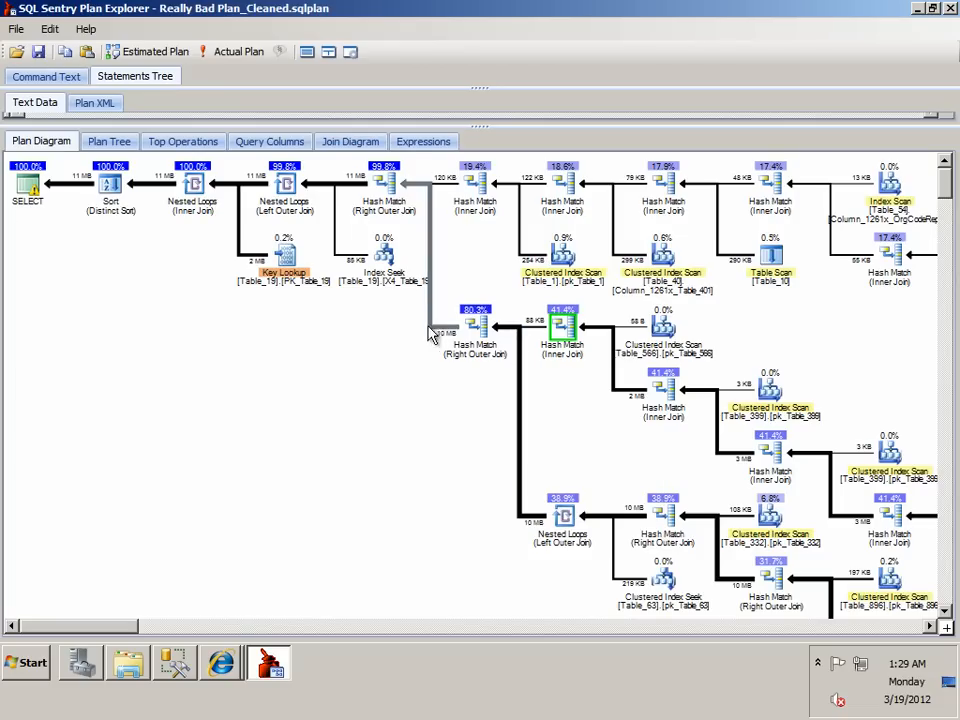
pyautogui.moveTo(210, 218)
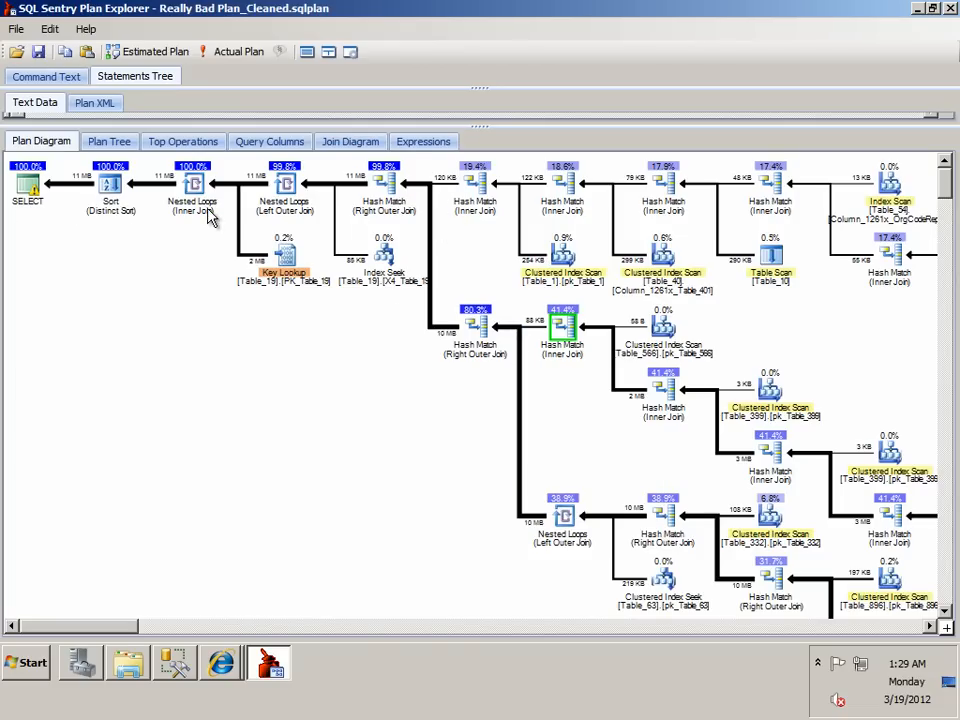
pyautogui.moveTo(472, 256)
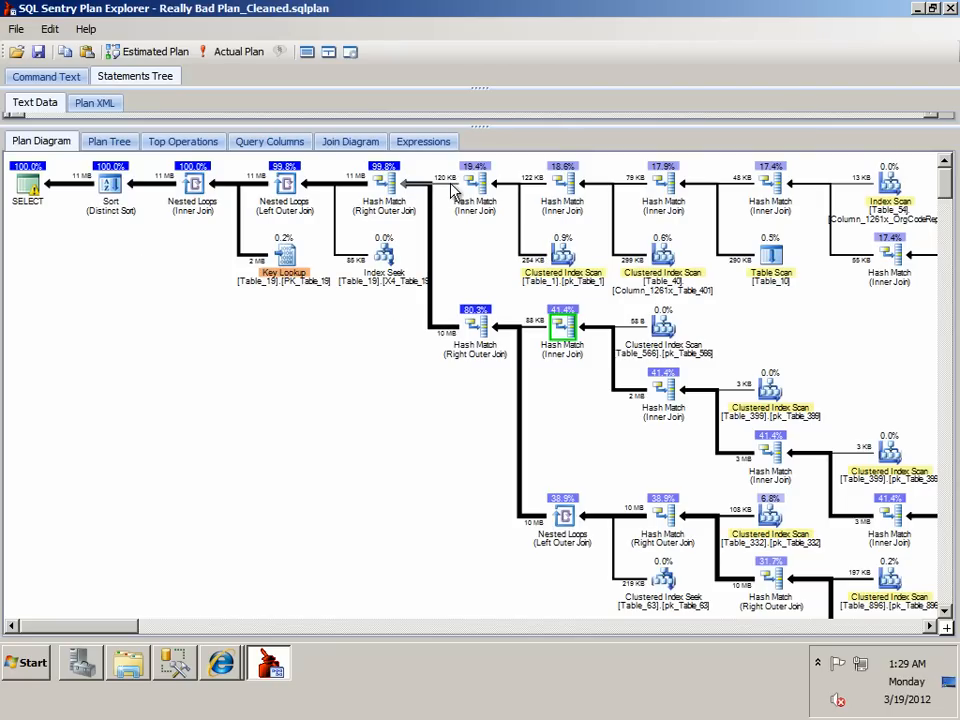
pyautogui.moveTo(452, 190)
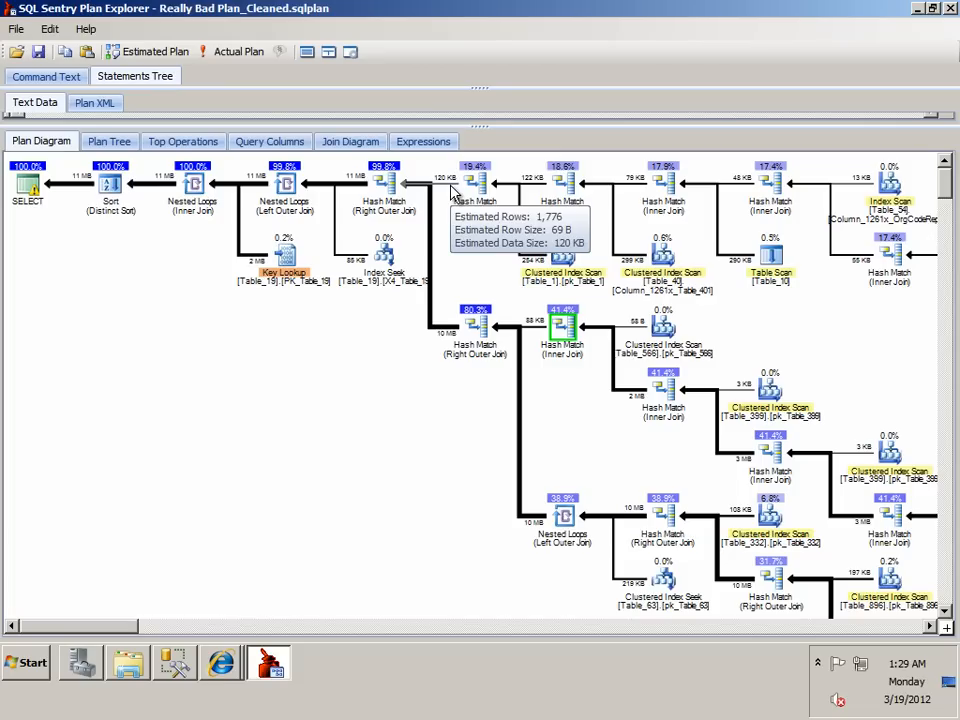
pyautogui.moveTo(476, 464)
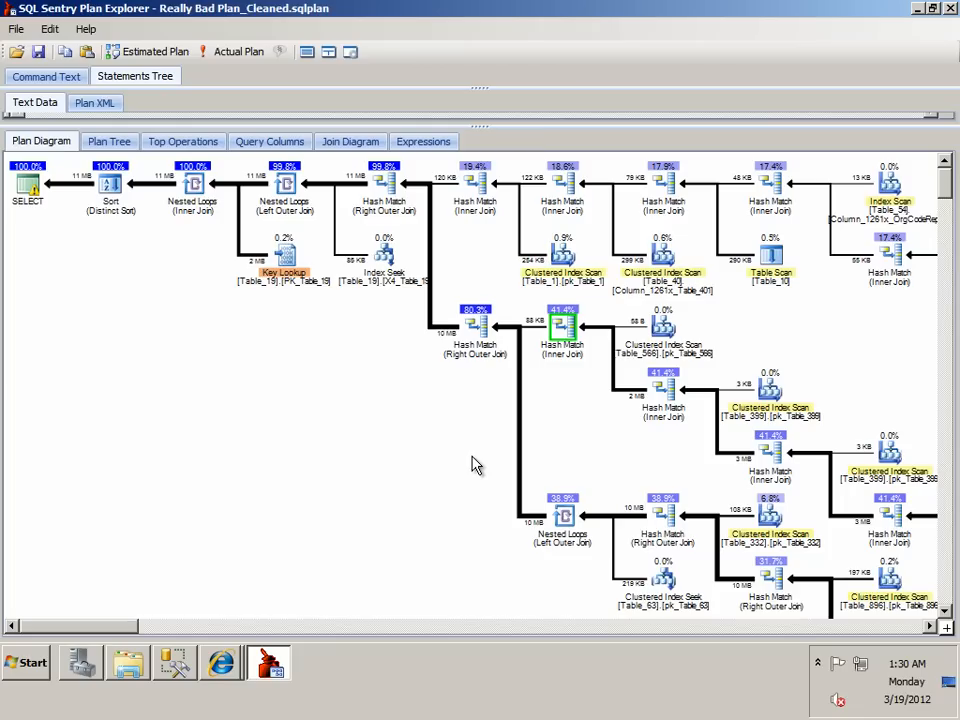
pyautogui.moveTo(400, 404)
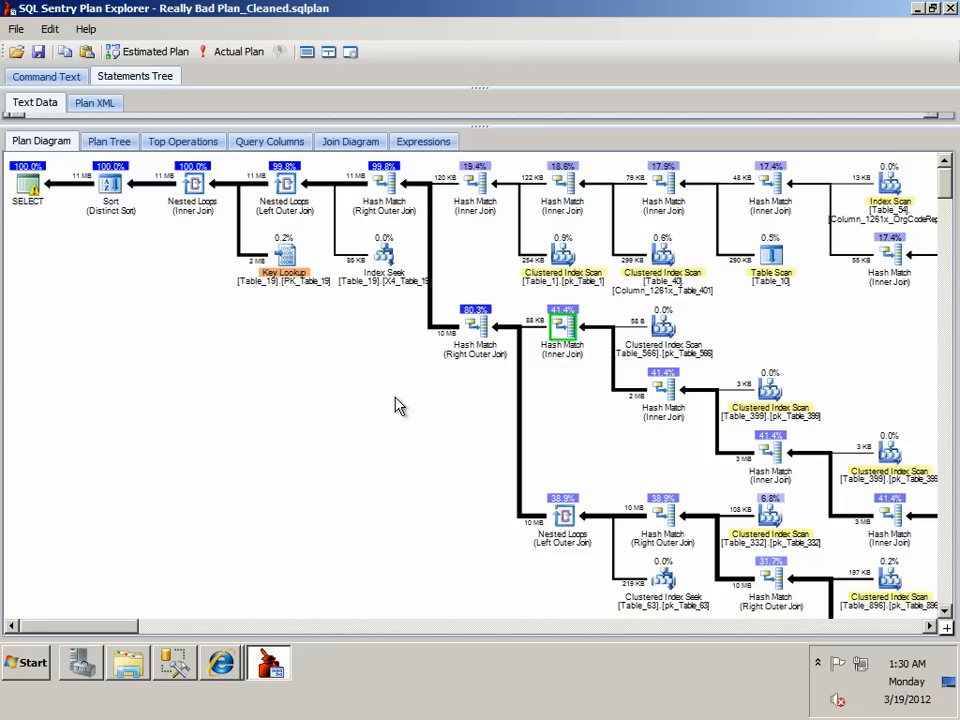
pyautogui.moveTo(384, 400)
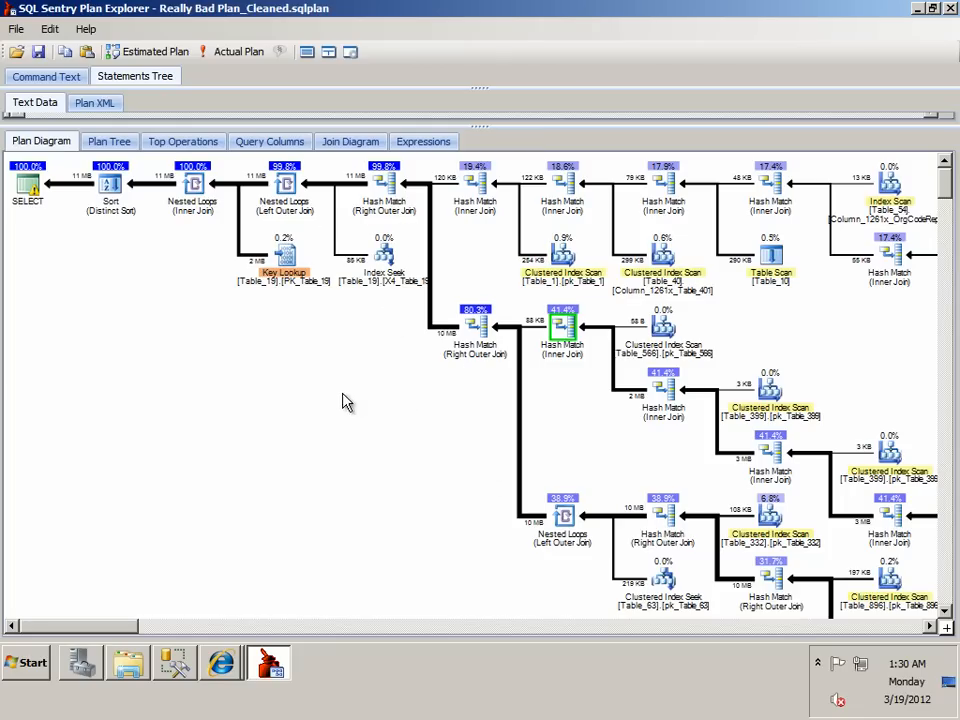
# Enable Full Object Names from the diagram display options and review the longer labels.
pyautogui.rightClick(348, 400)
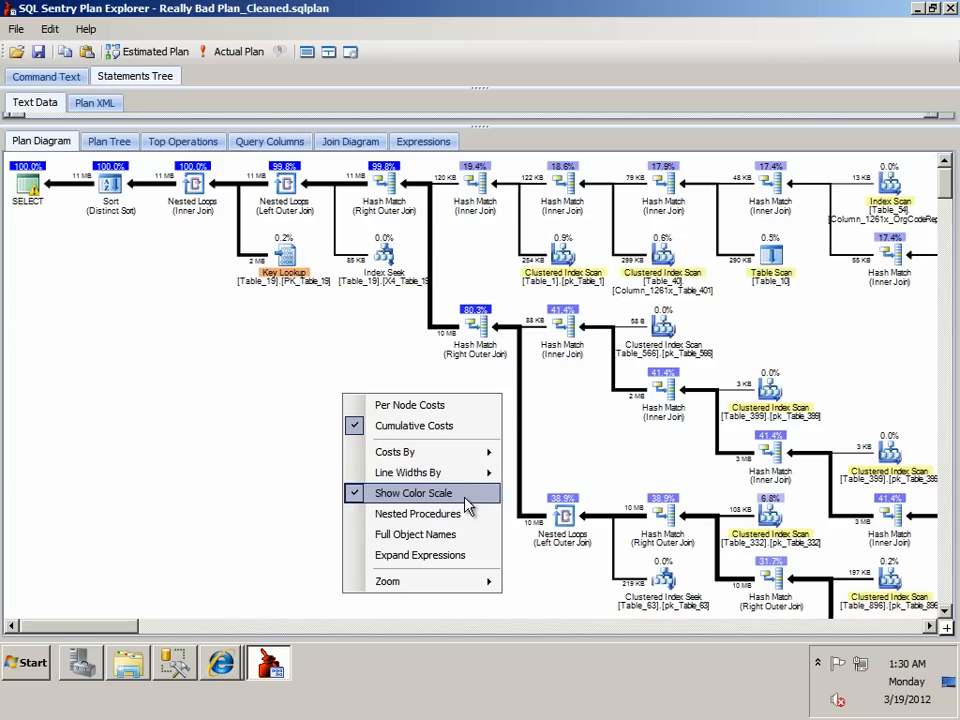
pyautogui.moveTo(416, 534)
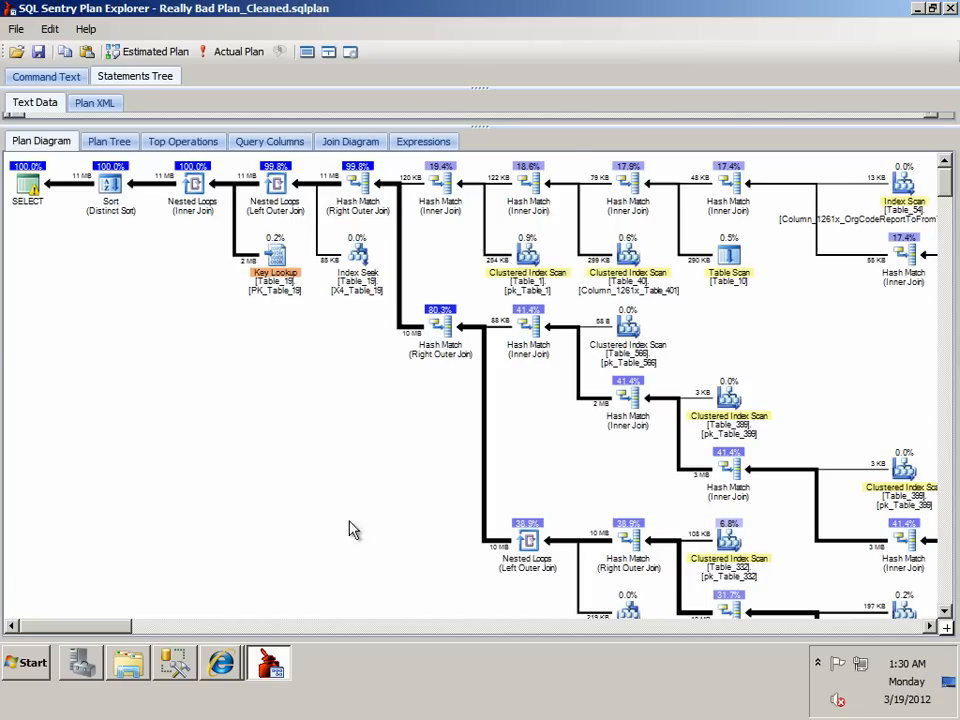
pyautogui.moveTo(118, 628)
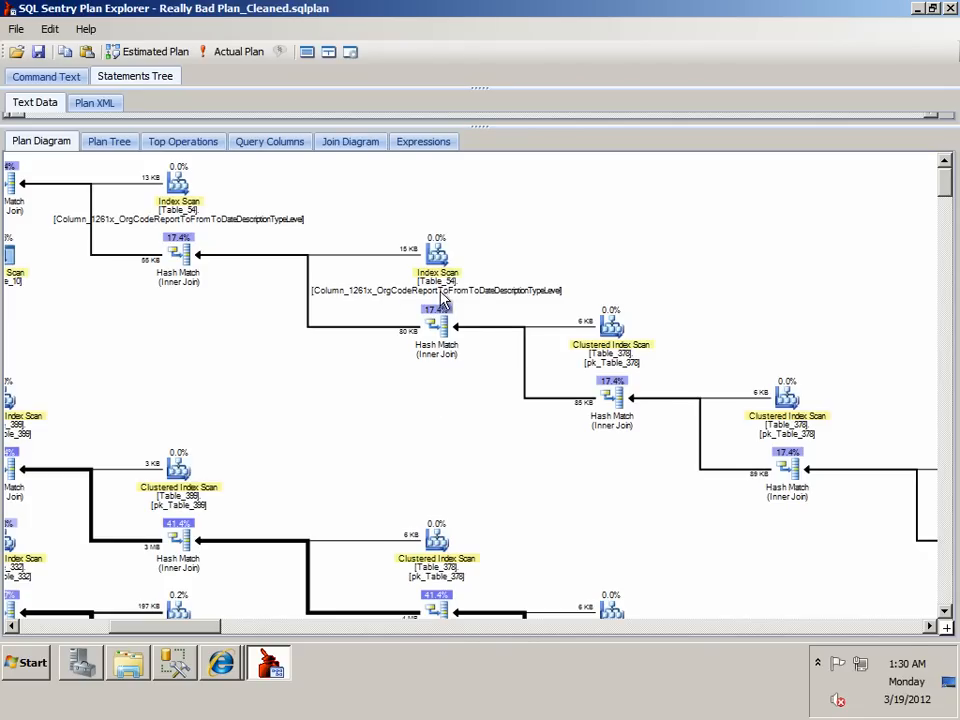
pyautogui.moveTo(436, 250)
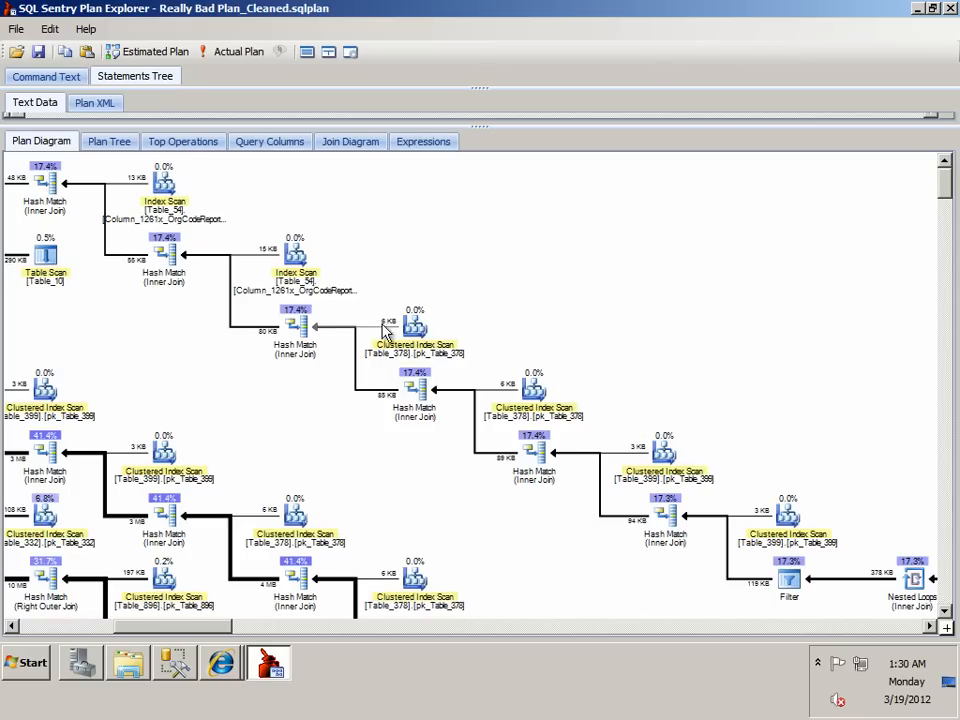
pyautogui.moveTo(360, 300)
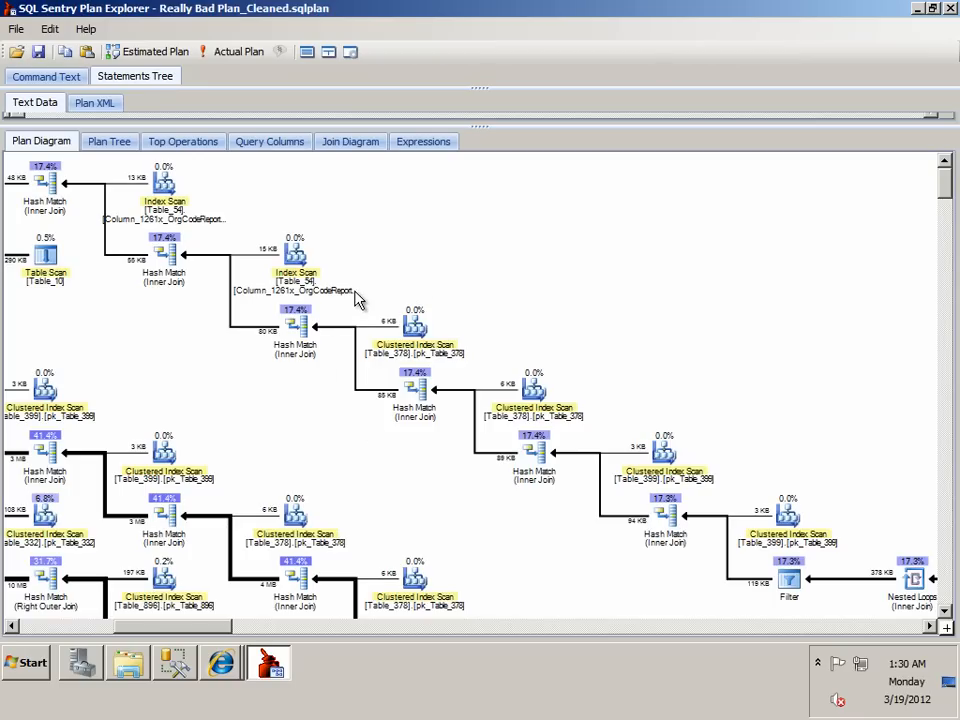
pyautogui.moveTo(350, 308)
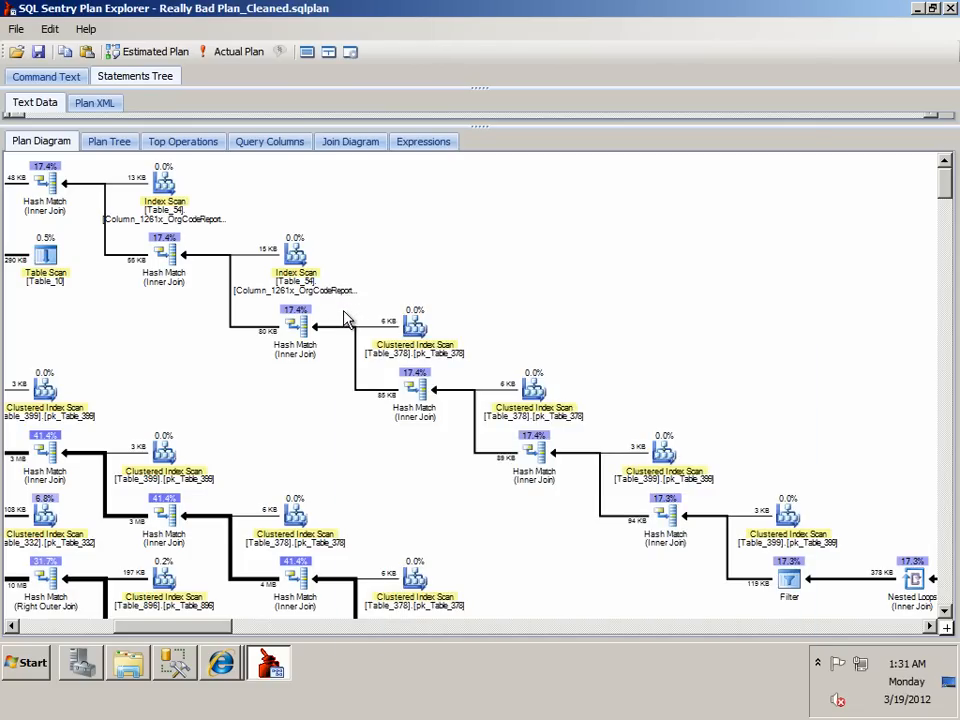
pyautogui.rightClick(344, 318)
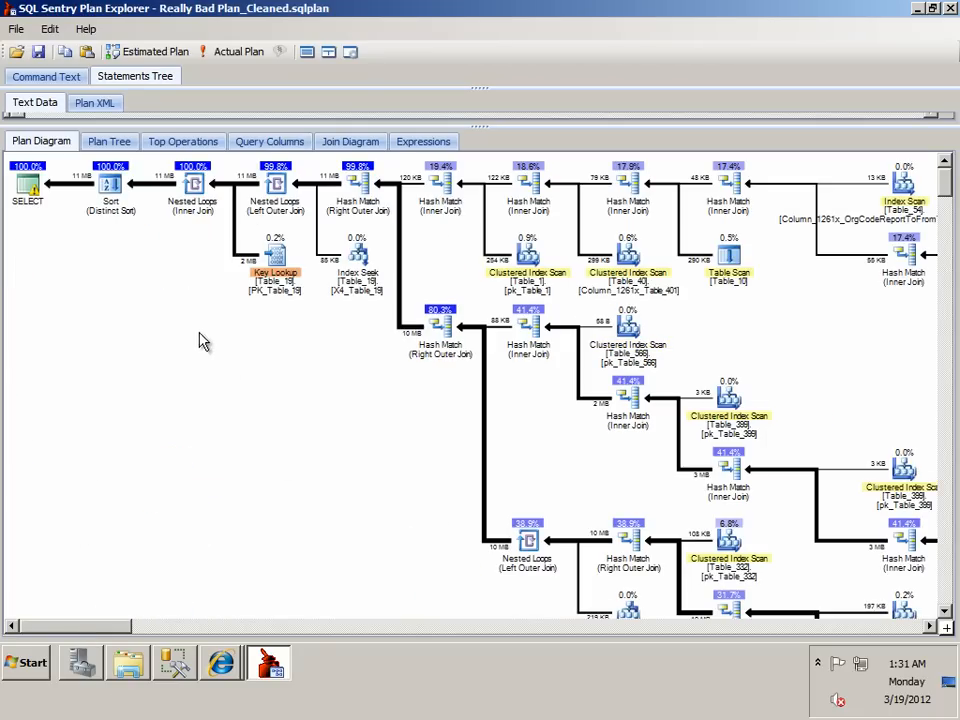
pyautogui.moveTo(196, 332)
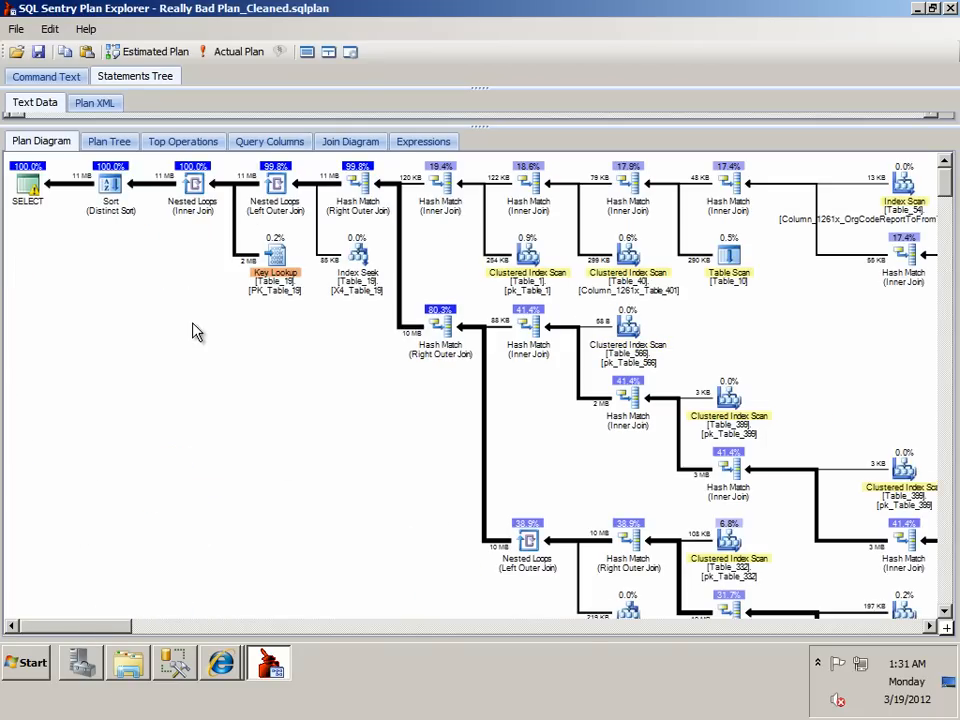